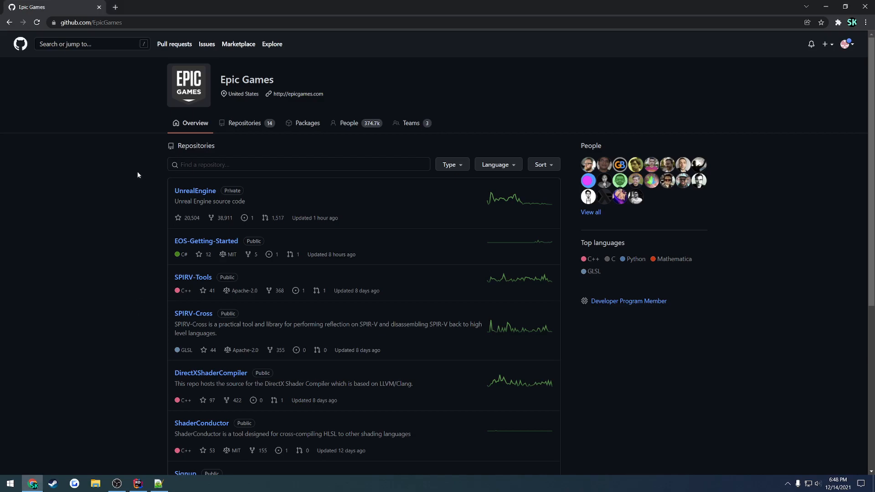
mouse_move(331, 202)
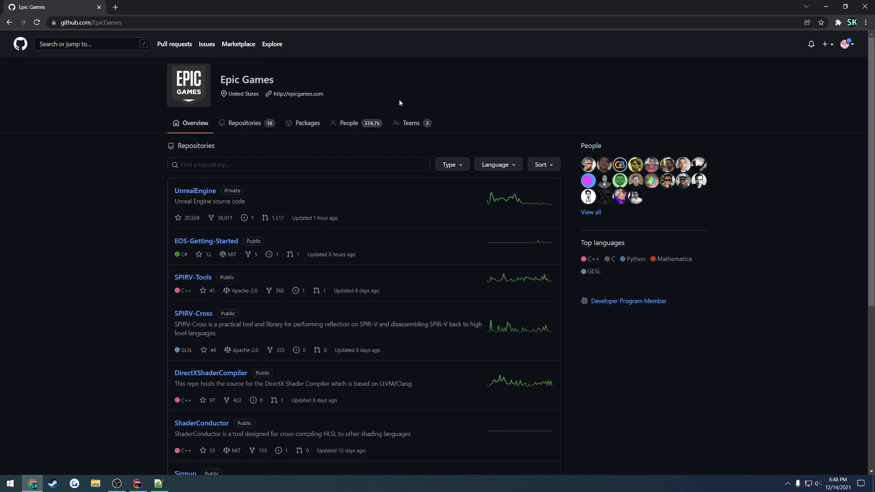
mouse_move(246, 144)
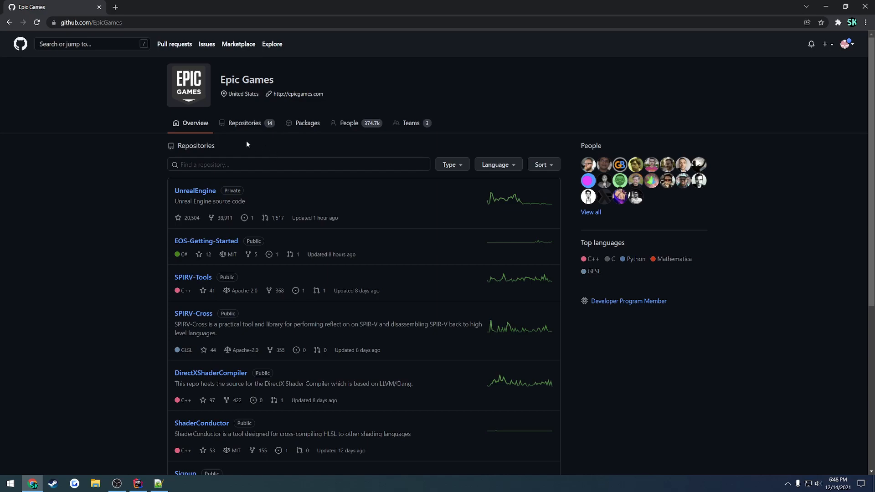
mouse_move(253, 145)
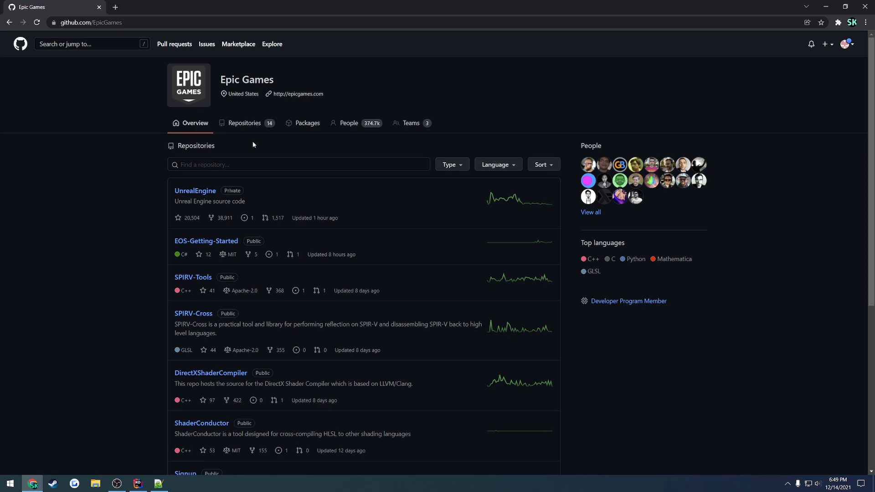
mouse_move(416, 313)
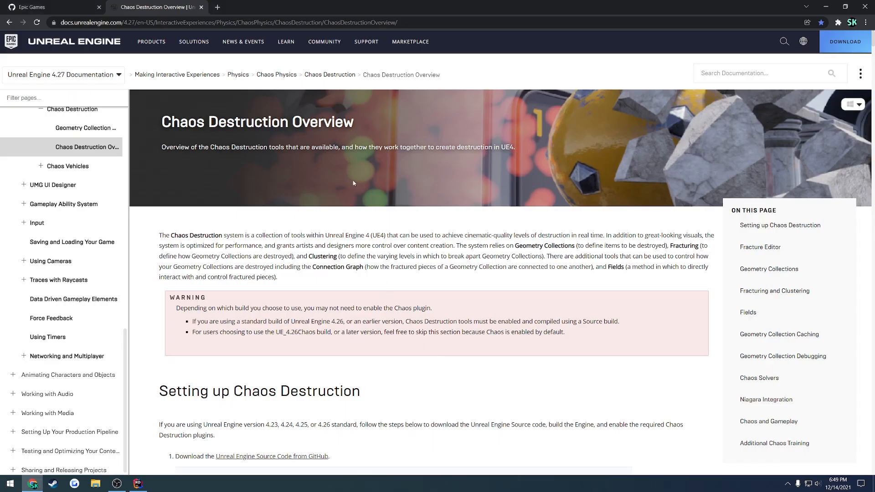
Step: Scroll the Chaos Destruction docs to step 4 with the BuildEnvironment, bCompileChaos and bUseChaos lines
scroll("down", 3)
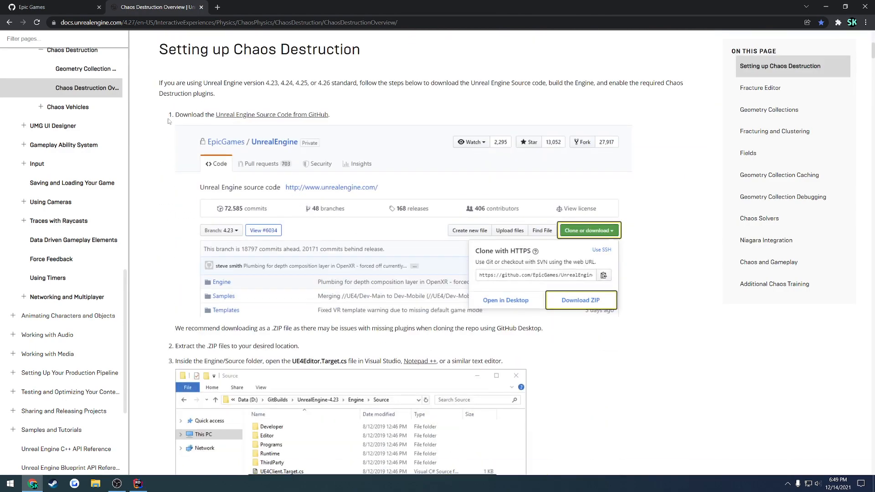
scroll("down", 3)
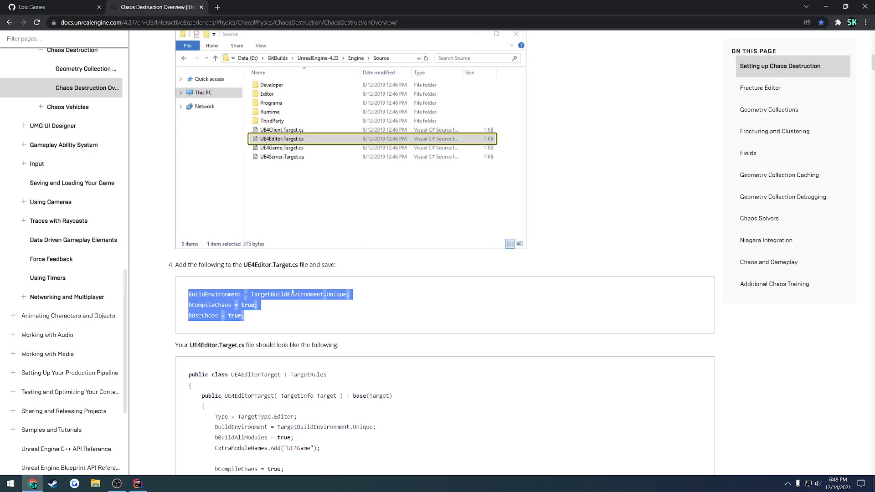
scroll("down", 3)
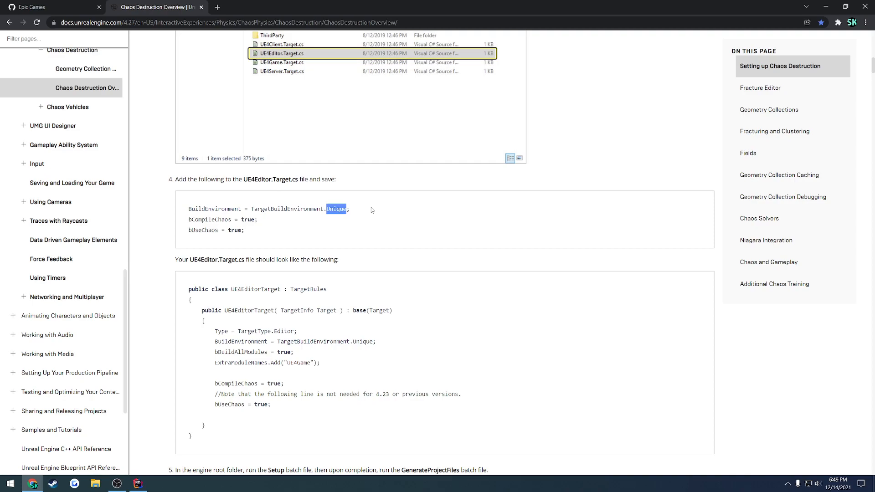
scroll("down", 3)
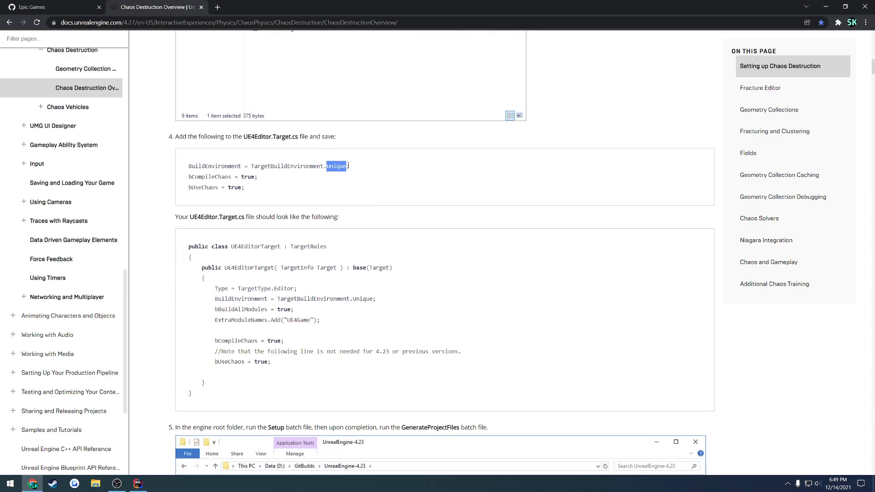
mouse_move(361, 167)
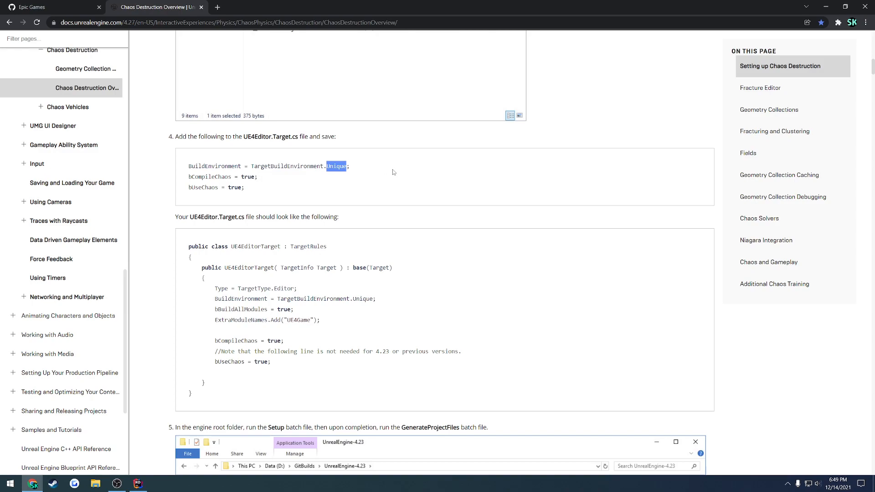
mouse_move(369, 134)
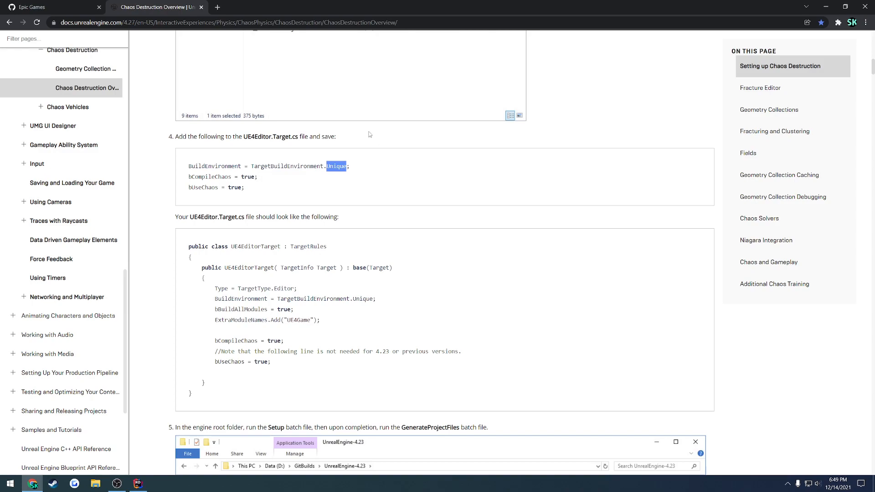
Step: Locate and enter the UnrealEngine repository from the Epic Games GitHub page
left_click(51, 6)
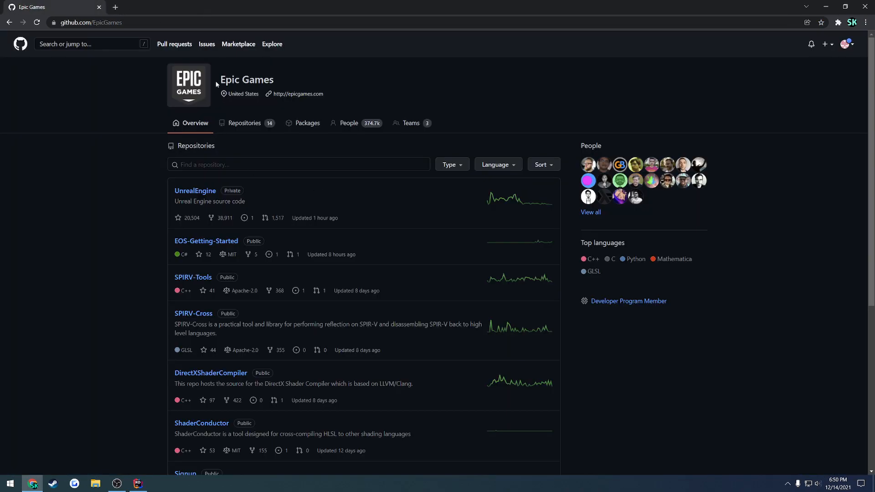
left_click(299, 164)
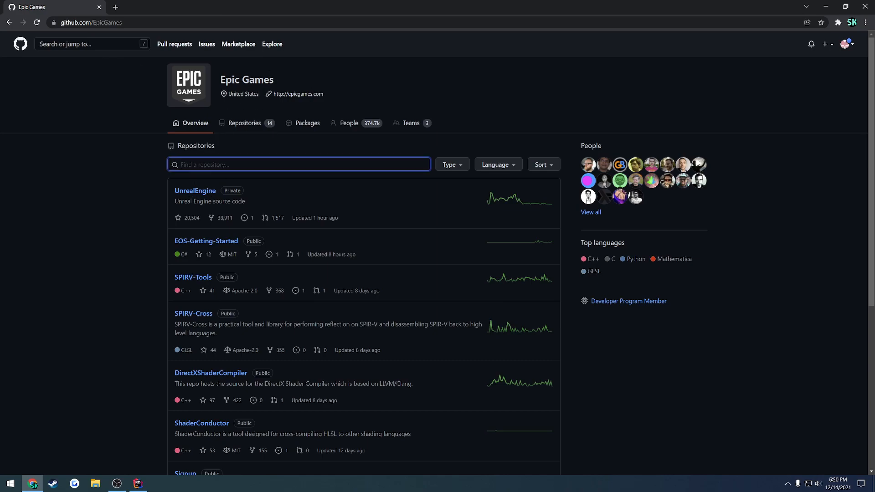
left_click(133, 144)
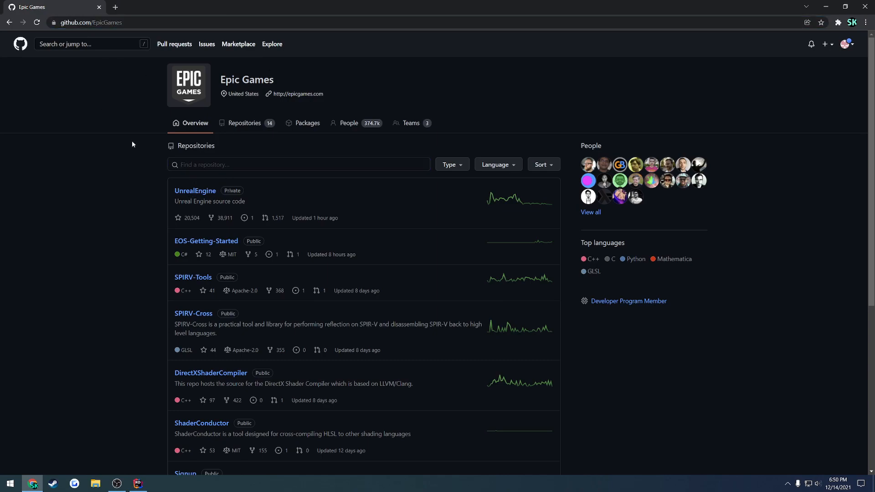
left_click(195, 191)
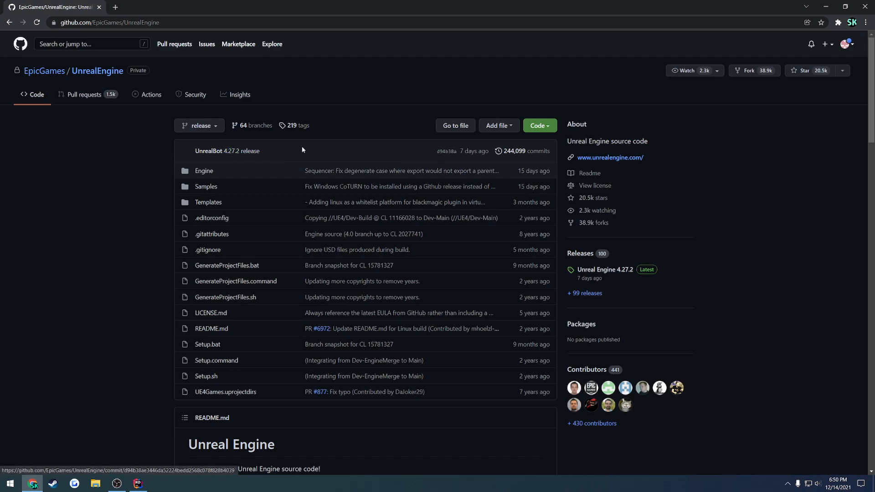
Step: Download the UnrealEngine release branch as a ZIP archive from the Code menu
left_click(537, 125)
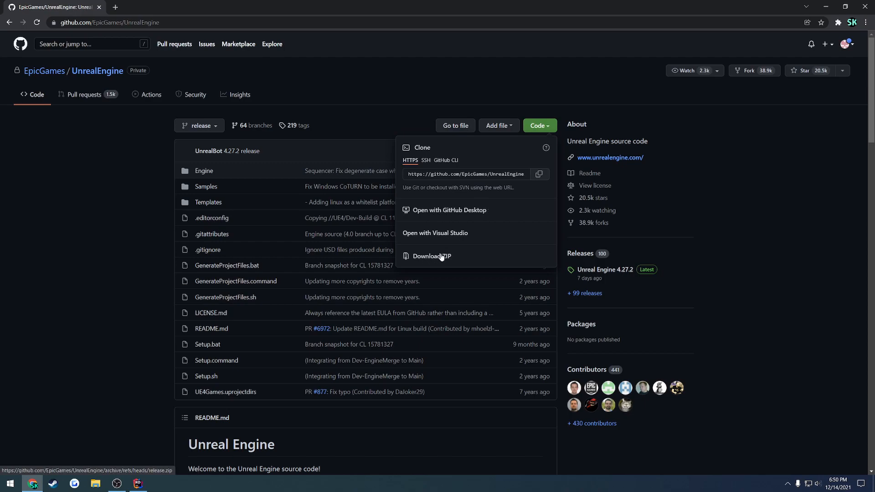
left_click(431, 256)
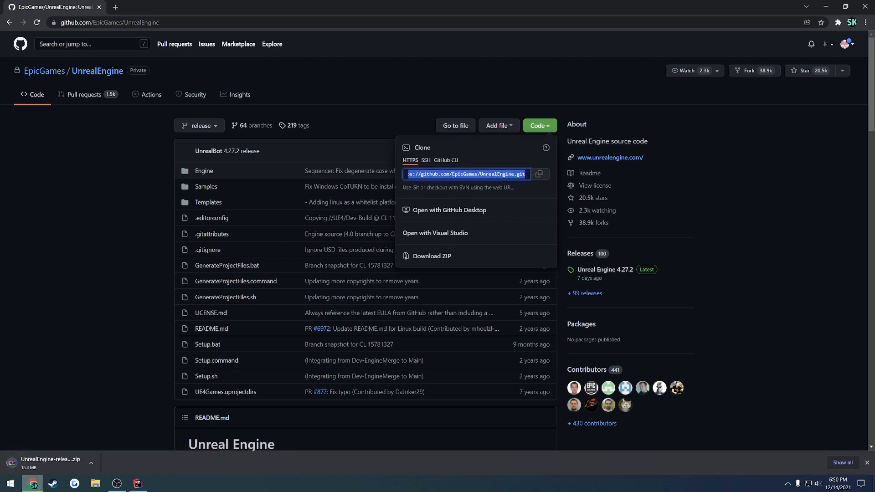
left_click(90, 466)
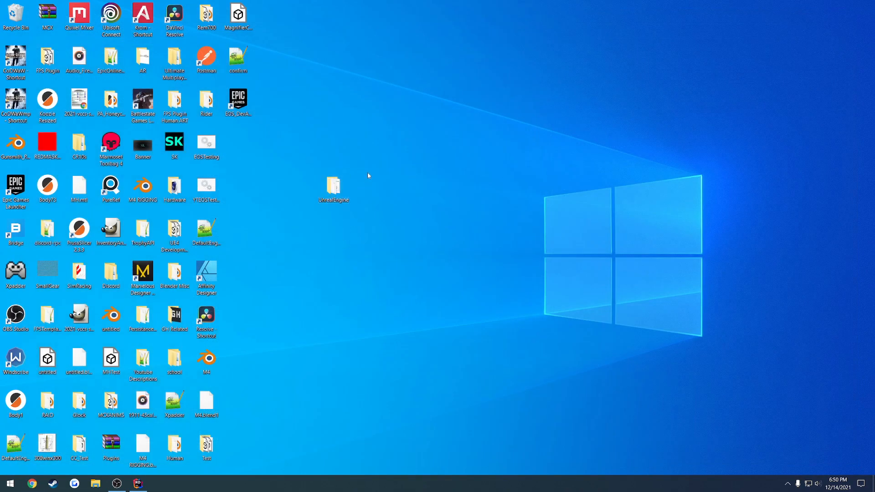
mouse_move(352, 180)
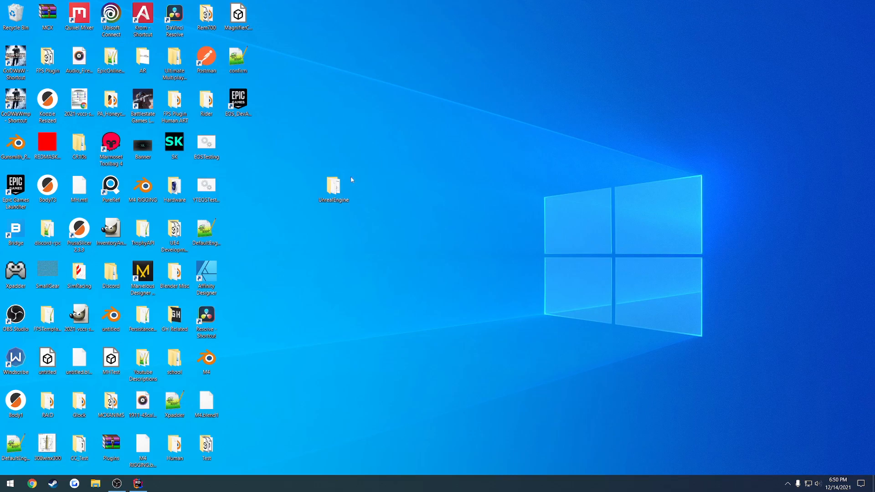
Step: Browse the extracted UnrealEngine folder, checking its path and the Setup and GenerateProjectFiles scripts
double_click(334, 185)
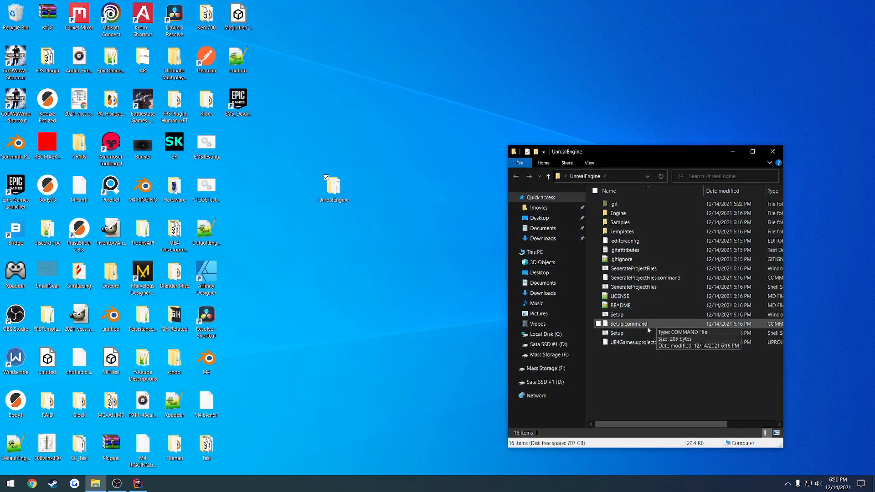
left_click(634, 268)
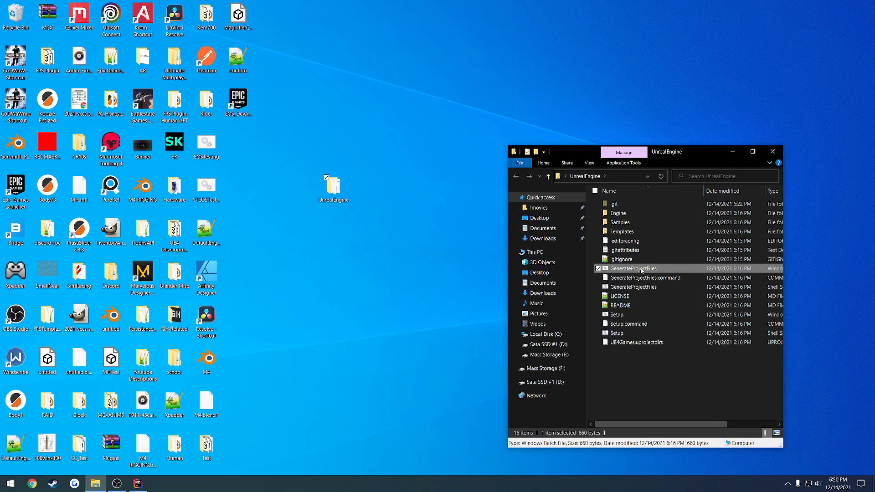
mouse_move(642, 395)
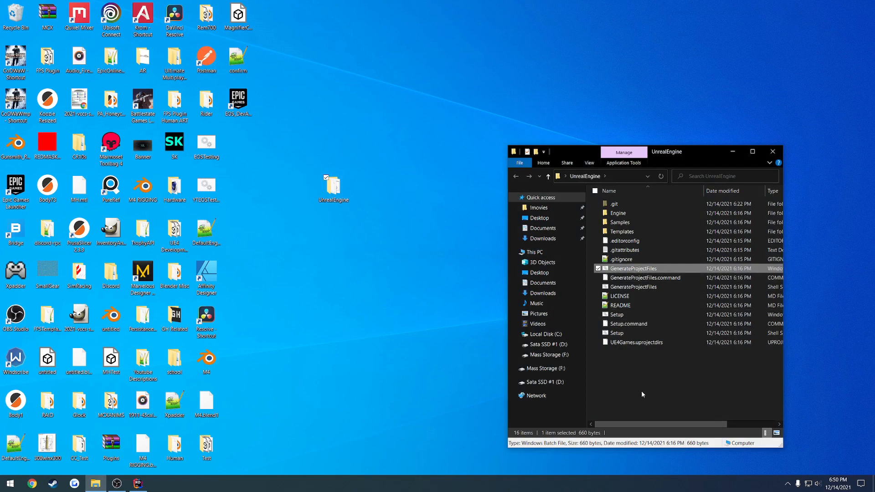
left_click(608, 175)
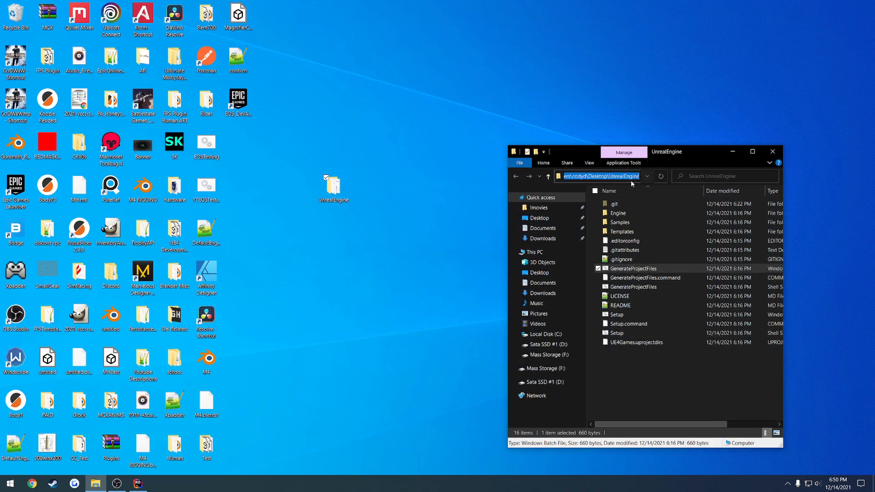
left_click(600, 176)
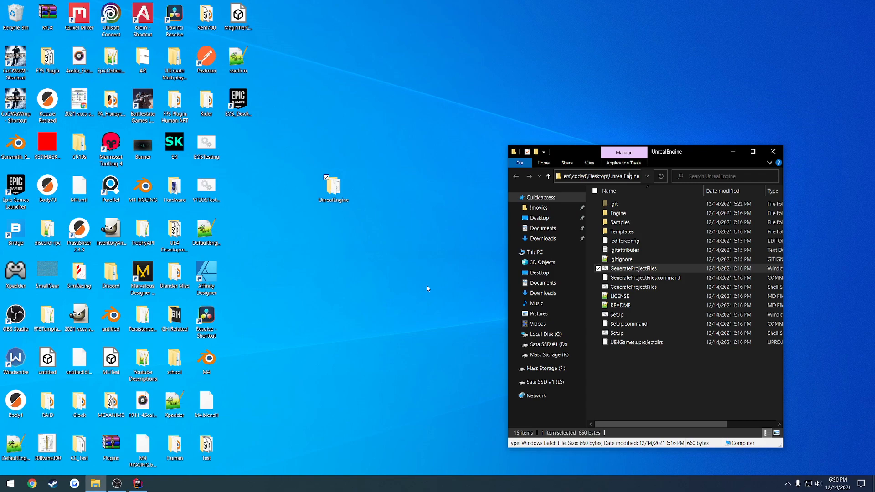
left_click(333, 187)
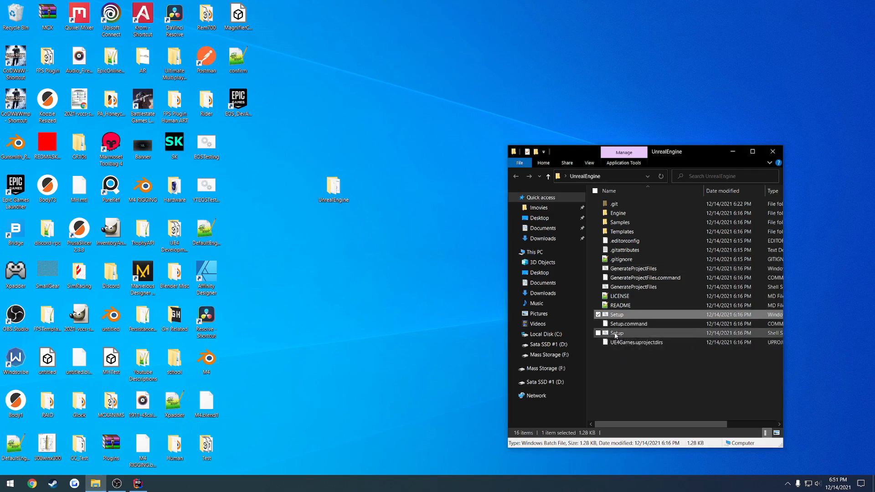
left_click(617, 333)
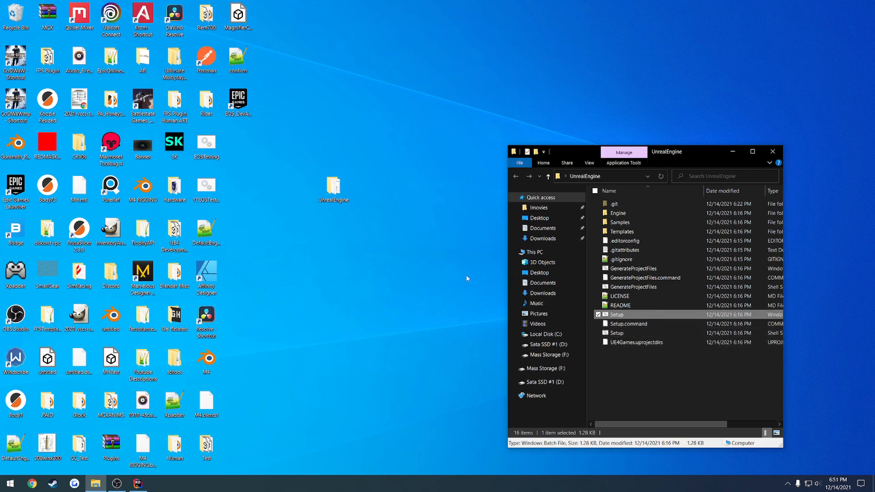
mouse_move(462, 291)
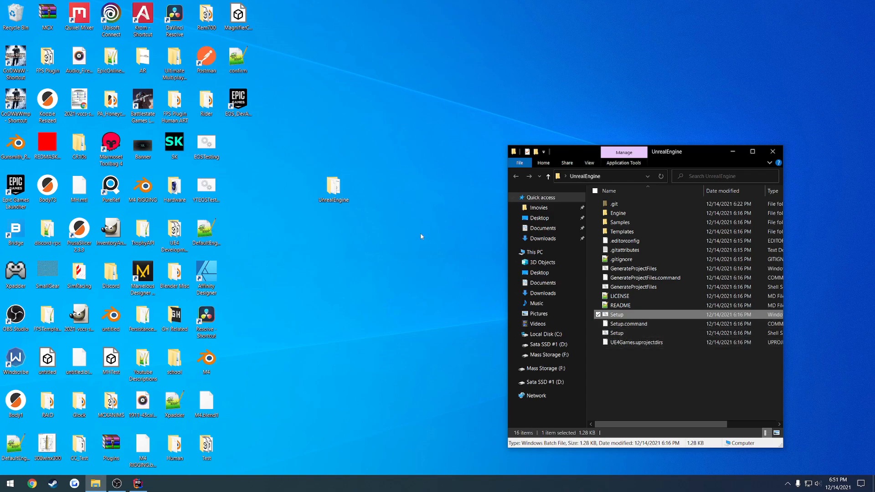
mouse_move(436, 235)
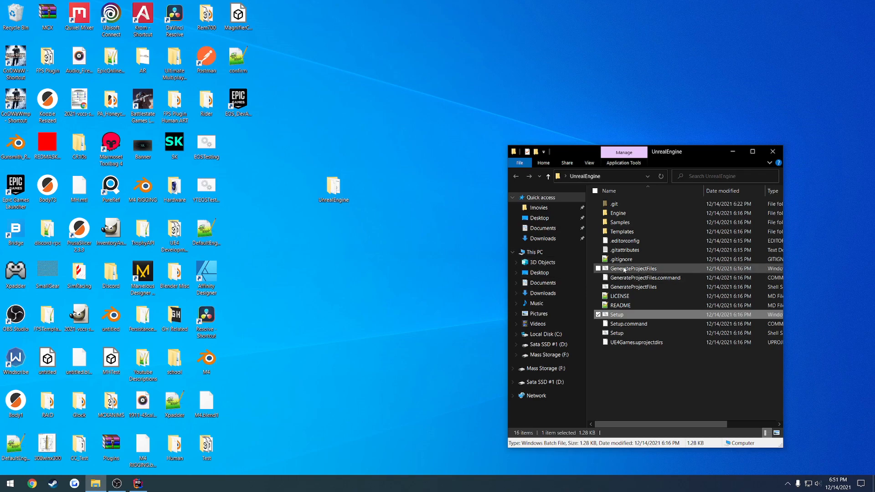
left_click(634, 268)
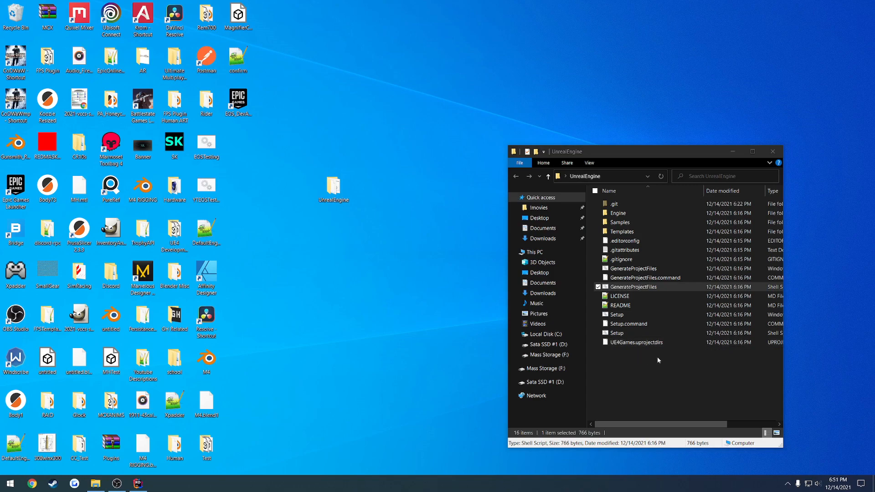
Step: Close the UnrealEngine window and browse to C:\Program Files\Epic Games in a new Explorer
left_click(752, 151)
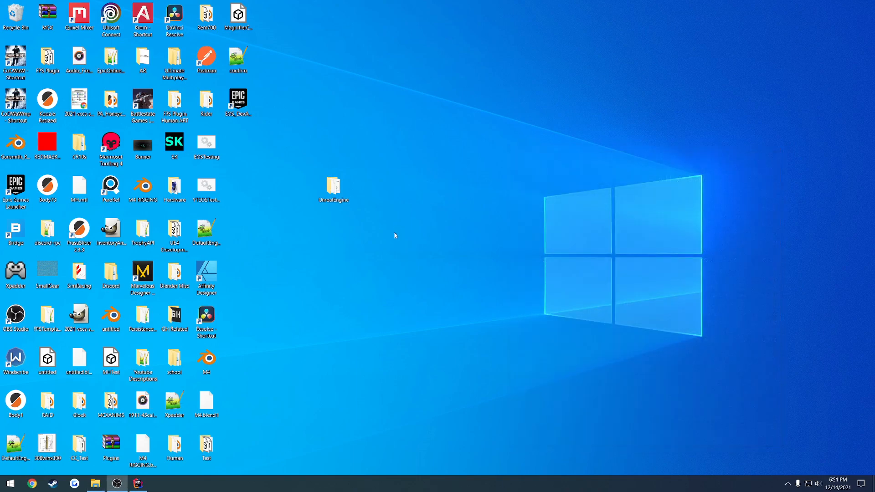
left_click(334, 188)
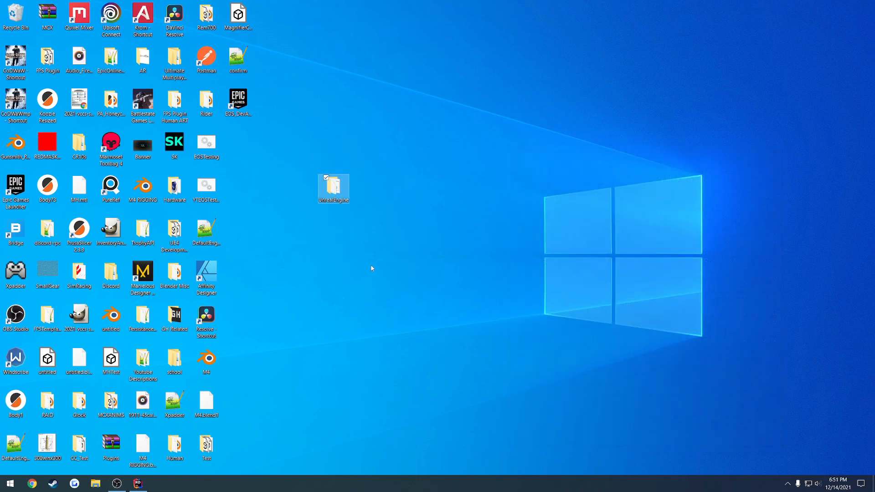
double_click(333, 187)
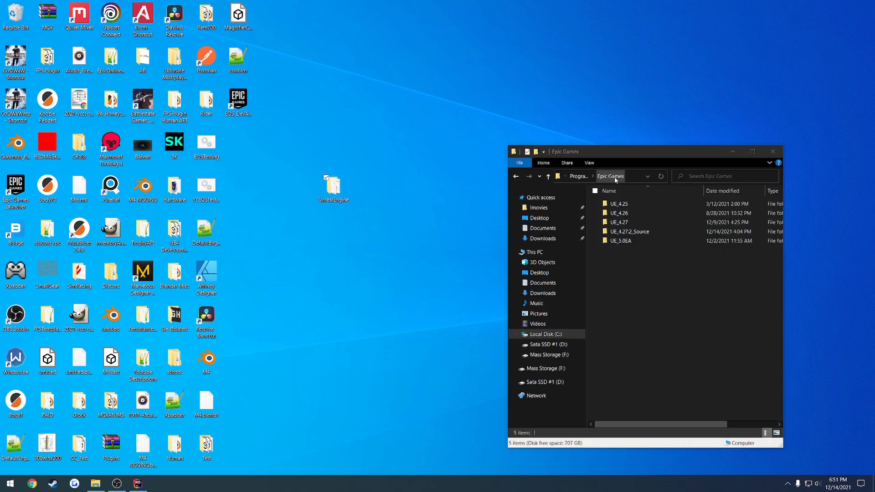
left_click(625, 232)
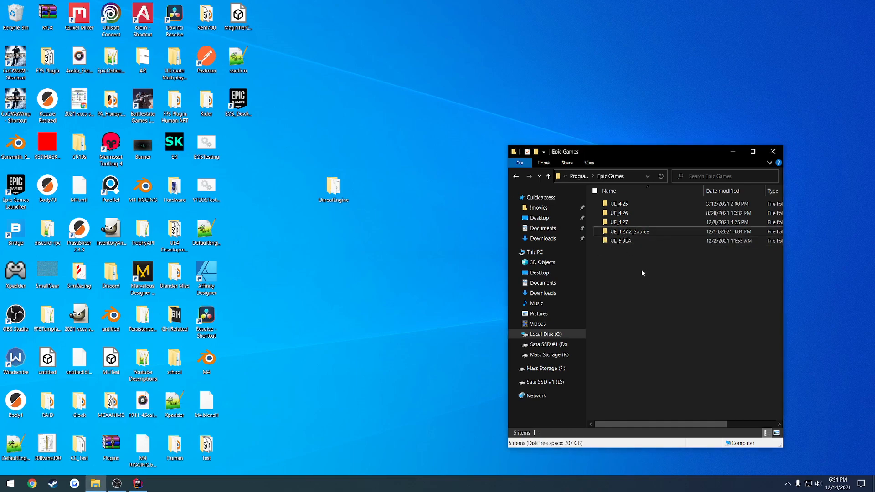
Step: Select the UE_4.27.2_Source folder among the installed engine versions
left_click(334, 186)
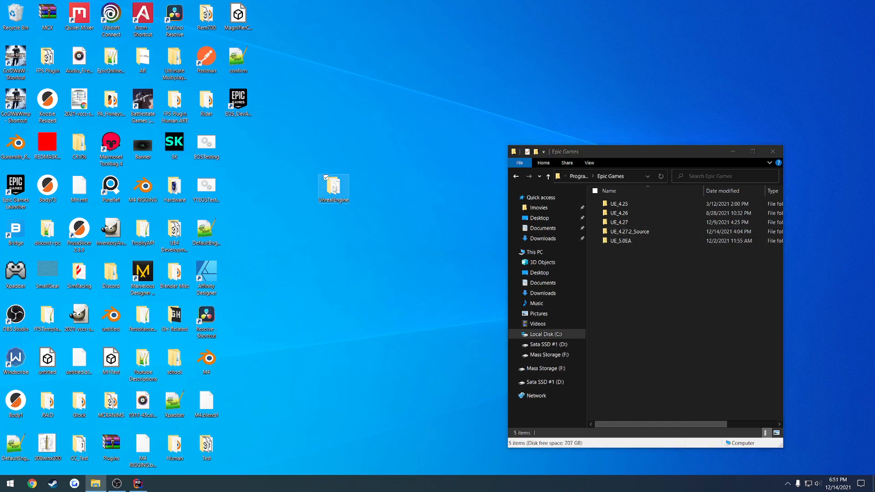
left_click_drag(334, 189, 694, 319)
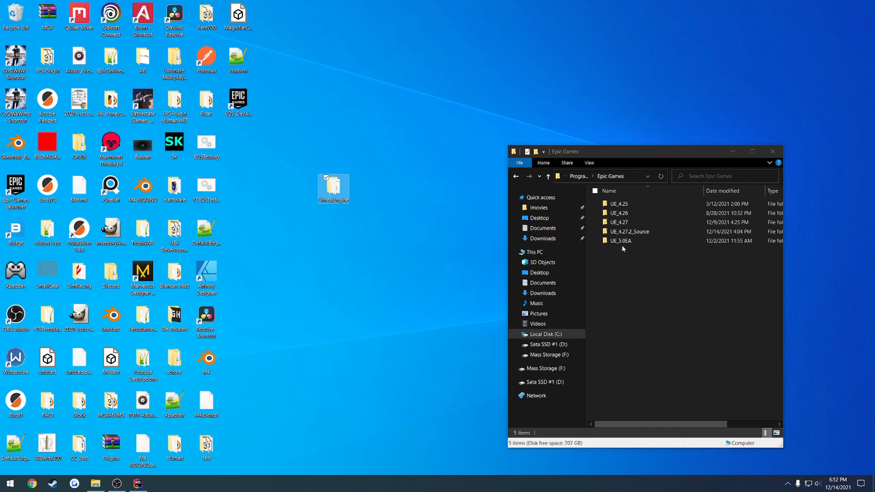
left_click(630, 230)
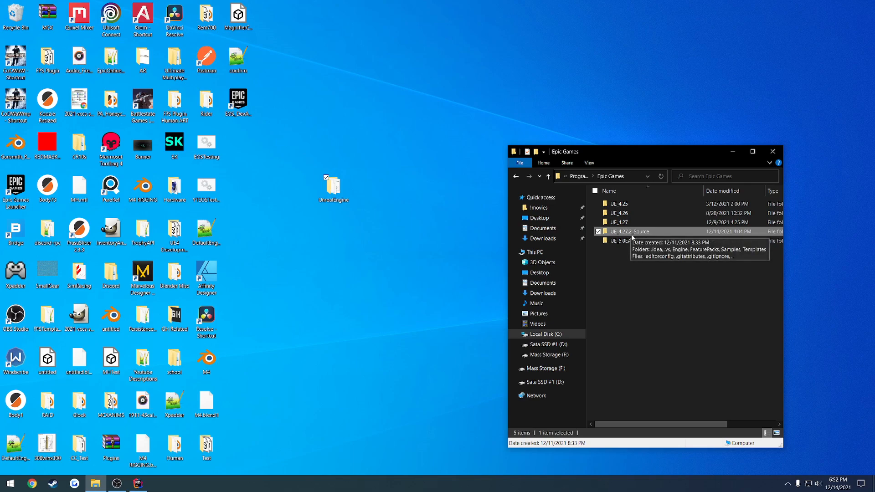
left_click(623, 230)
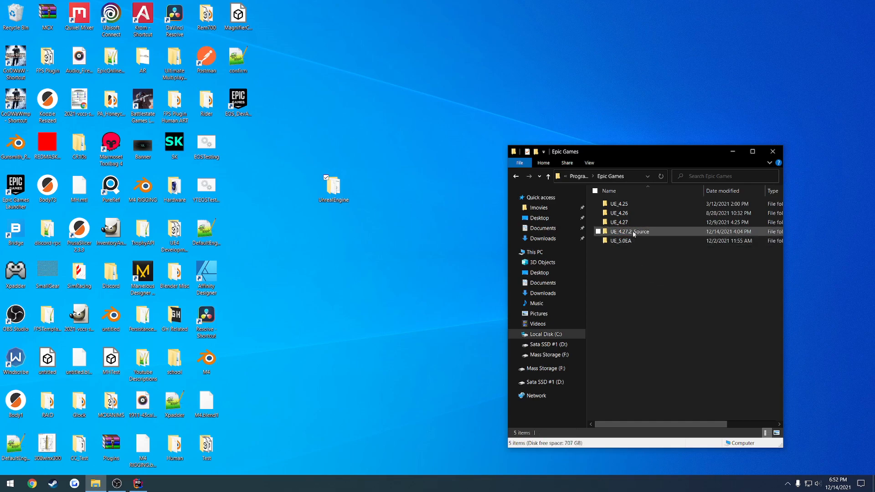
Step: Open UE4.sln from UE_4.27.2_Source with Rider for Unreal Engine 2020.3.4
double_click(627, 231)
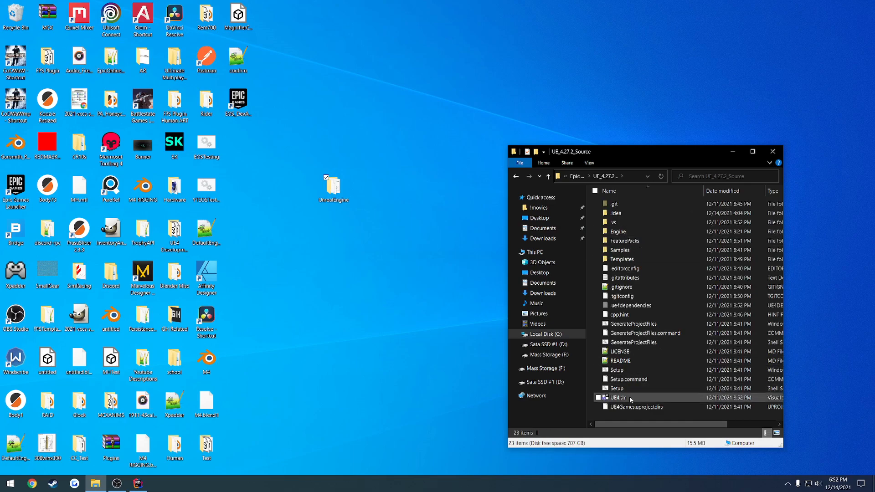
left_click(620, 398)
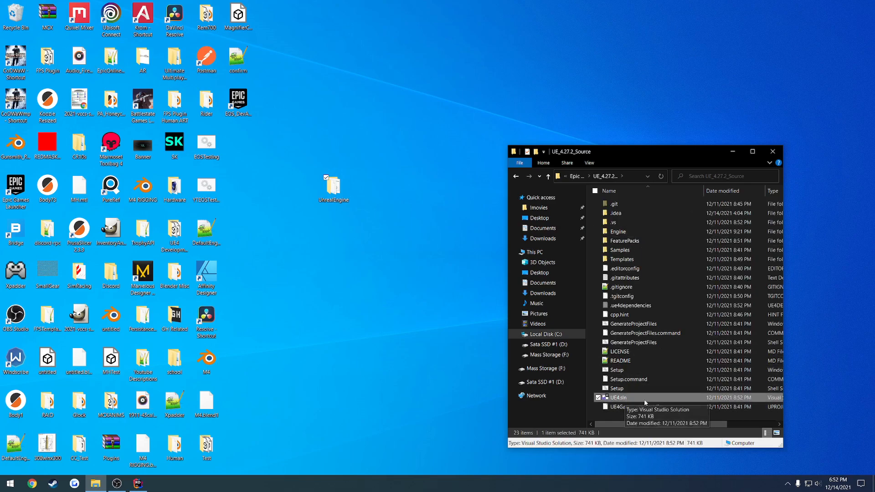
right_click(645, 397)
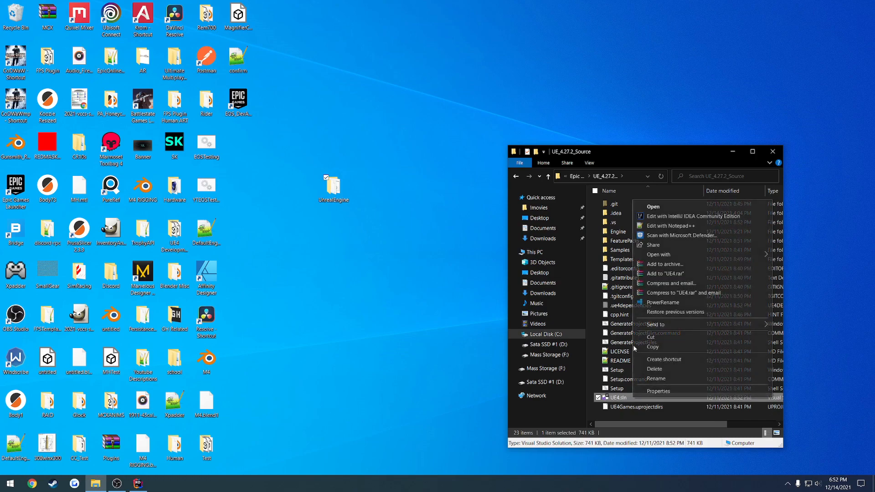
left_click(658, 255)
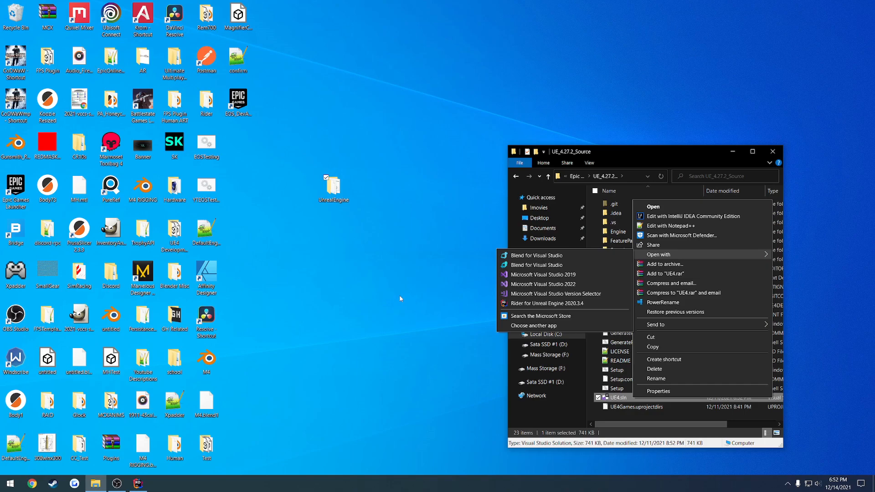
left_click(399, 299)
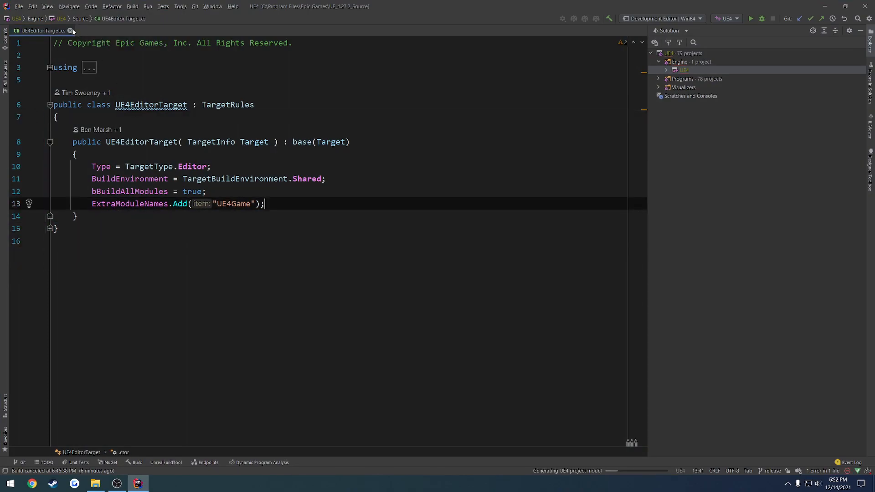
Step: Close UE4Editor.Target.cs and review the UE4 project's run configuration, Development Editor Win64
left_click(666, 70)
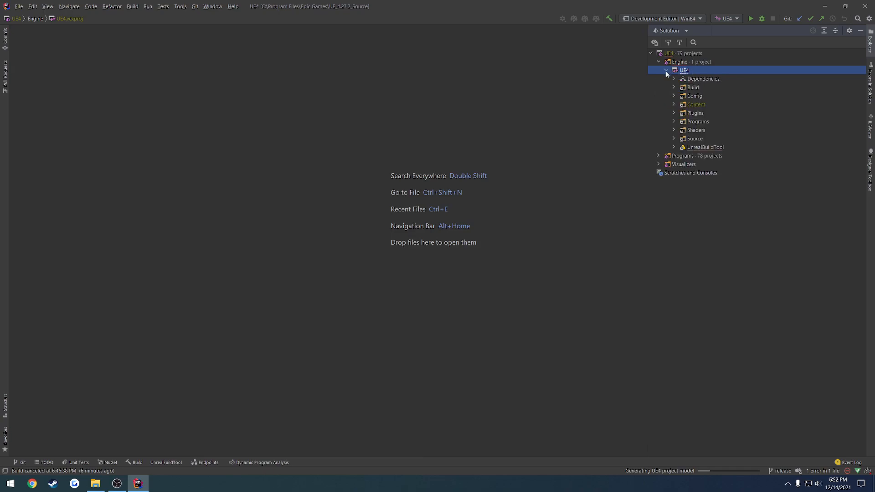
left_click(665, 70)
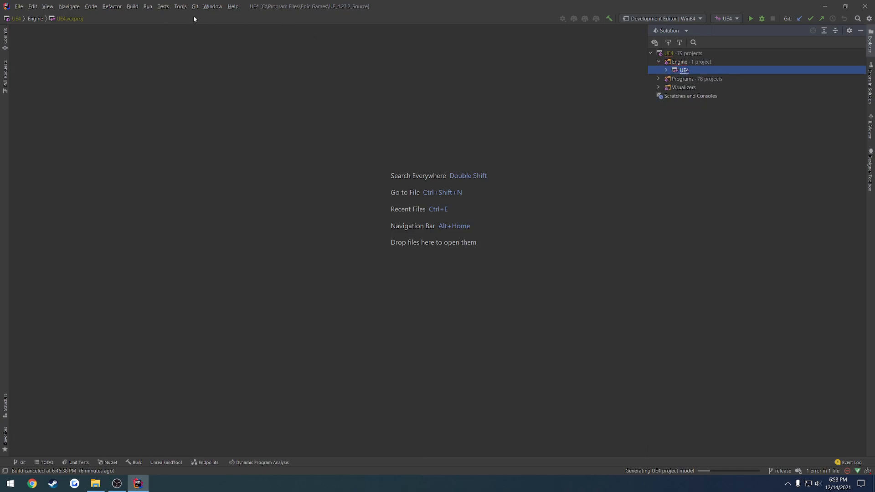
left_click(663, 18)
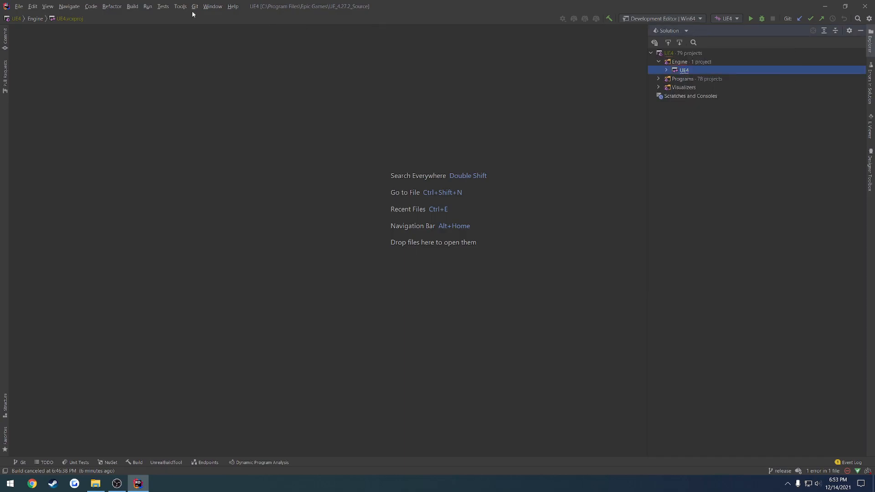
mouse_move(165, 19)
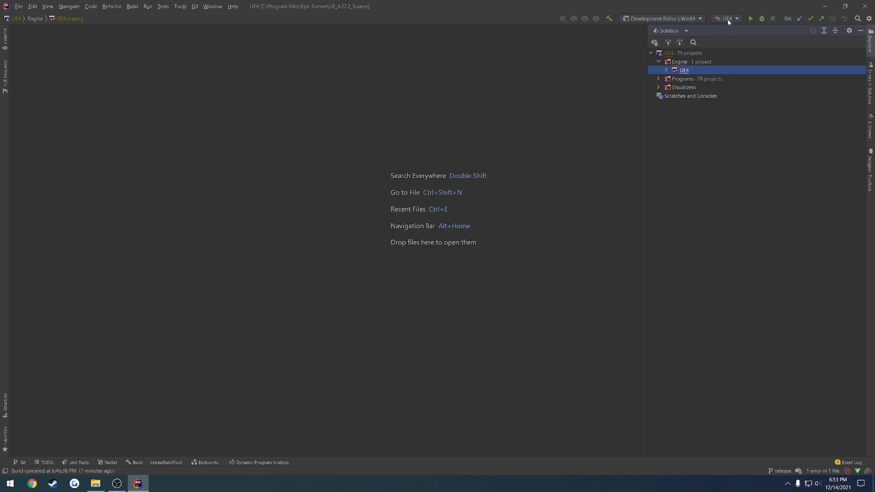
left_click(737, 18)
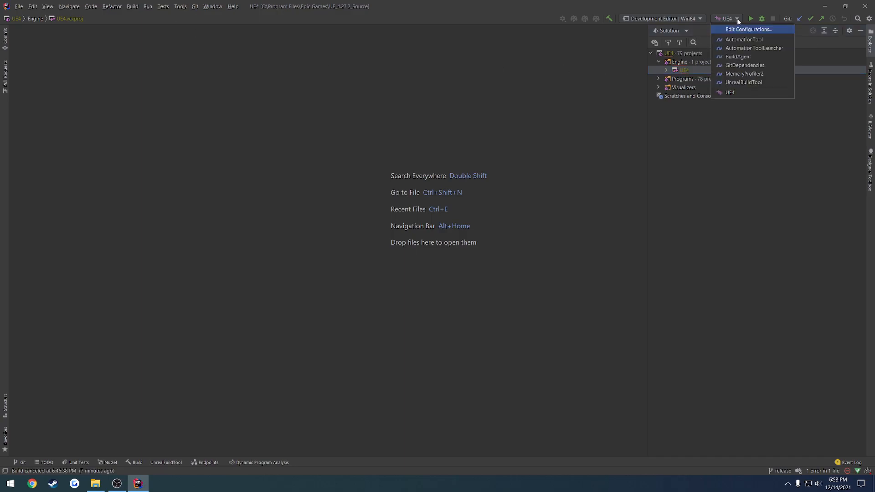
mouse_move(737, 57)
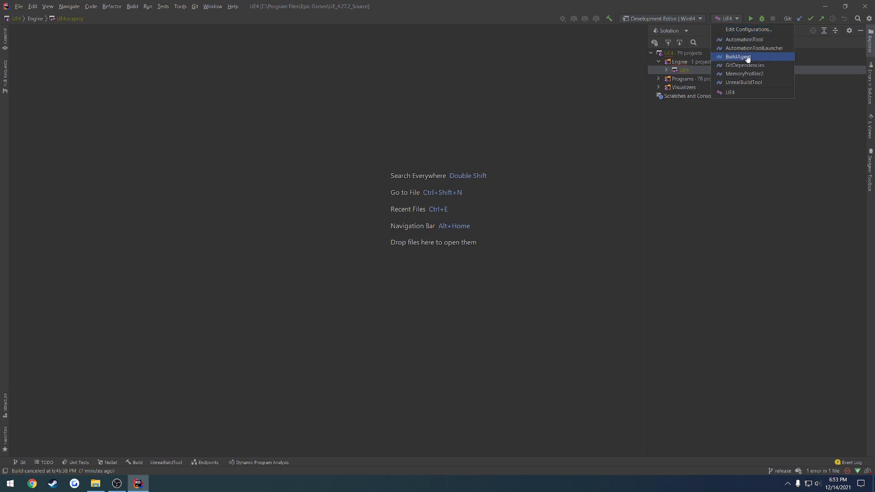
mouse_move(744, 82)
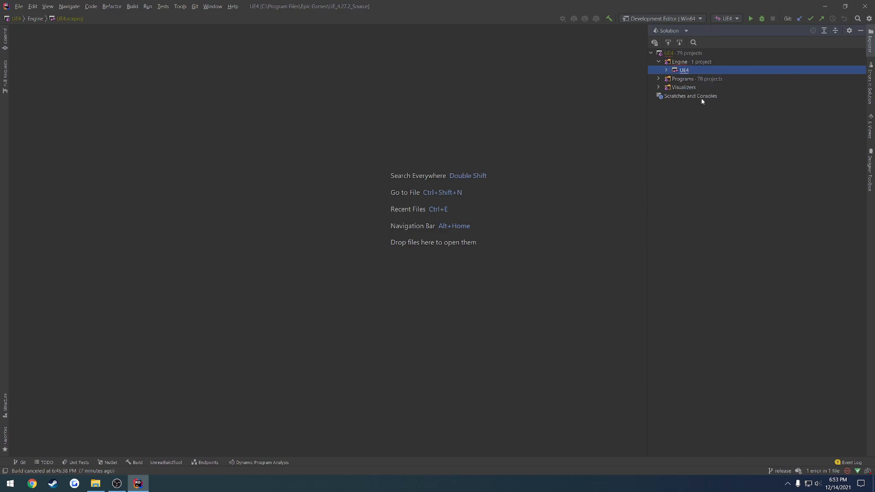
right_click(683, 70)
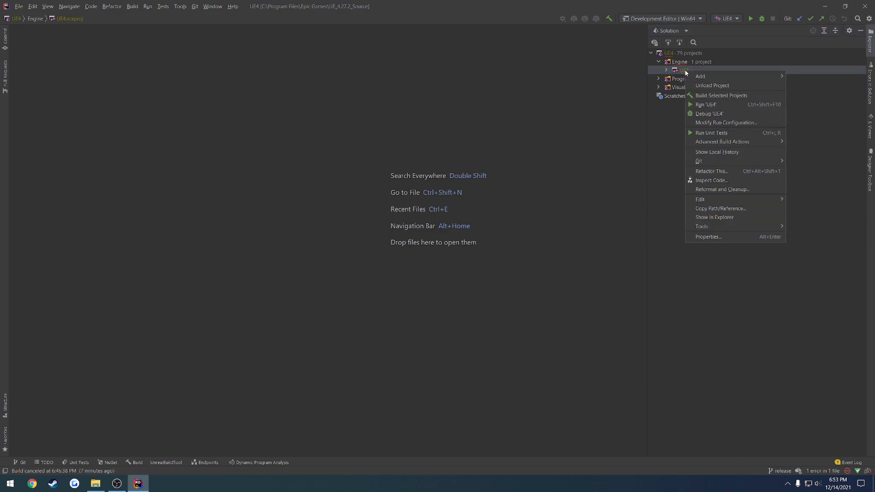
mouse_move(726, 122)
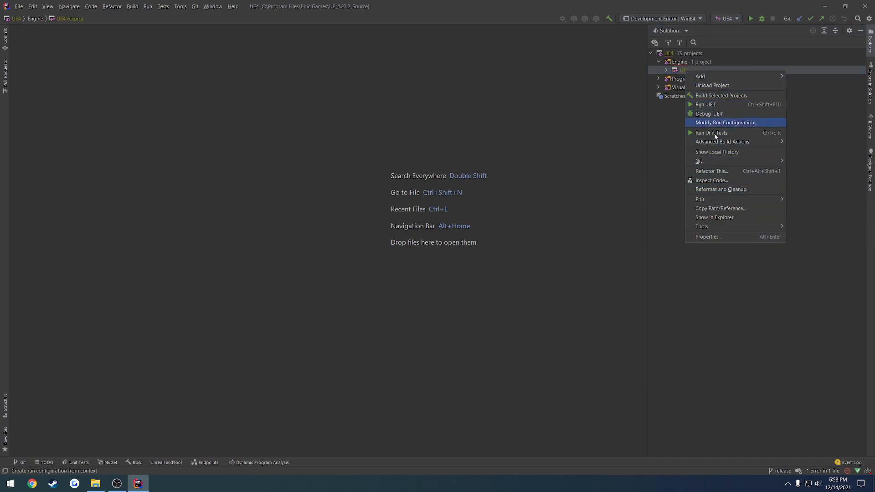
mouse_move(712, 133)
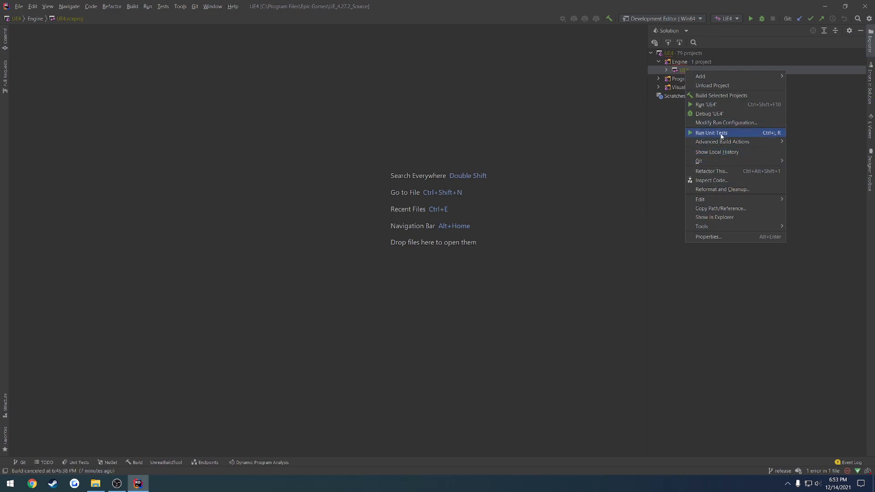
mouse_move(725, 122)
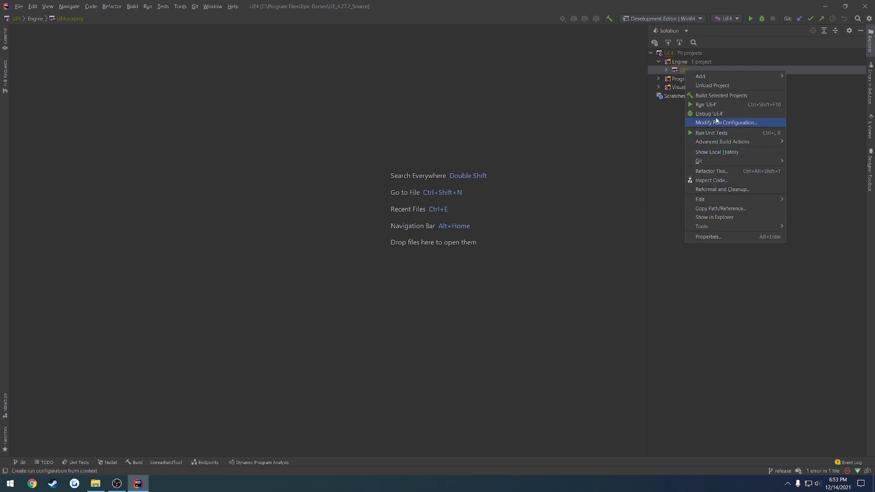
left_click(665, 125)
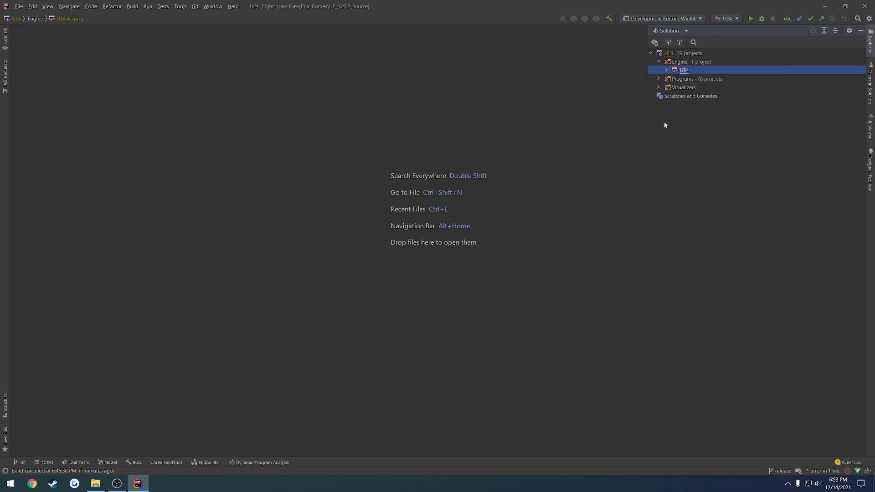
left_click(737, 18)
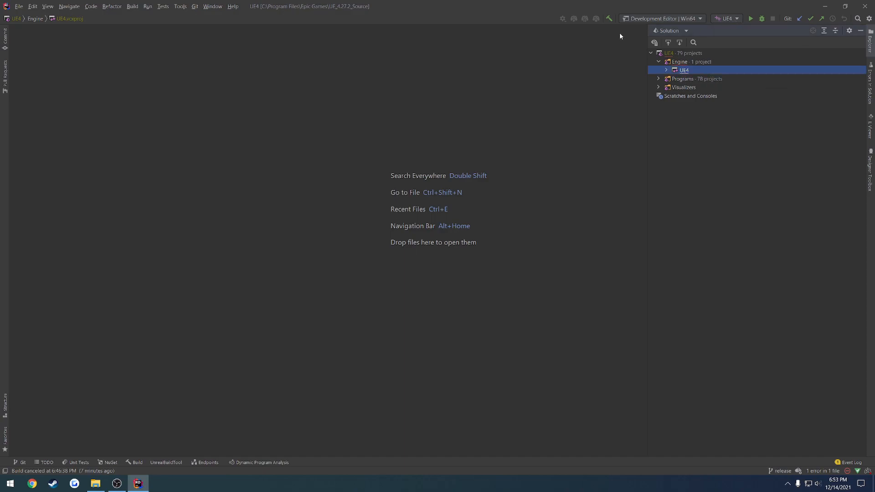
left_click(662, 18)
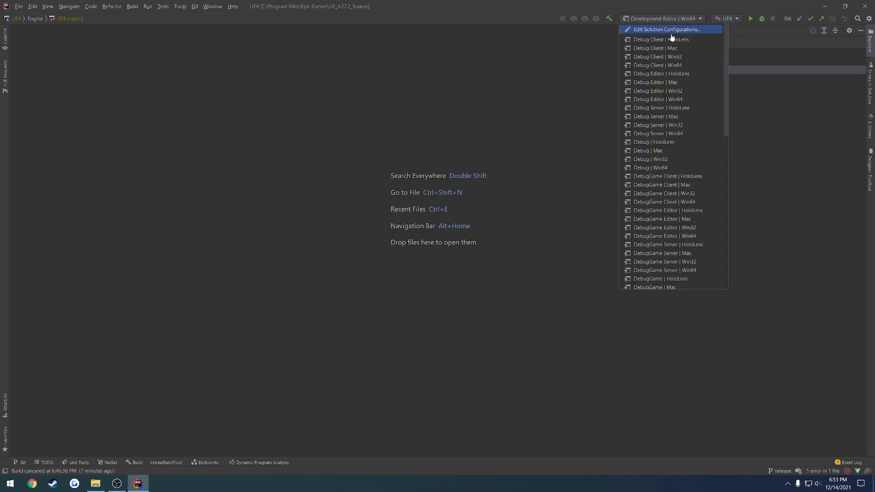
scroll("down", 3)
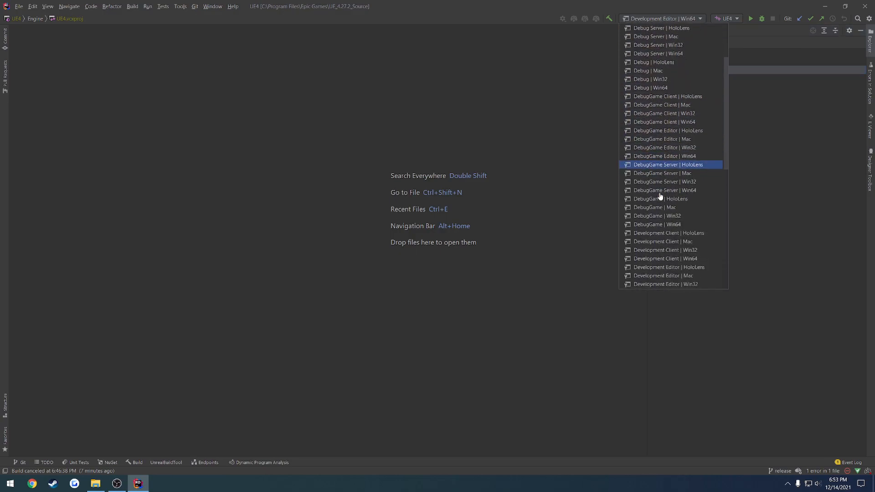
scroll("down", 3)
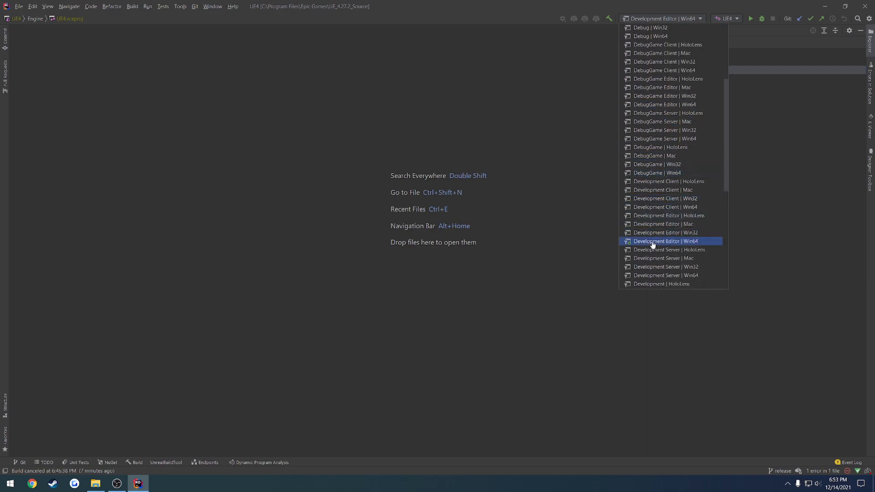
mouse_move(672, 247)
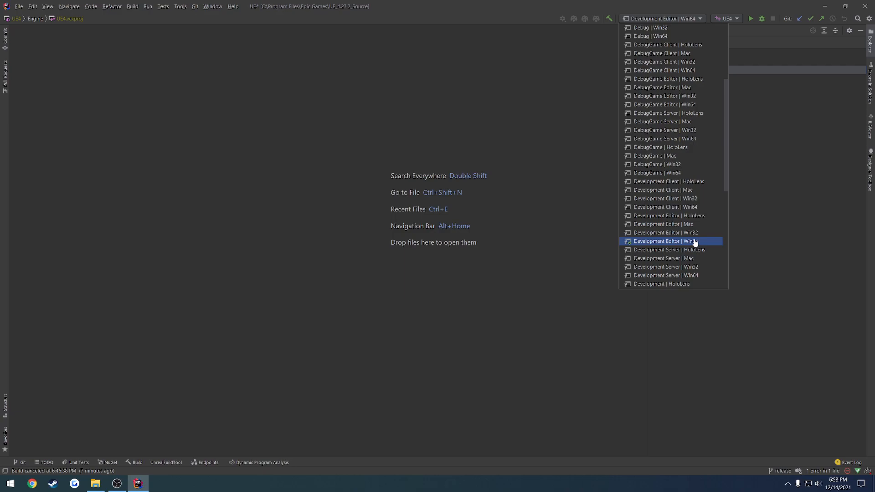
left_click(665, 240)
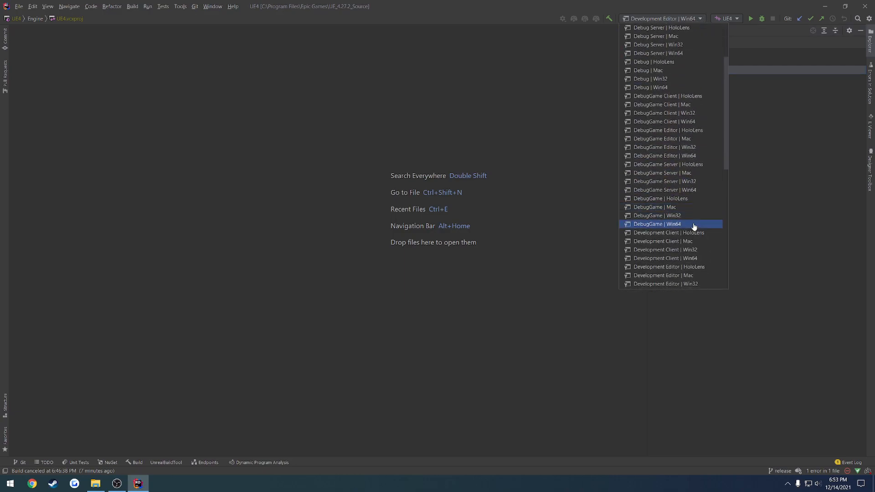
scroll("down", 3)
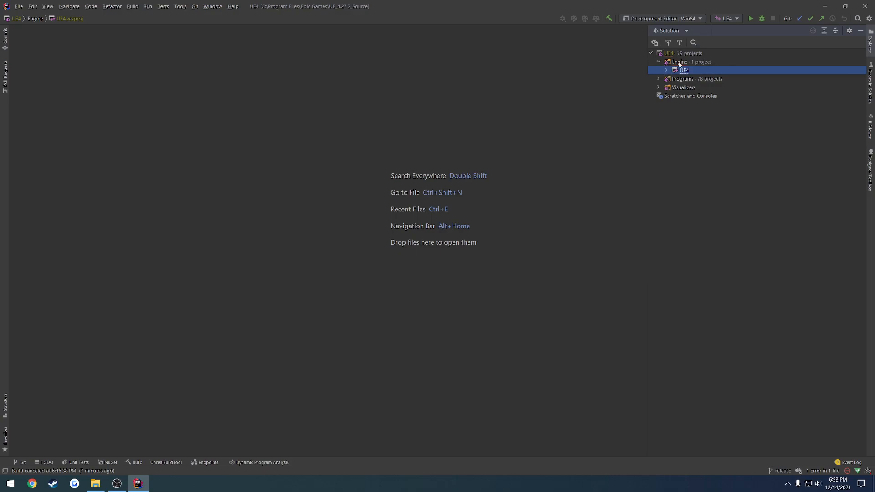
Step: Open UE4Editor.Target.cs from Engine > UE4 > Source and place the cursor after the bBuildAllModules line
left_click(665, 70)
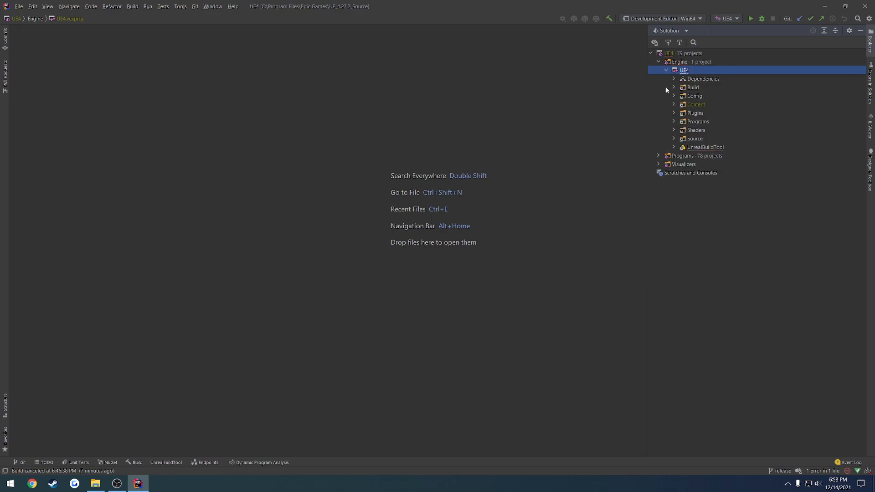
left_click(674, 138)
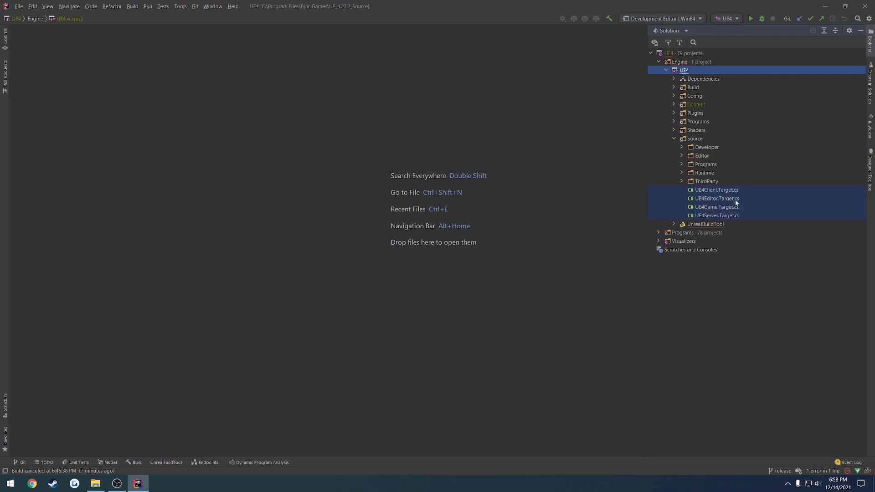
double_click(715, 198)
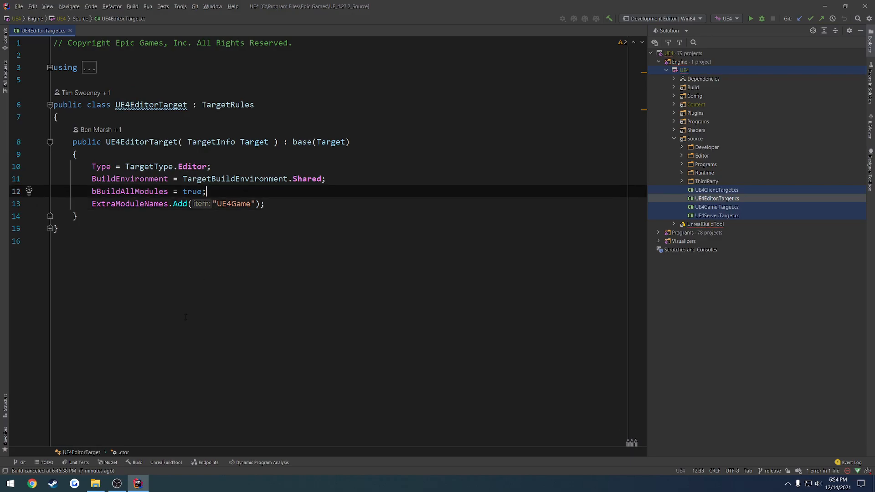
left_click(32, 483)
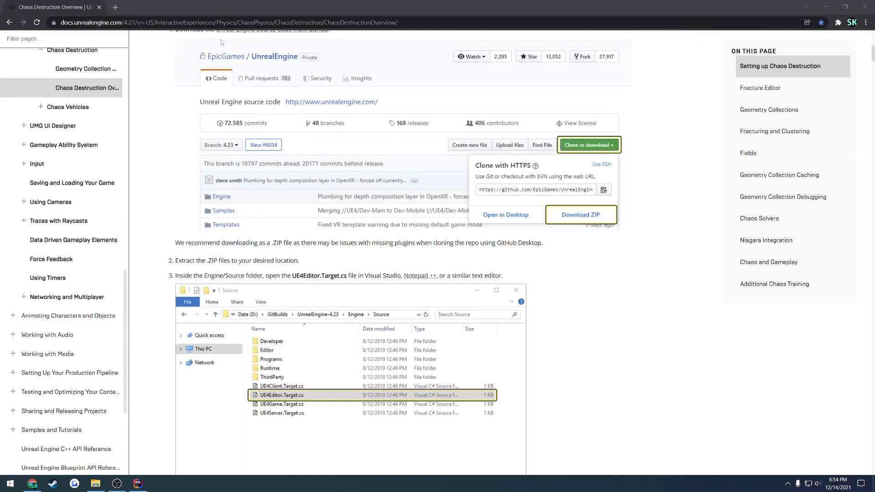
Step: Compare the docs' Unique BuildEnvironment value with the file's Shared value, leaving it Shared
scroll("down", 3)
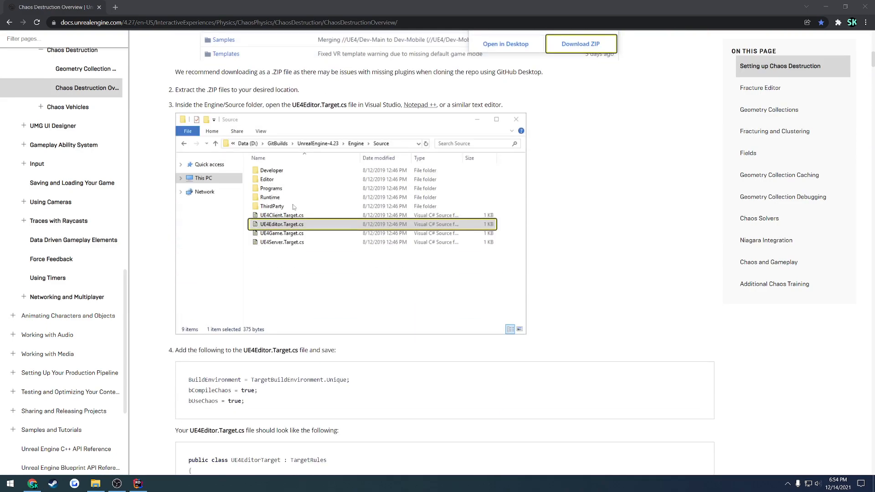
scroll("down", 3)
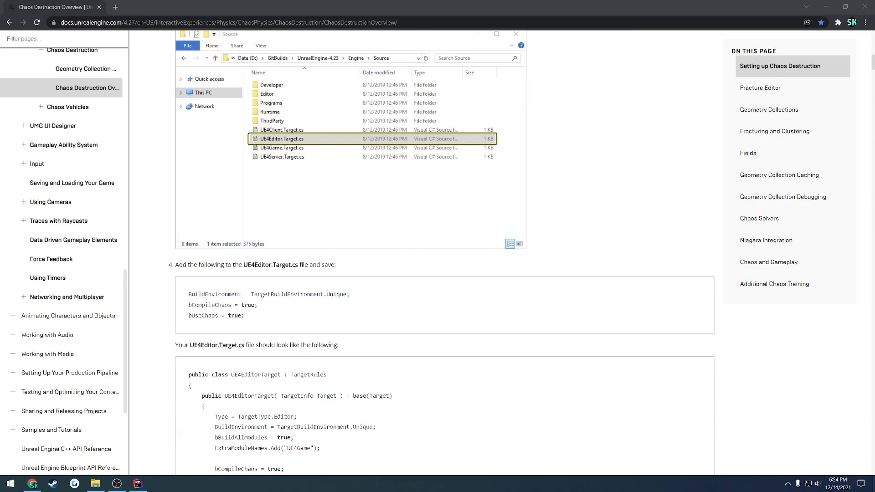
double_click(336, 294)
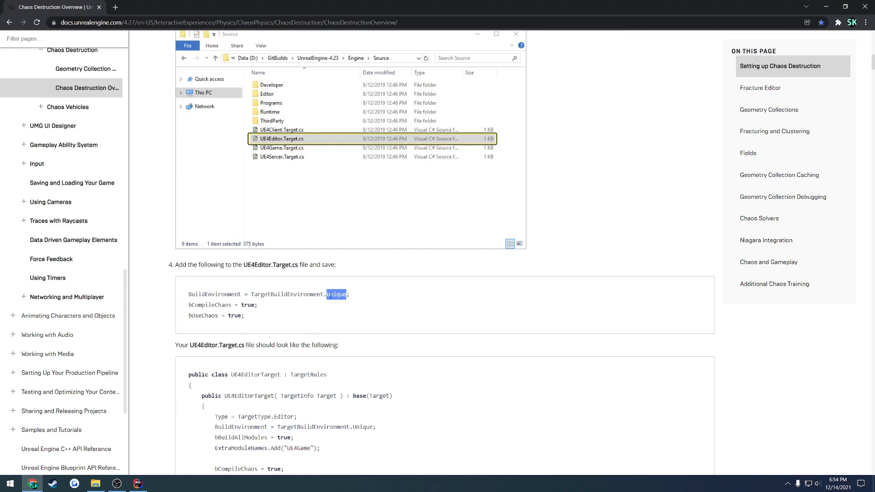
left_click(138, 483)
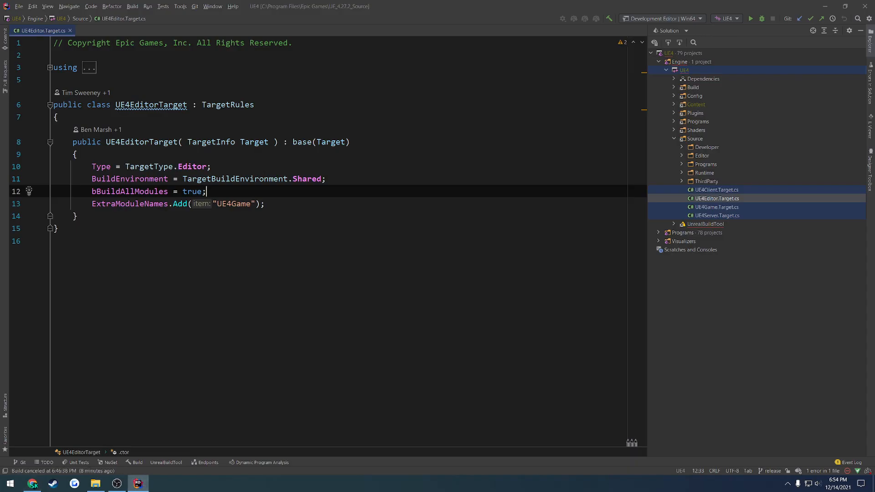
double_click(306, 179)
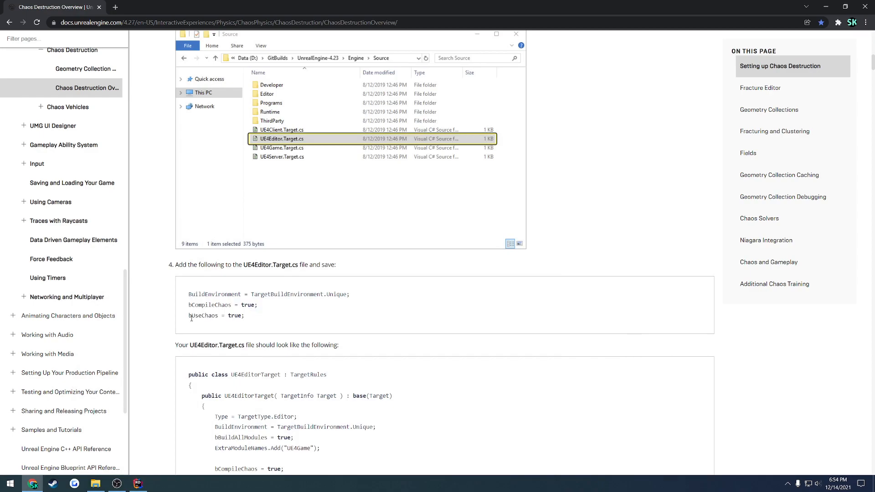
left_click(138, 484)
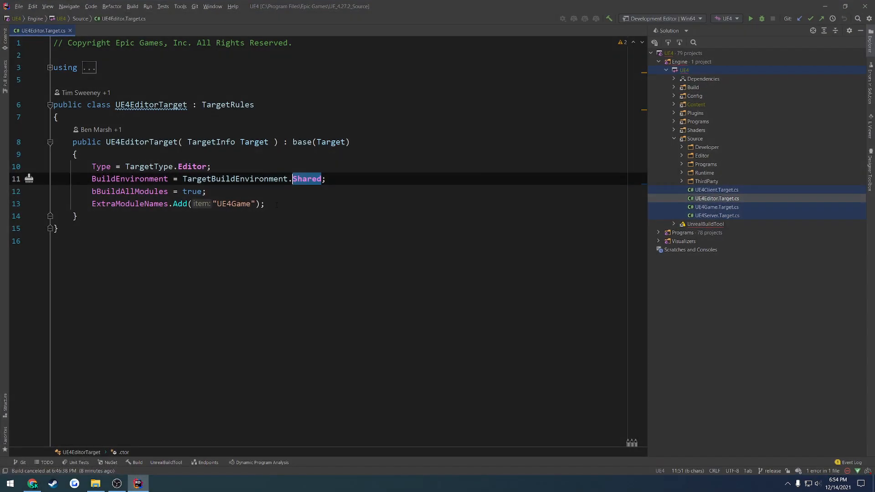
Step: Add bCompileChaos = true; and bUseChaos = true; to the UE4EditorTarget constructor
type("bc")
type("bUseChaos = t")
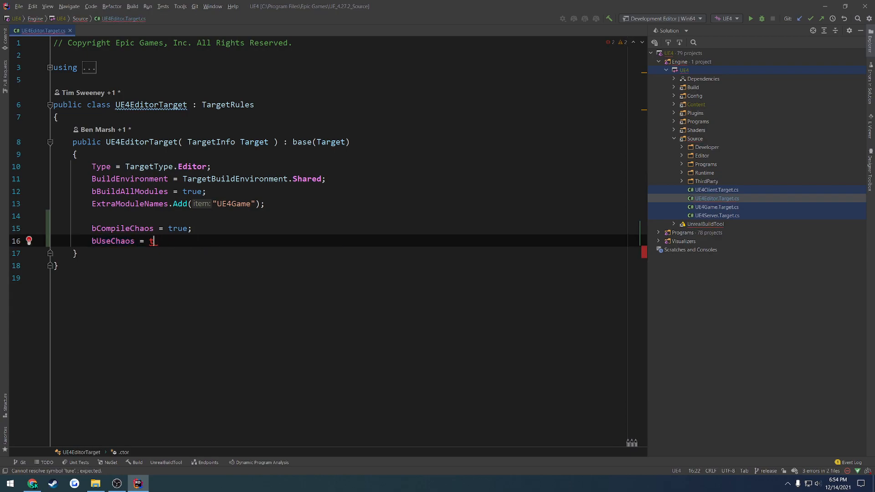
type("rue;")
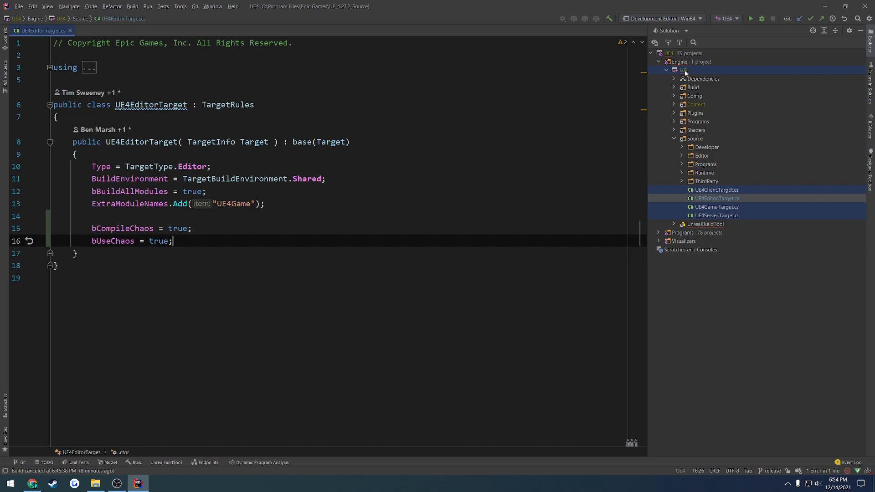
Step: Build the UE4 project via Build Selected Projects and wait for Build succeeded
right_click(682, 70)
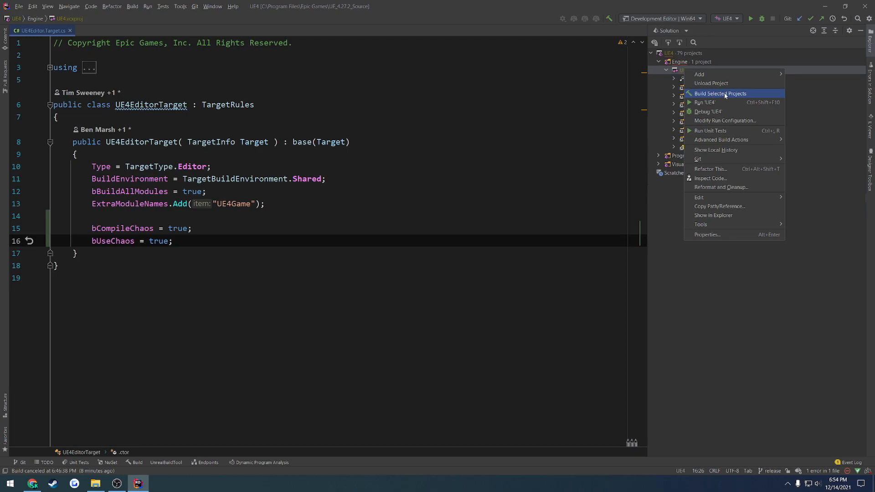
left_click(720, 92)
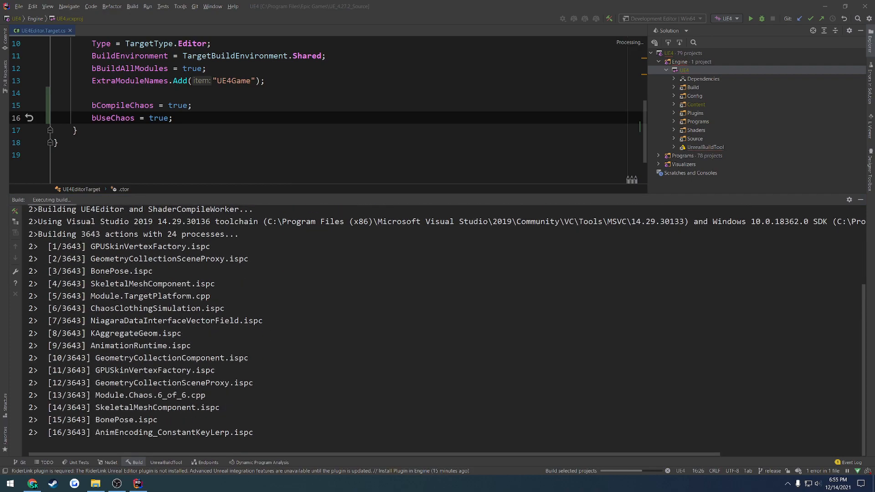
scroll("down", 3)
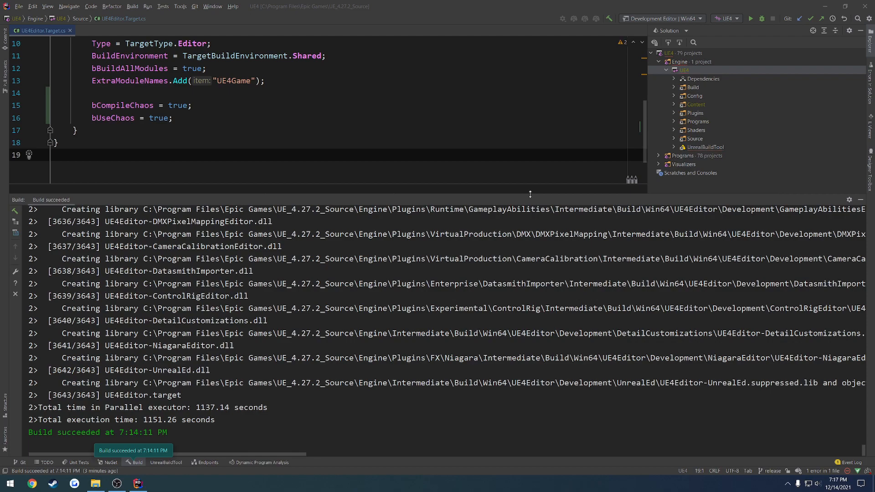
mouse_move(751, 18)
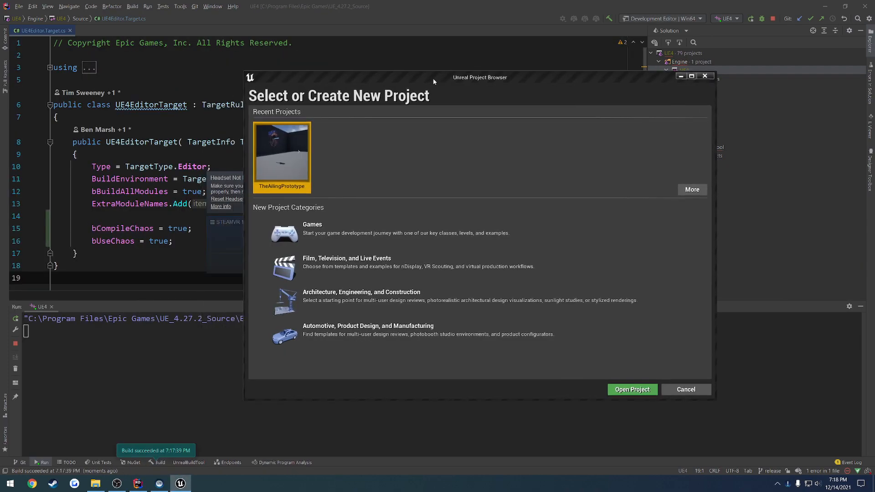
Step: Move the launched Unreal Project Browser aside and close it without opening a project
left_click_drag(479, 77, 431, 83)
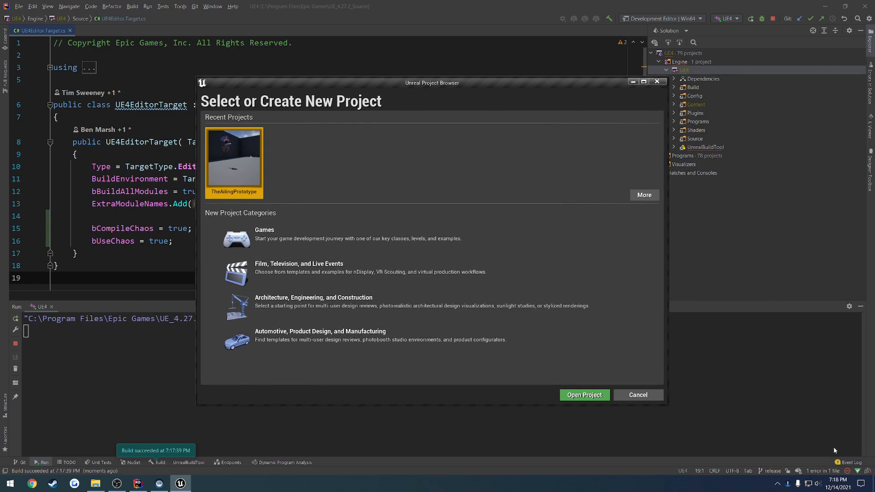
mouse_move(429, 101)
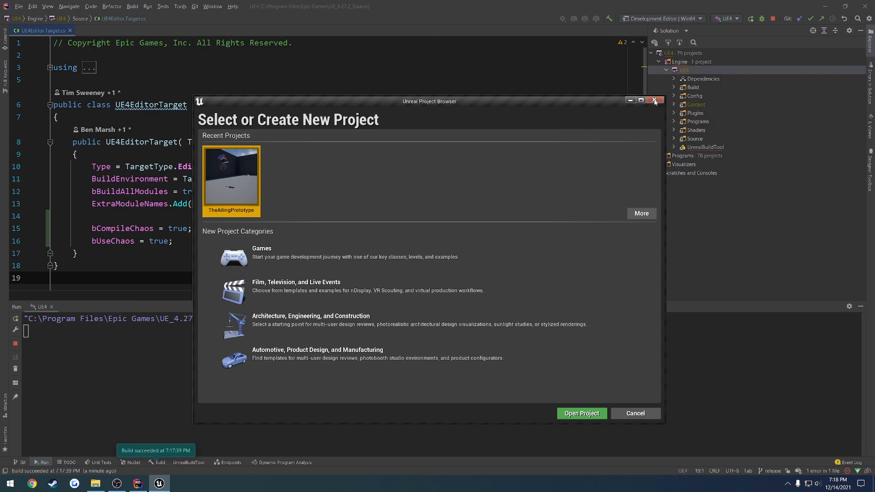
left_click(654, 101)
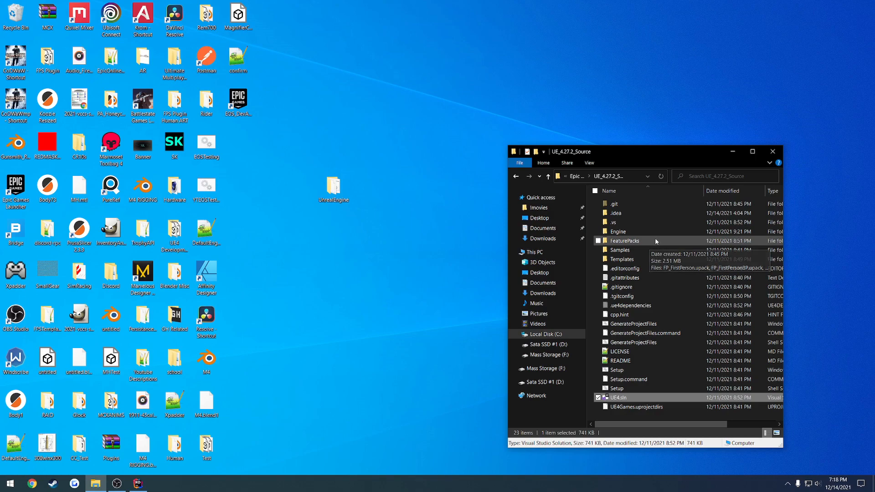
Step: Navigate into Documents and open the Unreal Projects folder
left_click(541, 228)
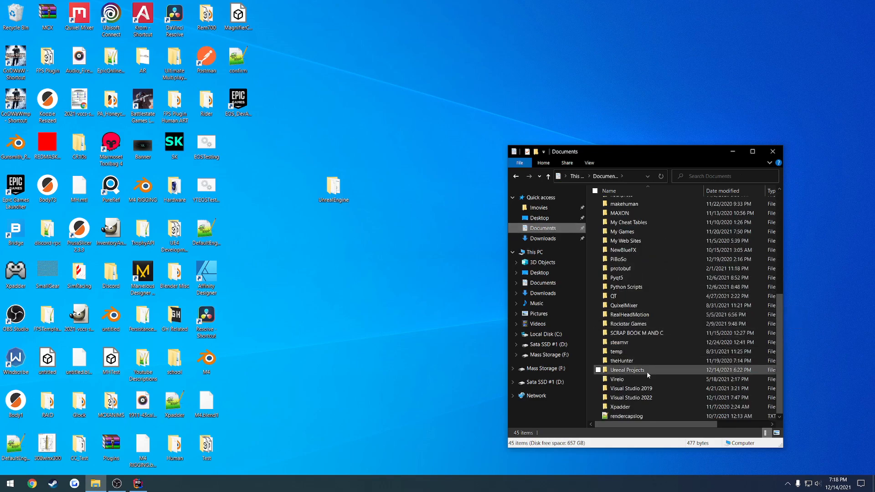
double_click(628, 370)
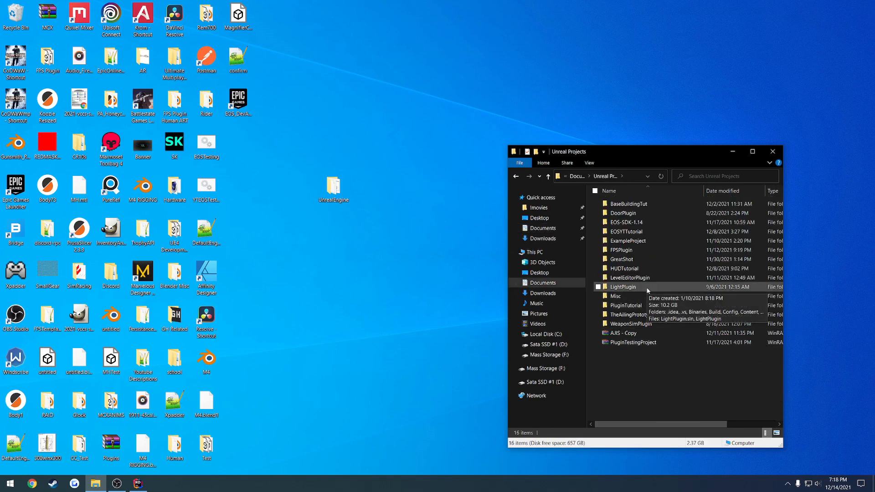
mouse_move(646, 383)
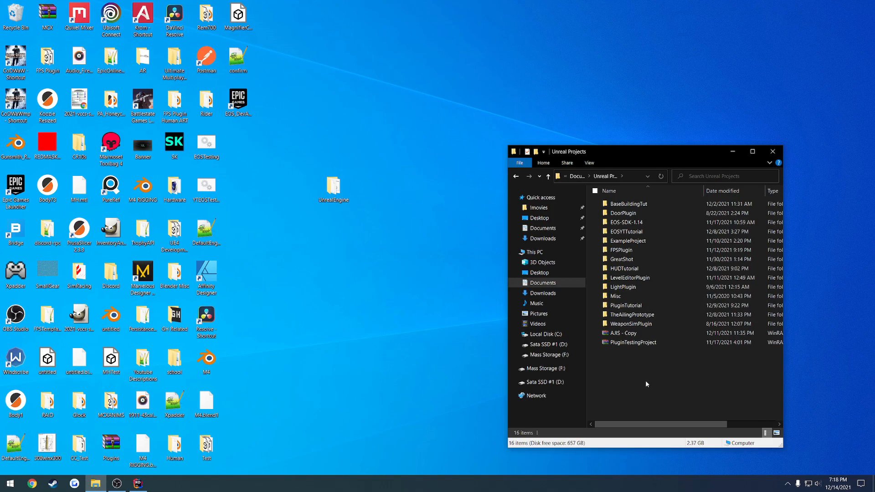
Step: Switch ExampleProject's .uproject to the 4.27.2 source build engine version
double_click(628, 240)
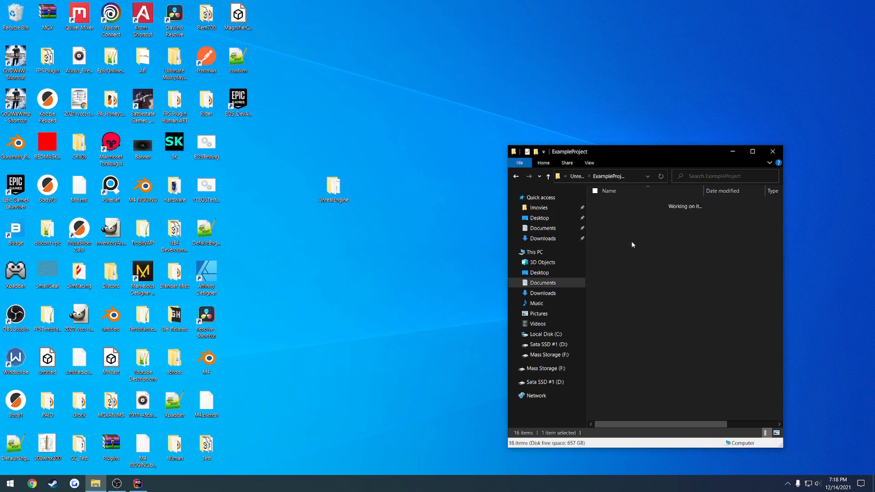
right_click(627, 361)
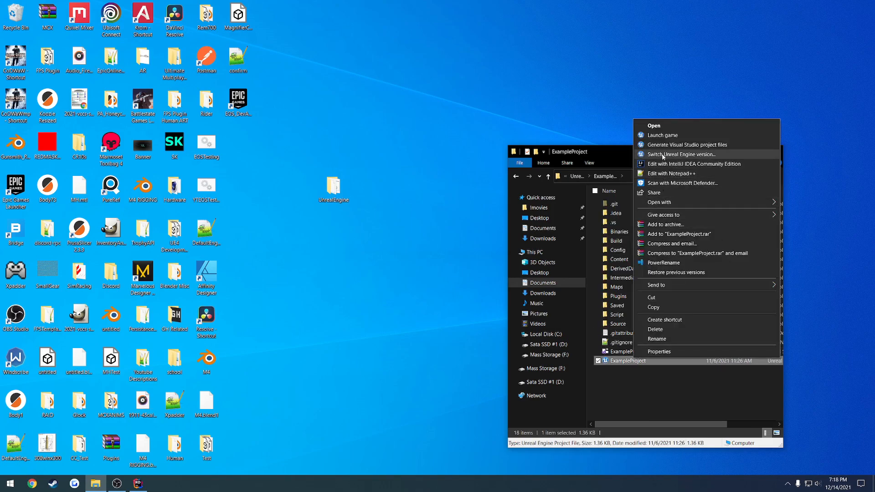
left_click(680, 154)
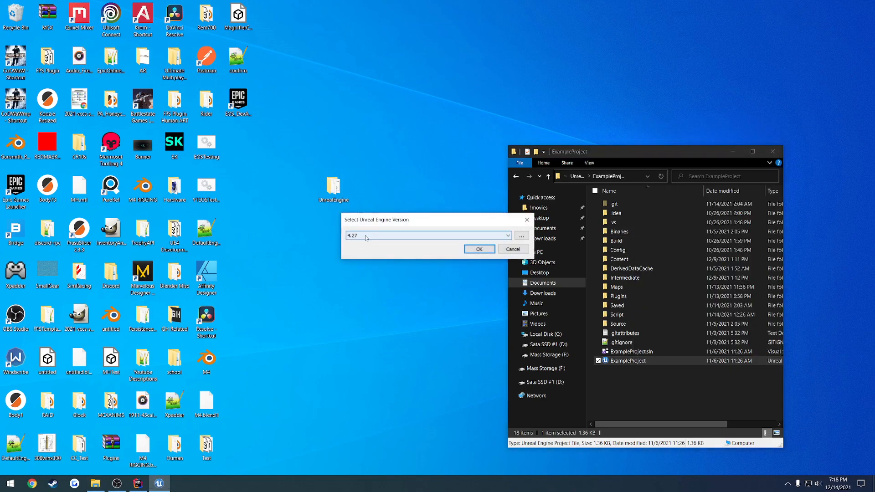
left_click(520, 235)
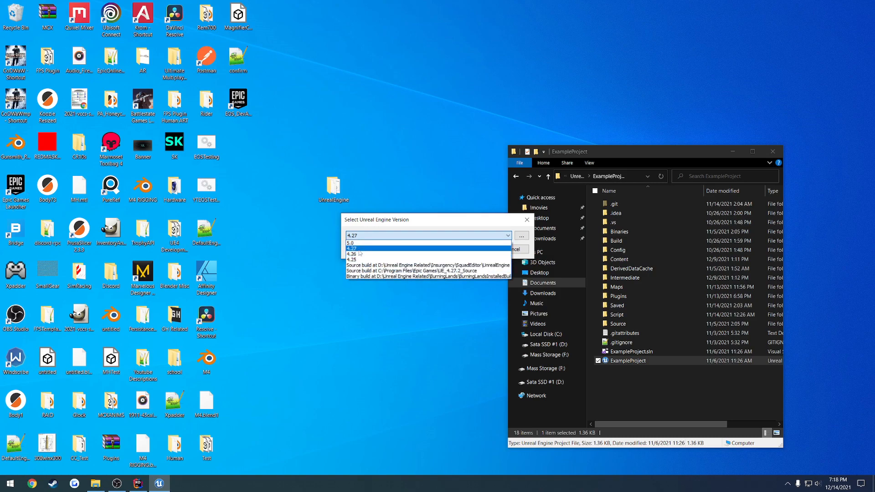
mouse_move(369, 276)
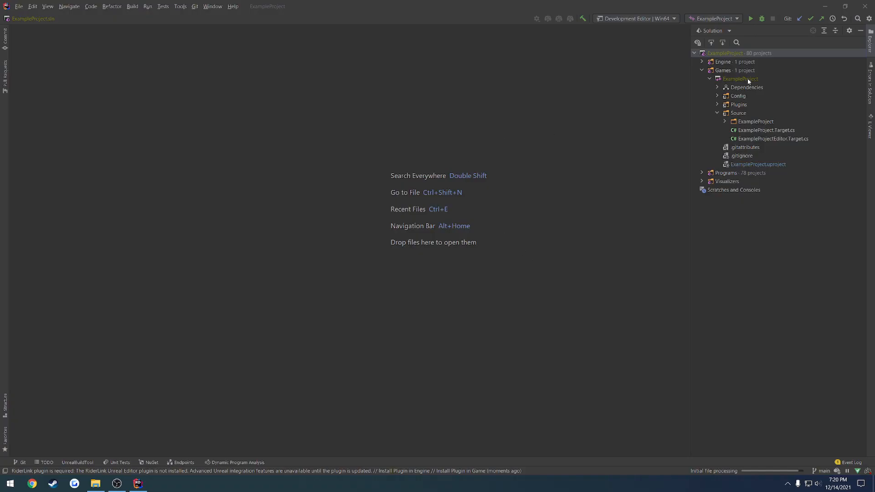
left_click(742, 78)
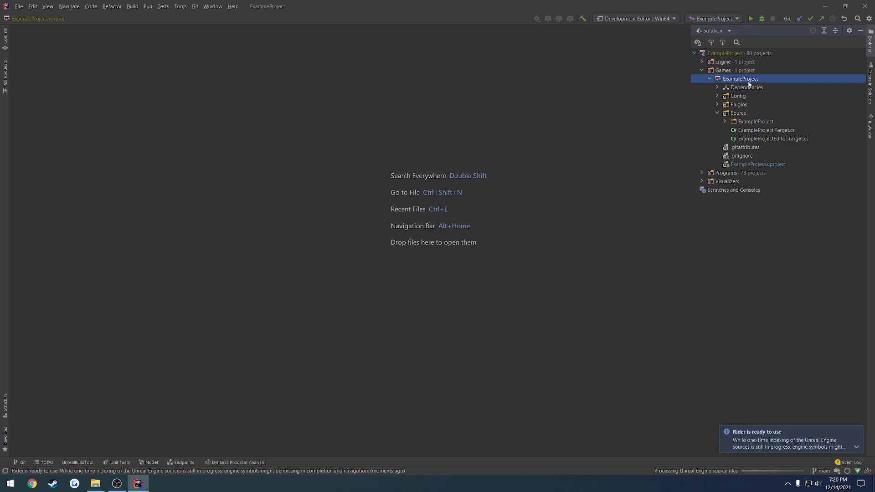
left_click(751, 18)
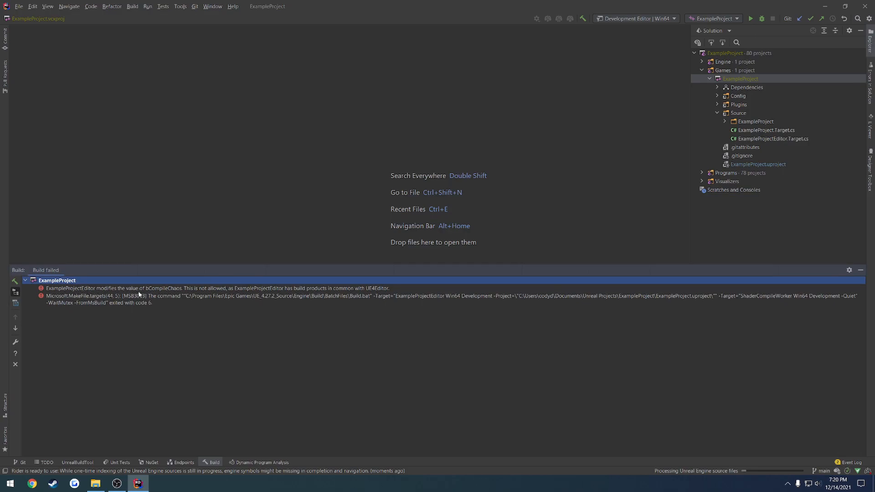
mouse_move(200, 297)
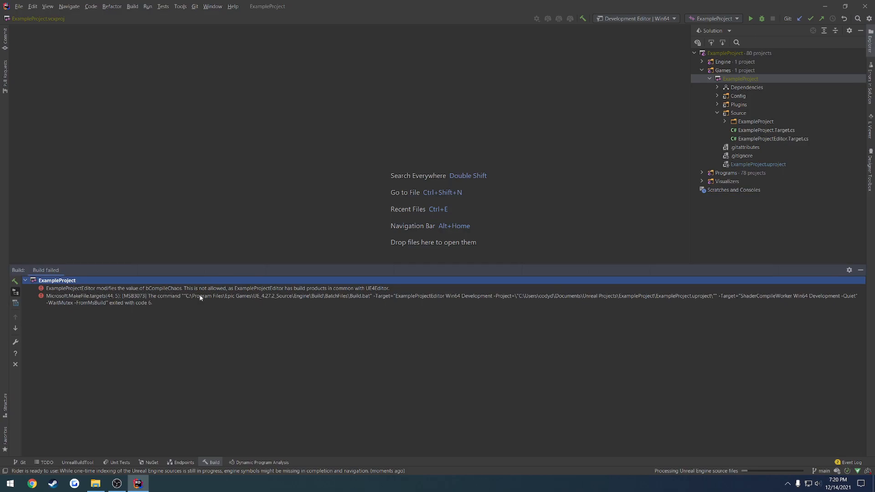
mouse_move(282, 295)
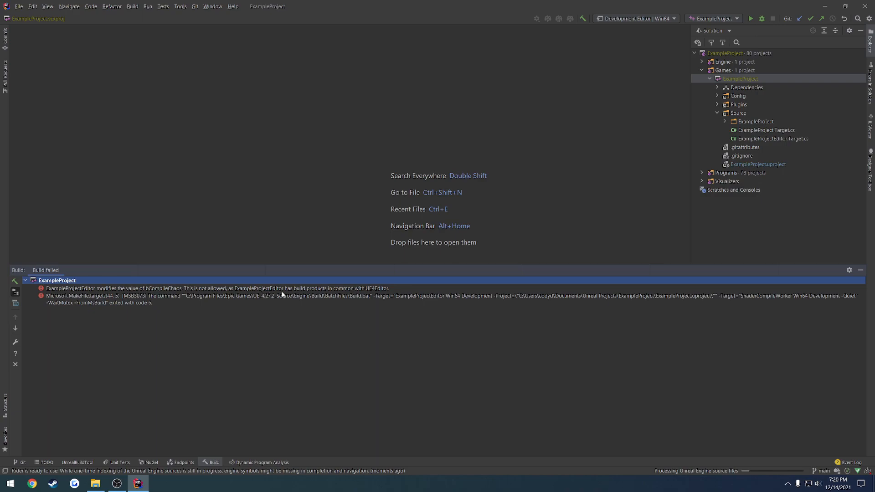
mouse_move(372, 294)
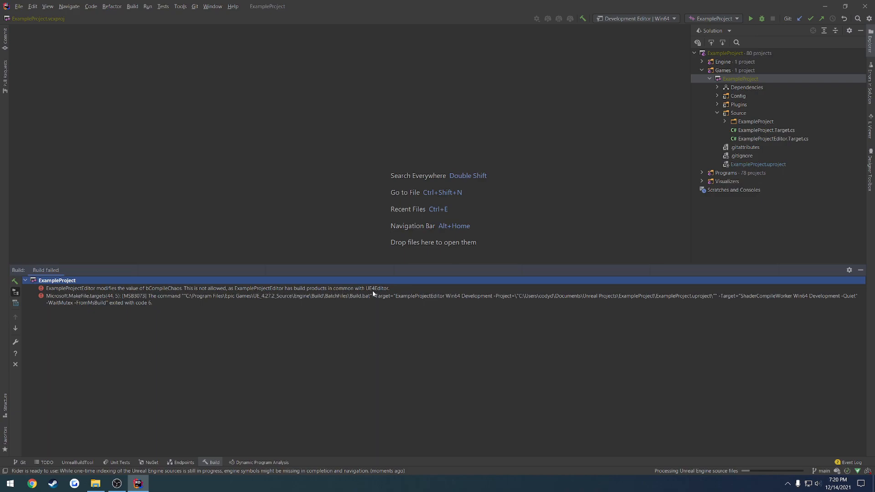
mouse_move(380, 297)
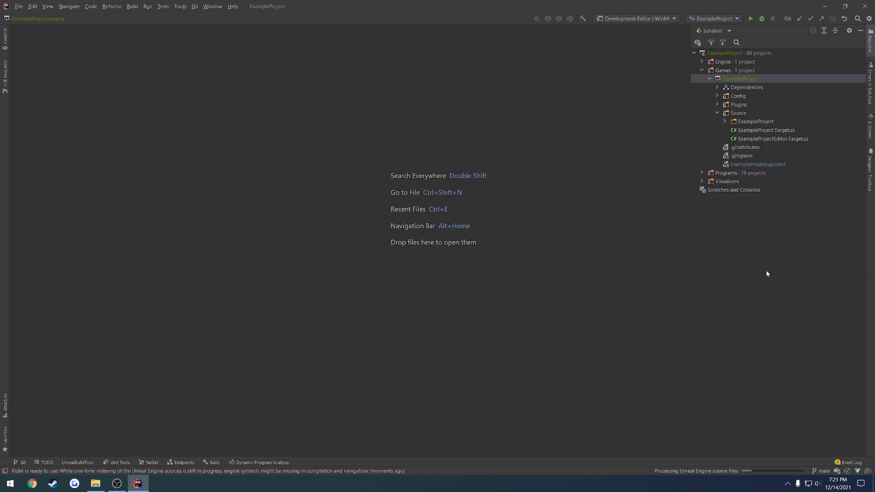
mouse_move(738, 88)
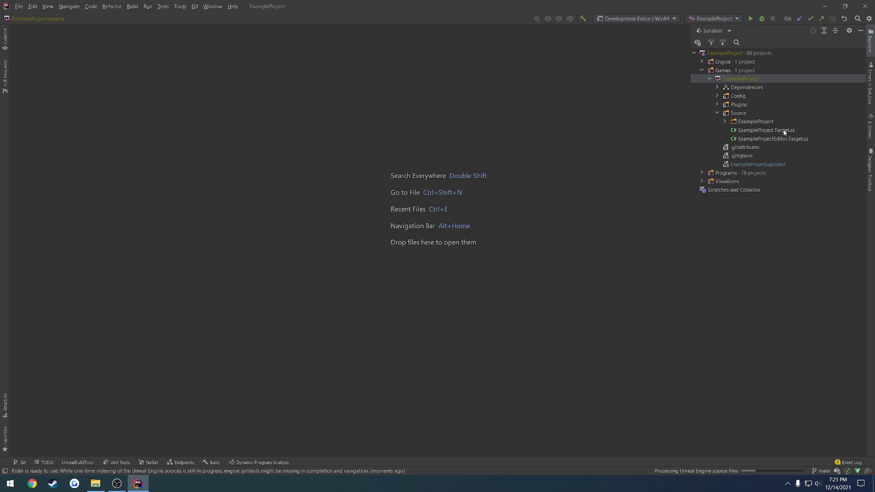
mouse_move(751, 136)
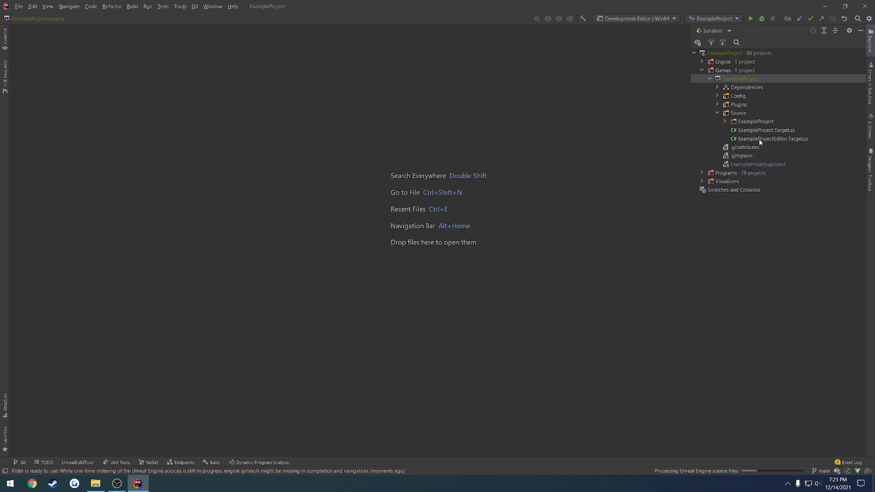
mouse_move(809, 141)
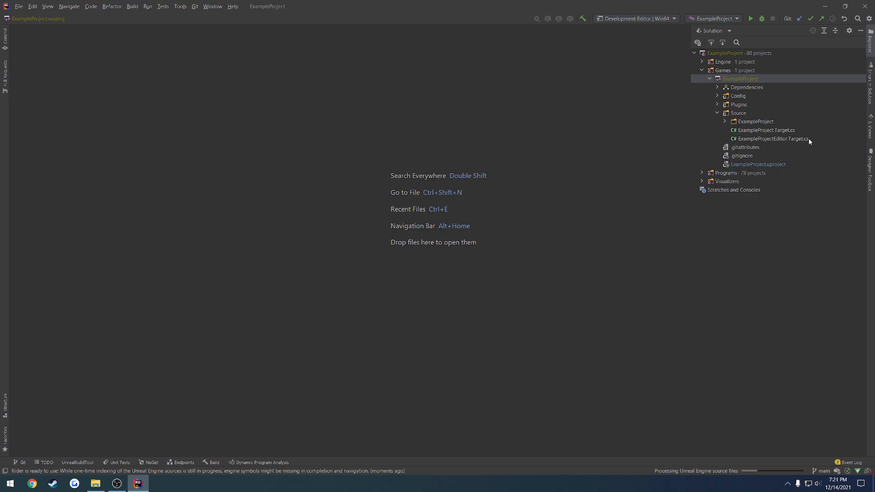
mouse_move(785, 148)
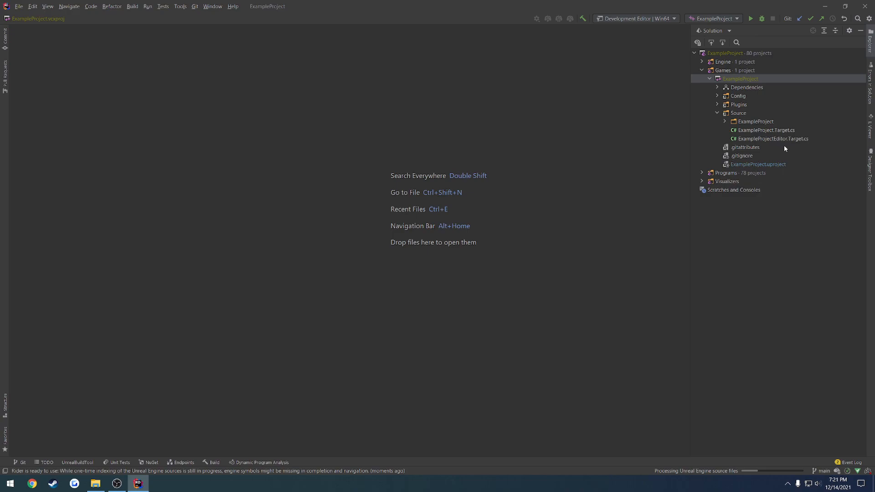
mouse_move(794, 147)
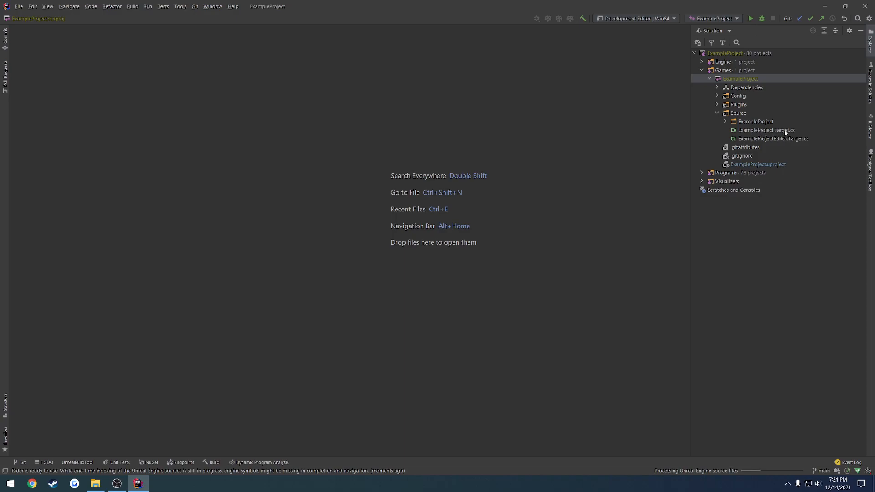
Step: Add bCompileChaos, bUseChaos and bOverrideBuildEnvironment = true to ExampleProject.Target.cs
double_click(765, 131)
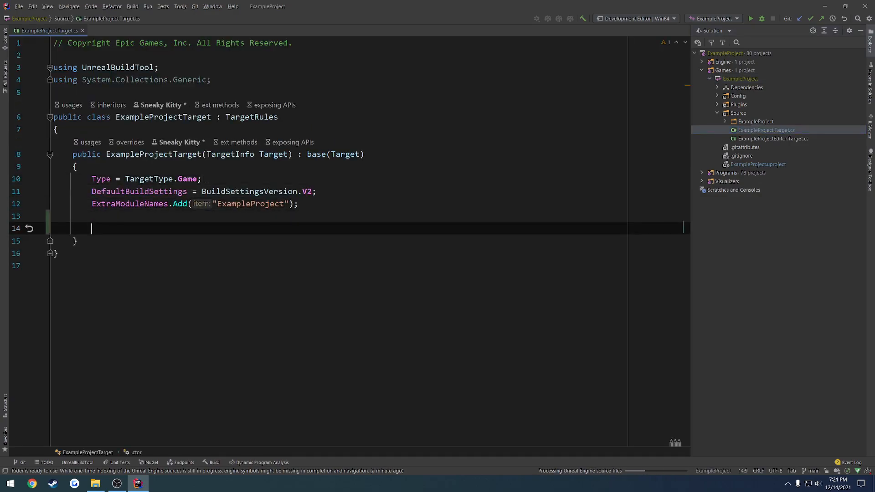
type("bCompileChaos = true;")
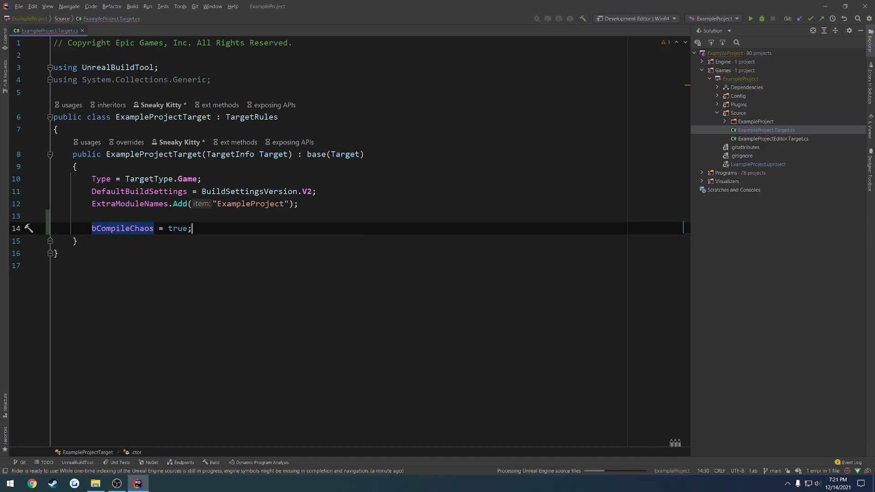
type("bUseChaos = t")
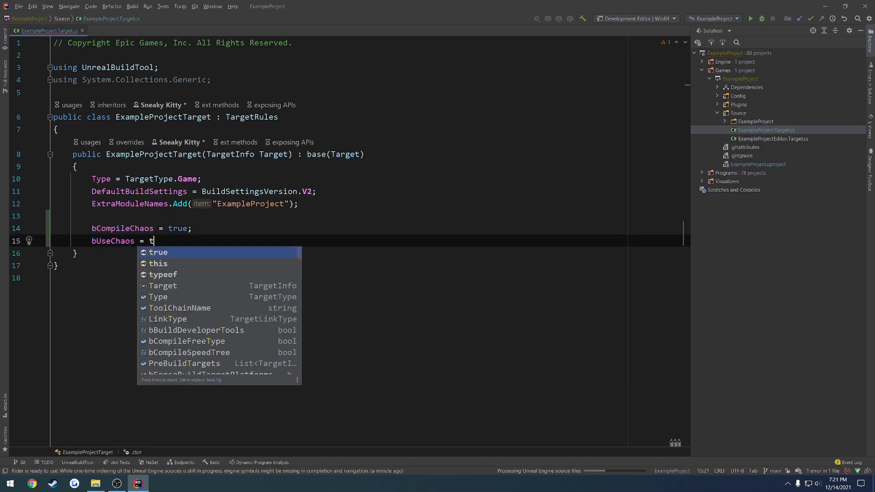
key("Enter")
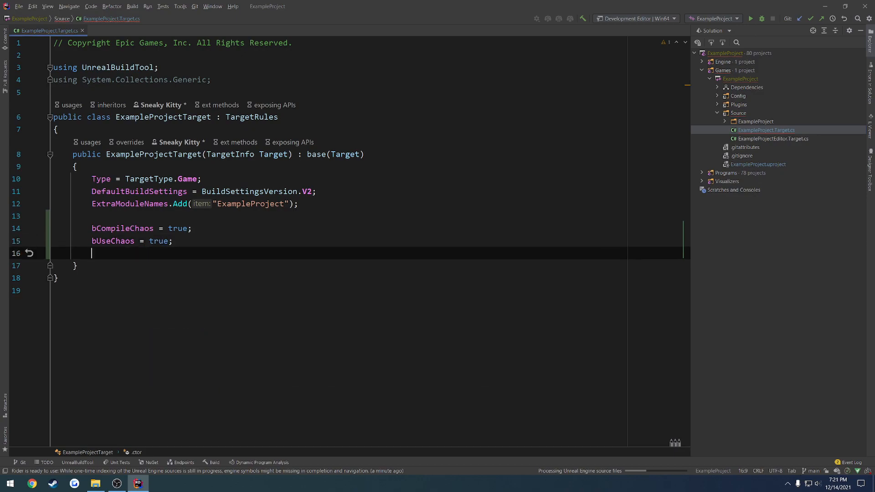
type("b")
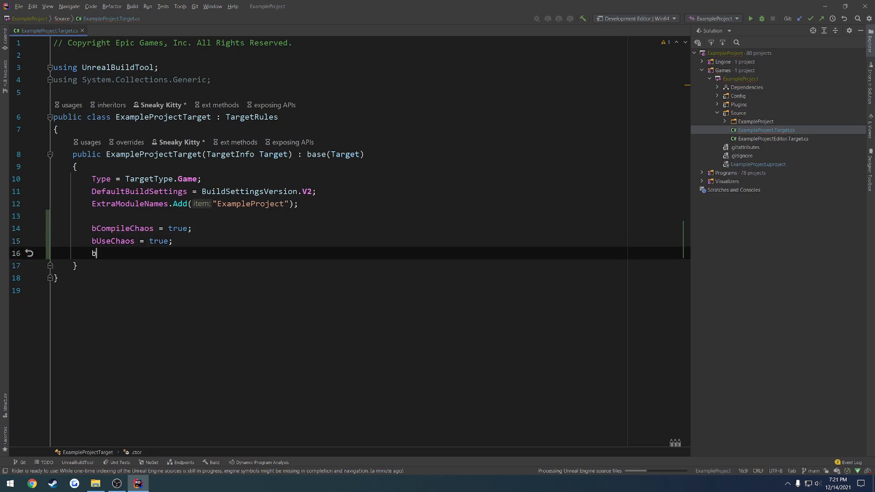
type("OverrideBuildEnvironment = true;")
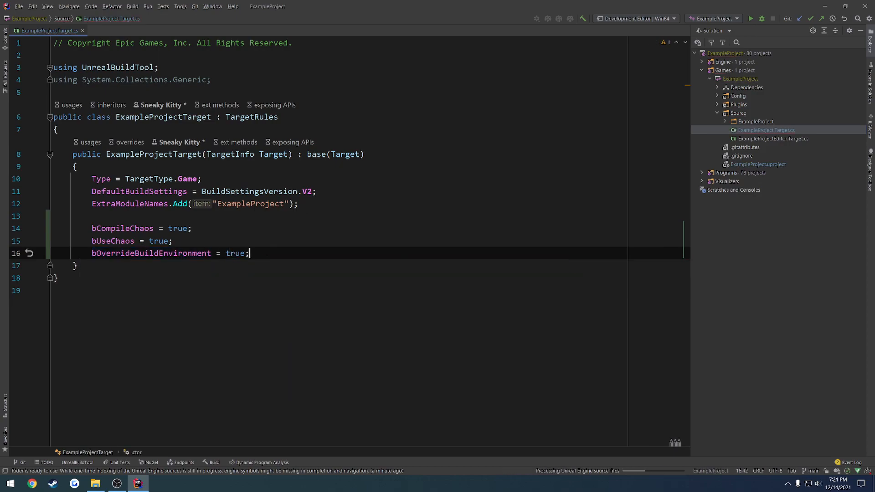
Step: Copy the three flag lines into ExampleProjectEditor.Target.cs and build the project
left_click_drag(91, 217, 249, 252)
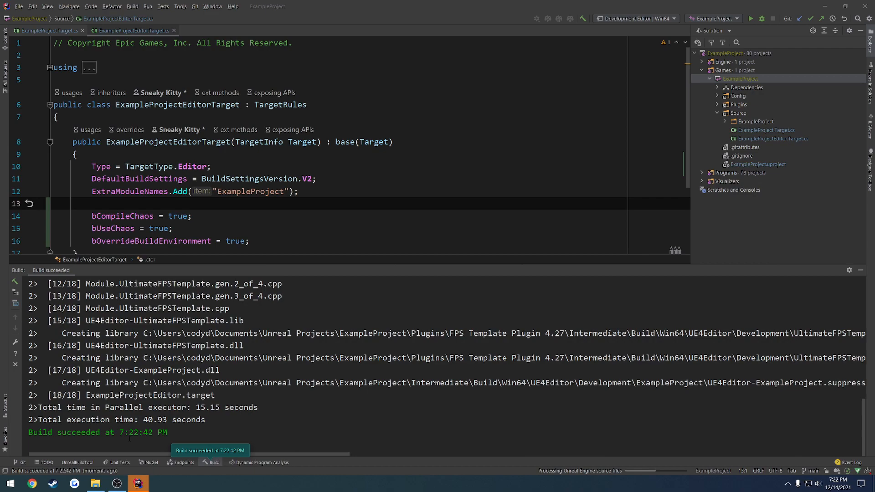
left_click(750, 18)
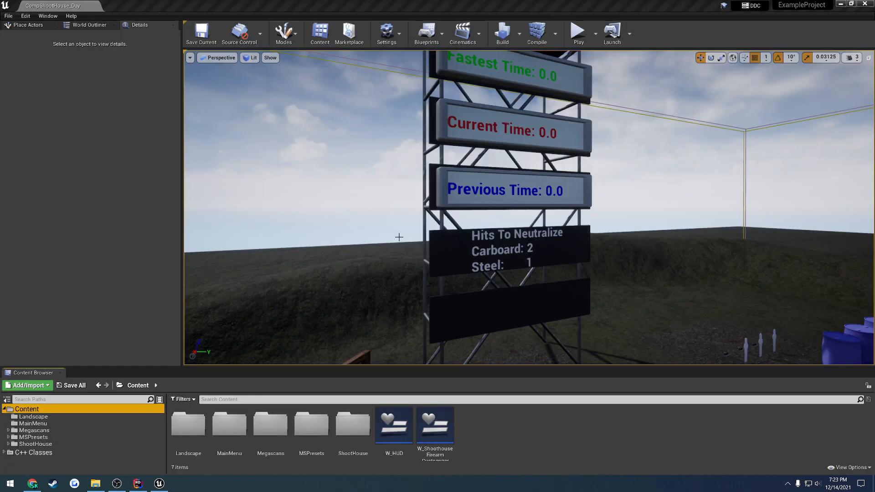
mouse_move(287, 32)
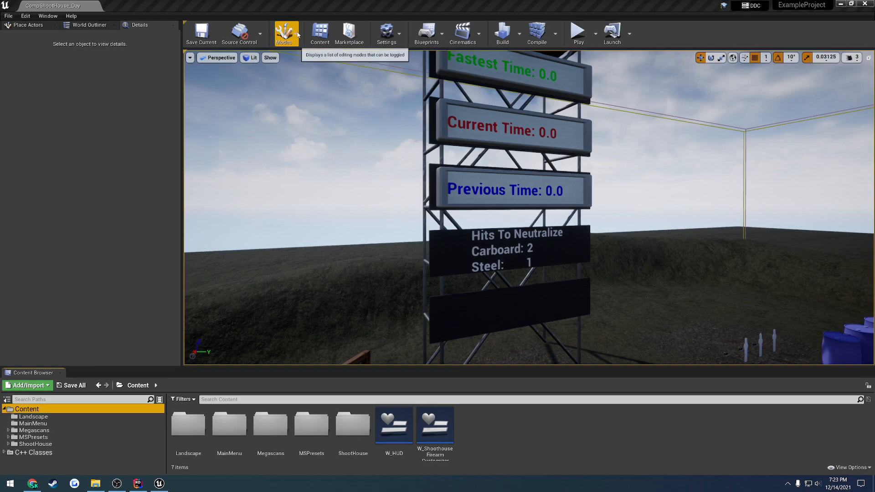
Step: Show the Plugins browser from the editor's Settings menu, filtered to Chaos plugins
left_click(285, 34)
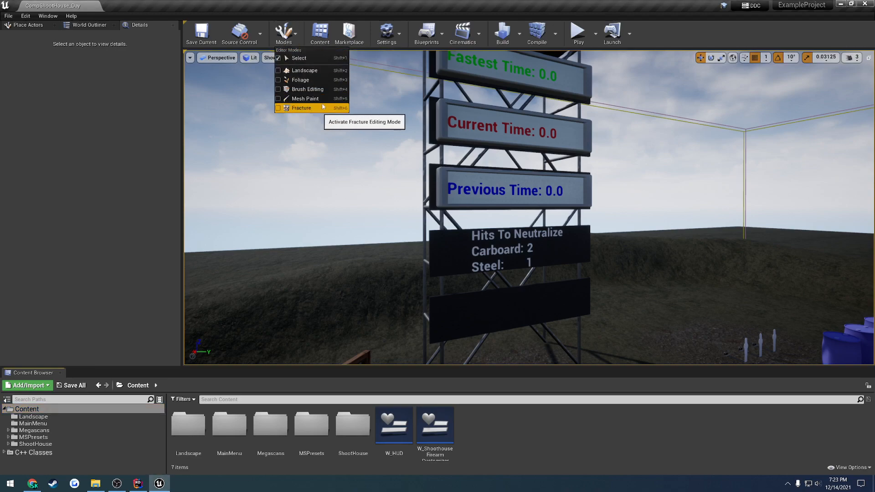
left_click(386, 34)
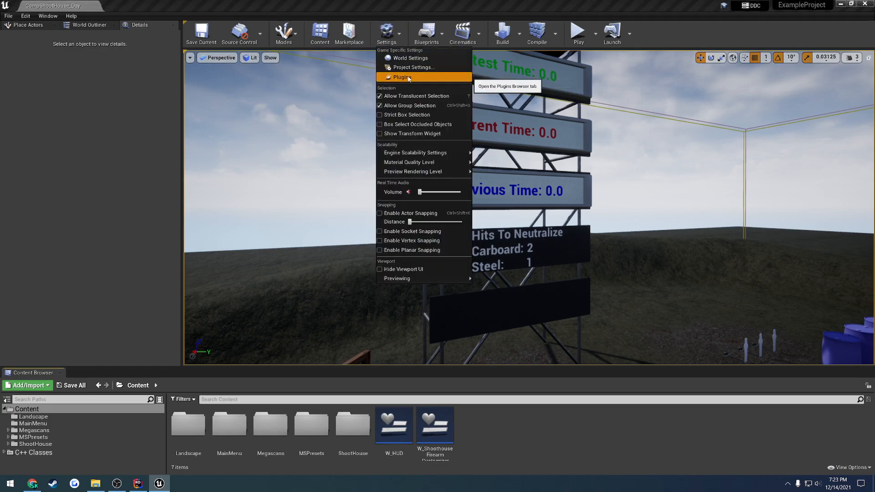
left_click(402, 77)
type("chaos")
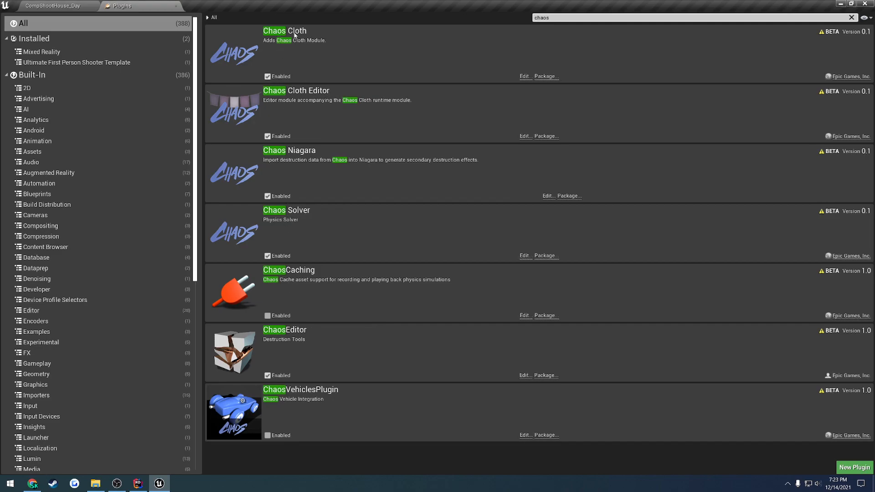
mouse_move(336, 296)
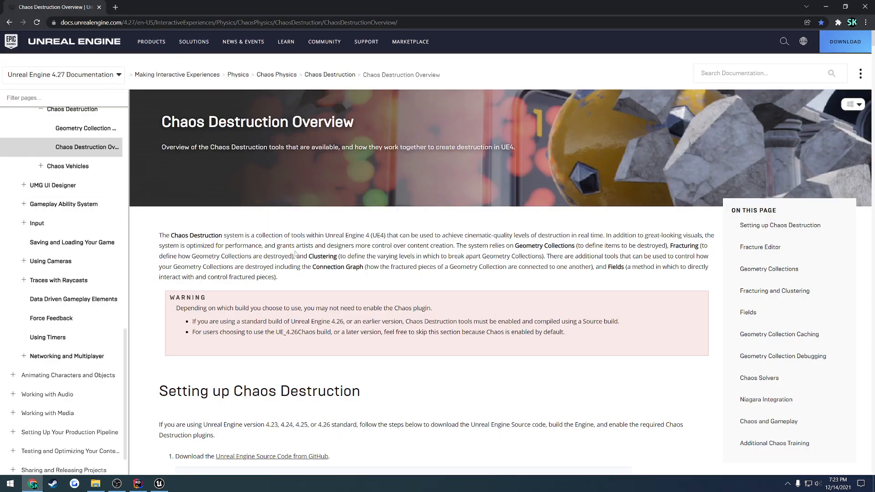
Step: Scroll the Chaos Destruction Overview down to step 7's list of required plugins
scroll("down", 3)
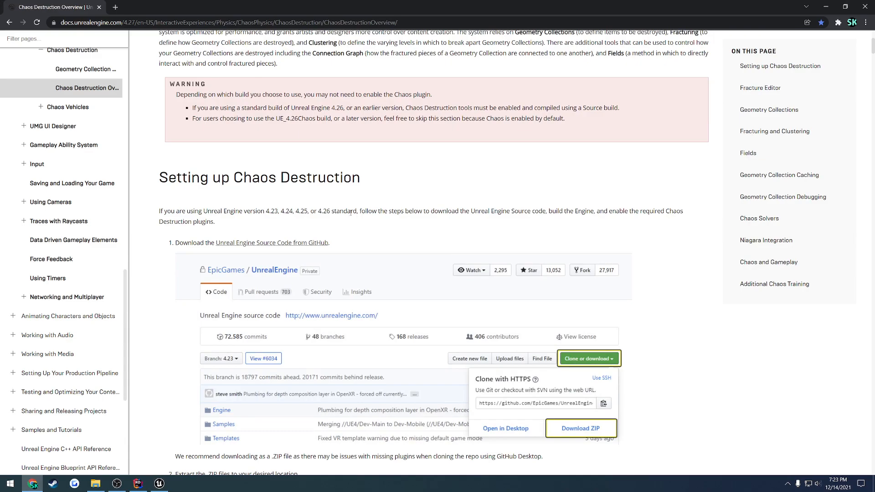
scroll("down", 3)
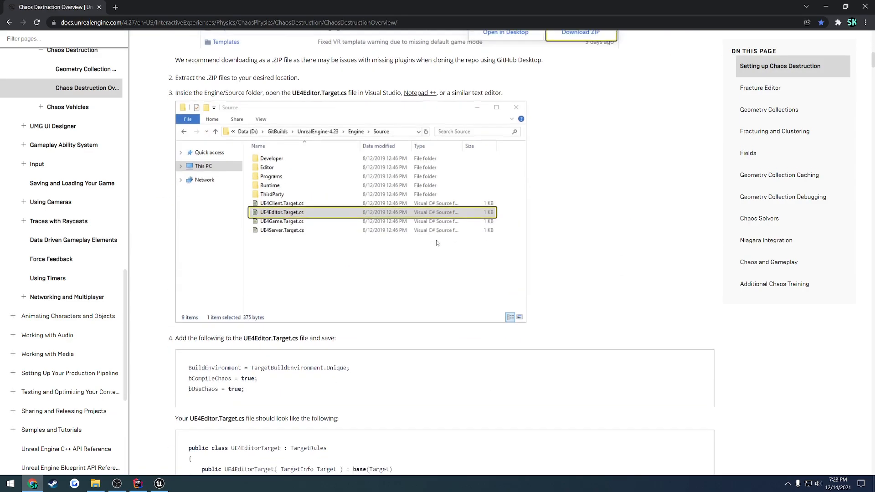
scroll("down", 3)
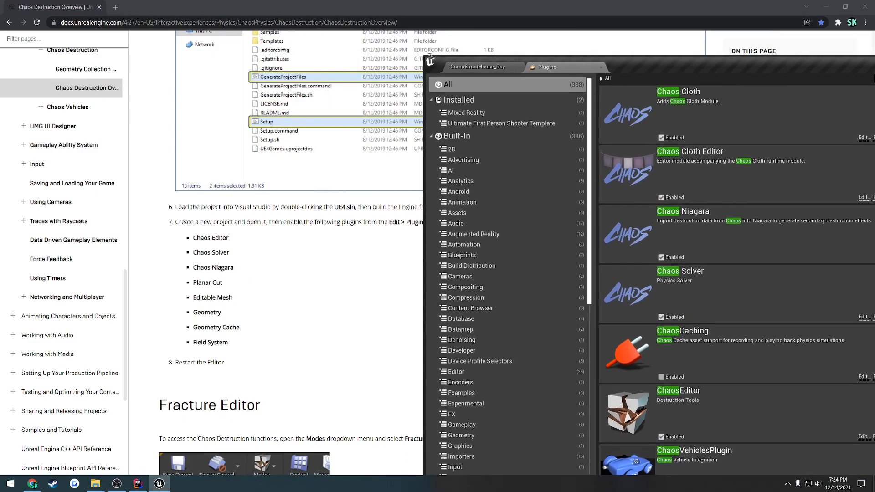
Step: Search the Plugins browser for chaos, planar, editable mesh and geometry to confirm they are enabled
type("chaos")
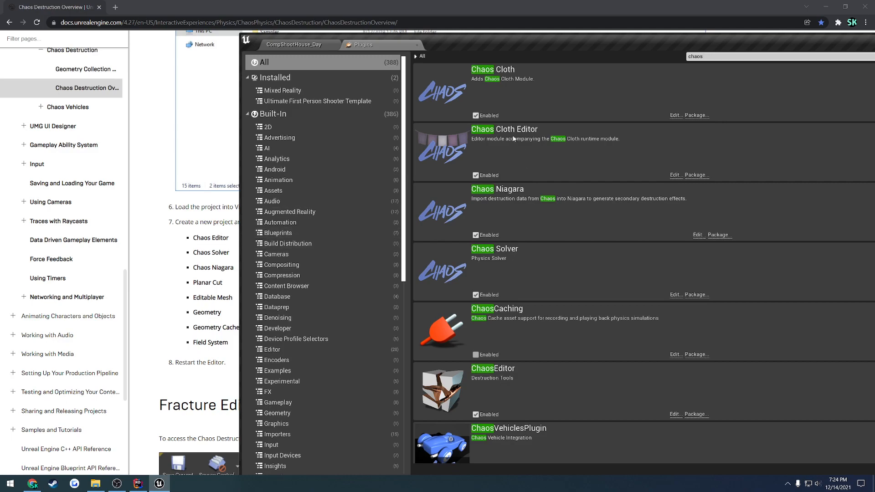
mouse_move(377, 333)
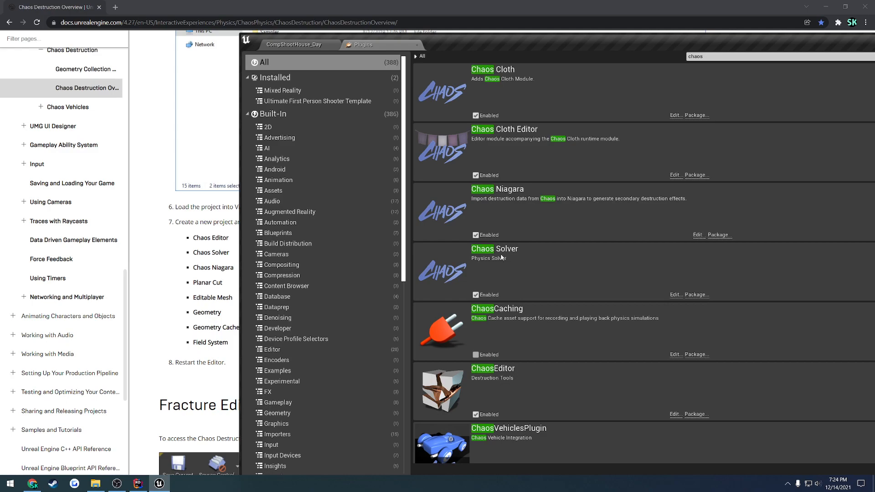
mouse_move(527, 297)
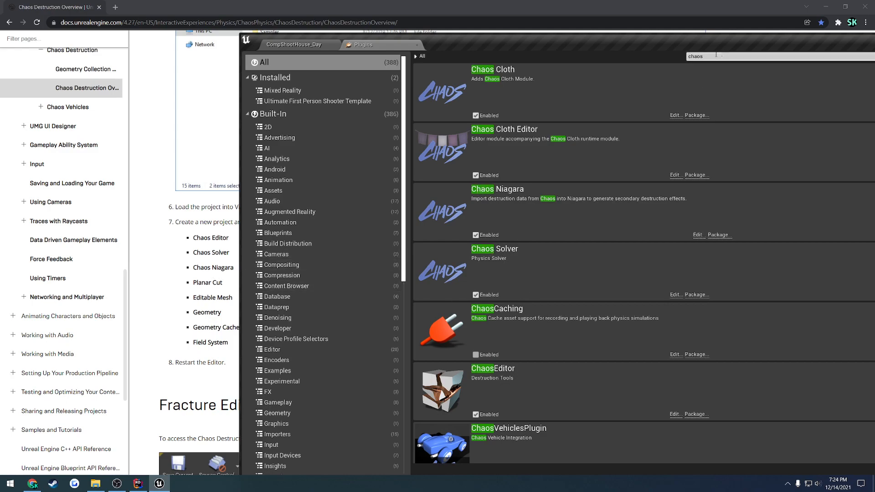
type("planar")
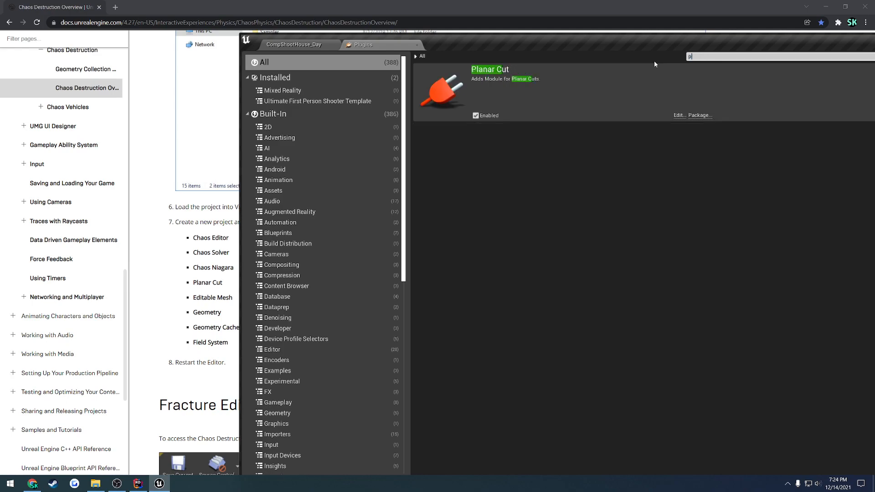
type("editable me")
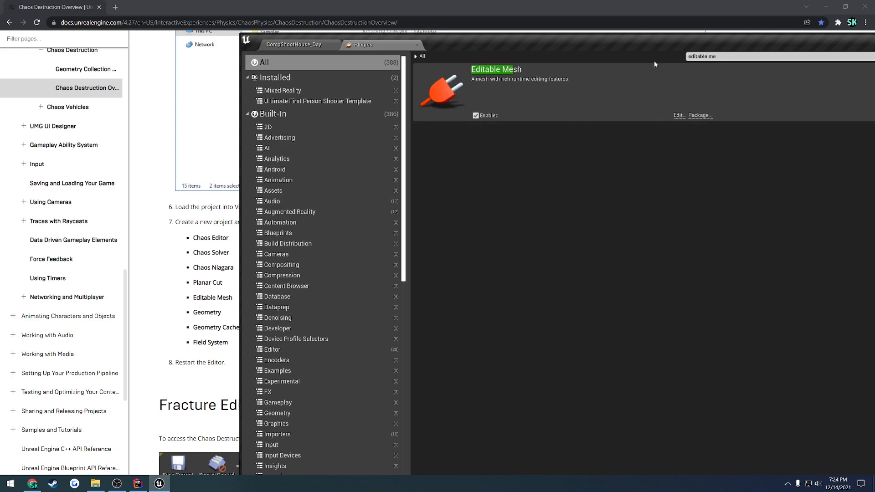
type("geom")
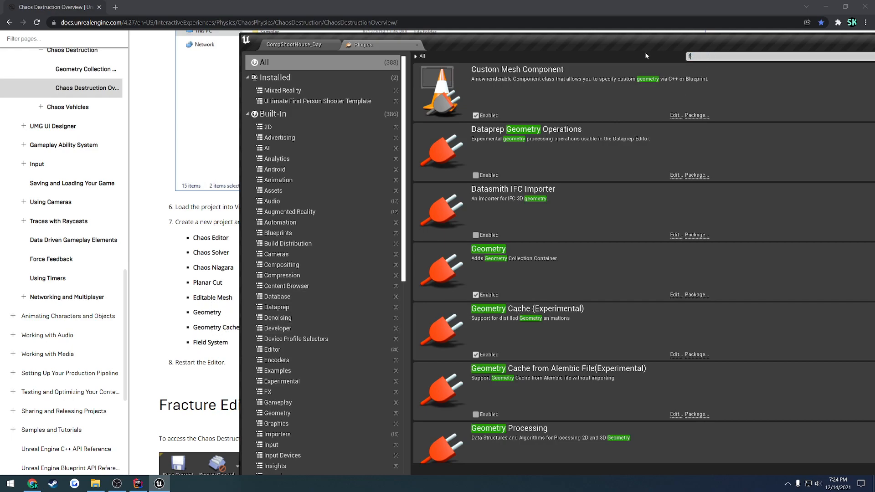
Step: Enable the beta Field System plugin, confirm the warning and dismiss the Live Coding window
type("field system")
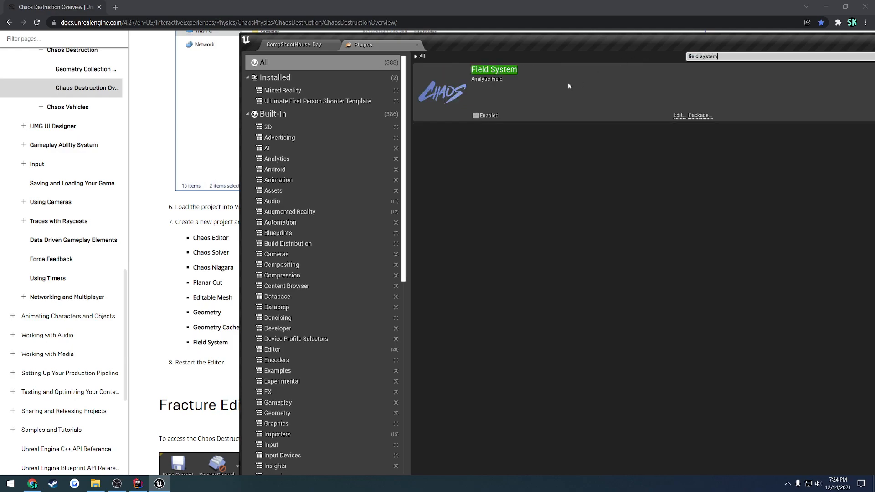
mouse_move(476, 116)
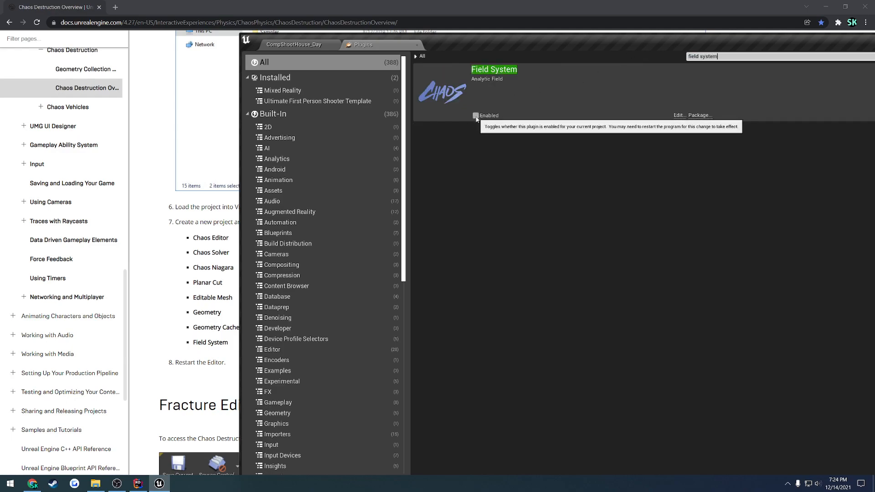
left_click(475, 115)
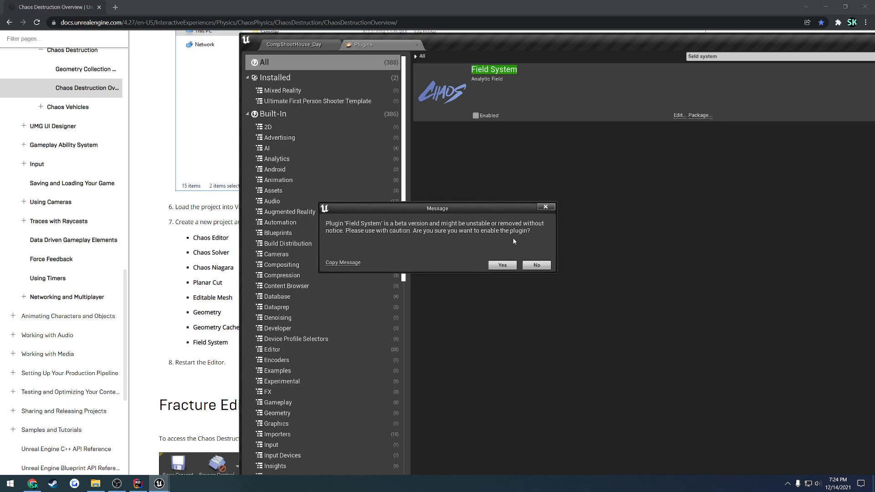
left_click(501, 265)
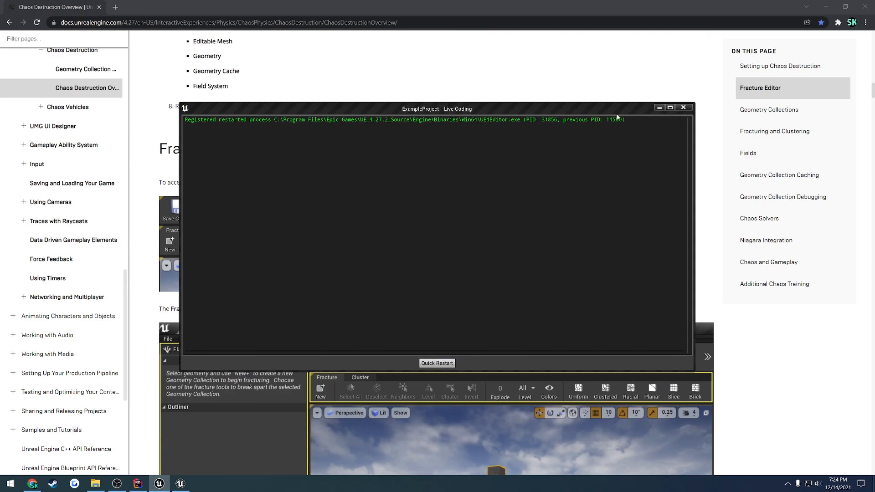
left_click(437, 364)
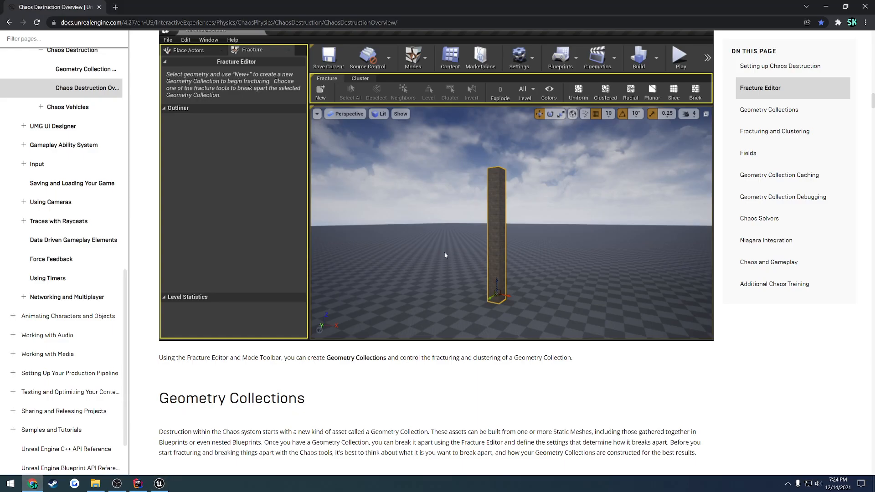
scroll("down", 3)
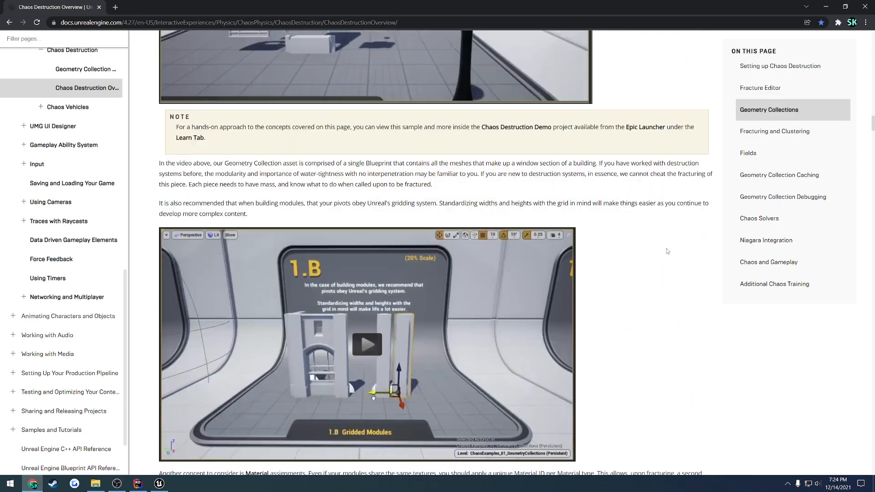
scroll("down", 3)
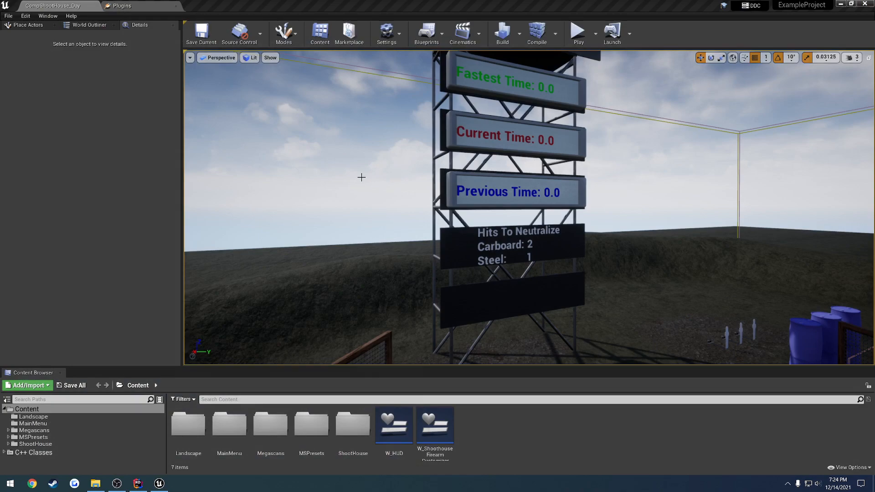
mouse_move(348, 183)
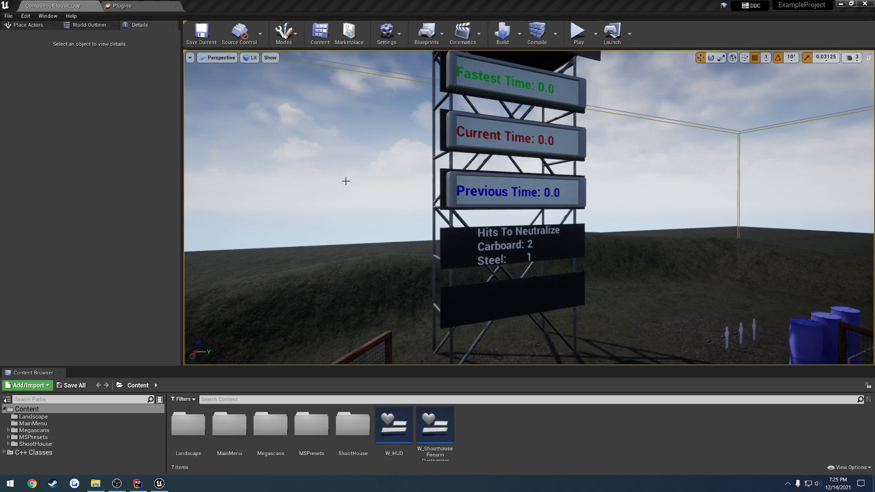
mouse_move(347, 187)
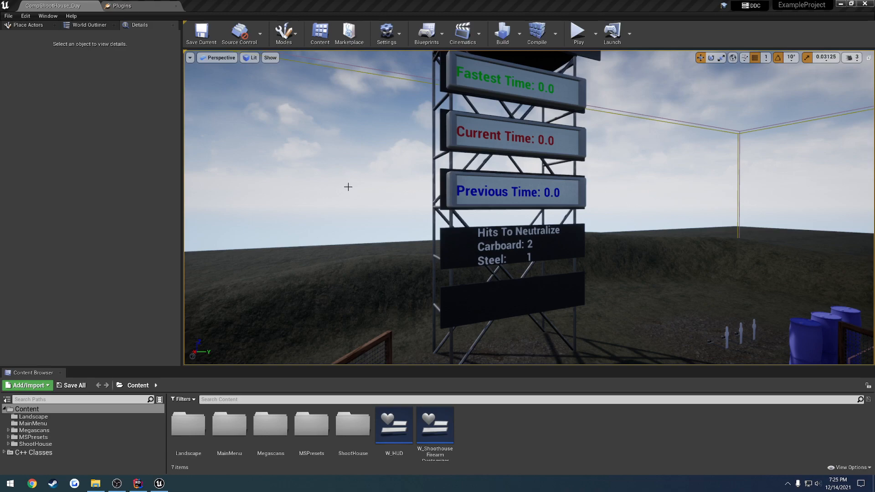
mouse_move(358, 234)
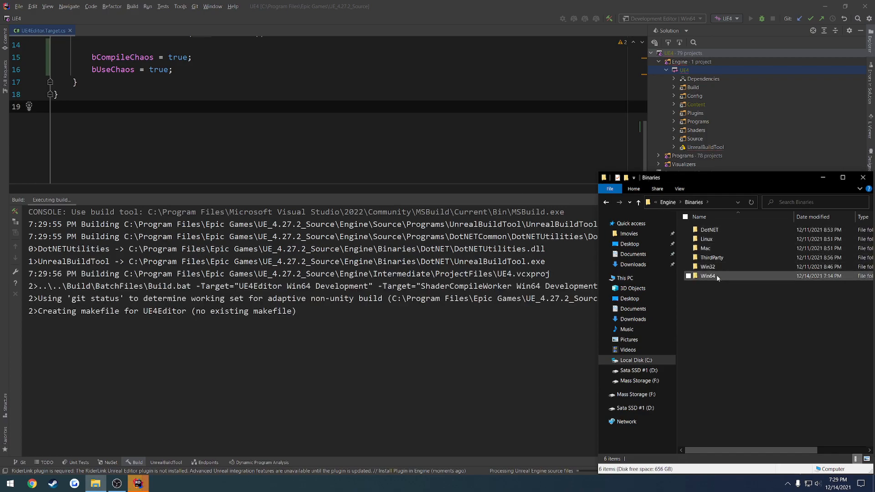
Step: Open Engine\Binaries\Win64 holding the built UE4Editor
double_click(707, 276)
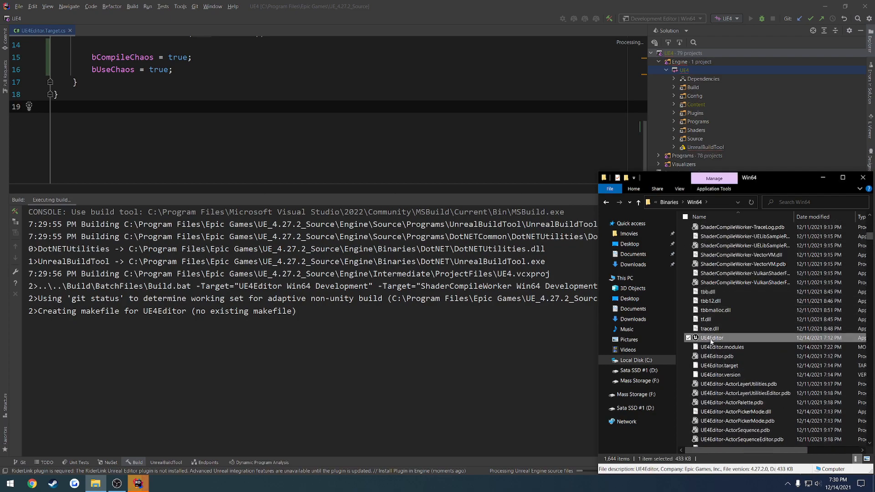
mouse_move(712, 337)
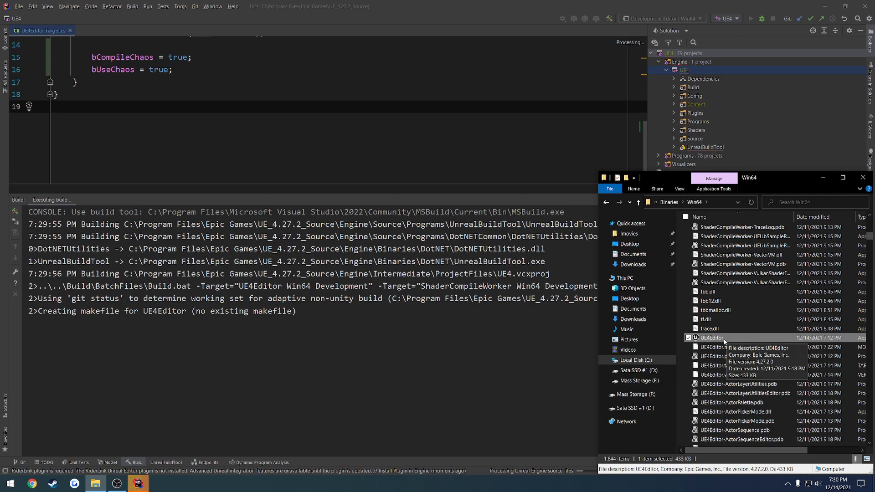
mouse_move(750, 310)
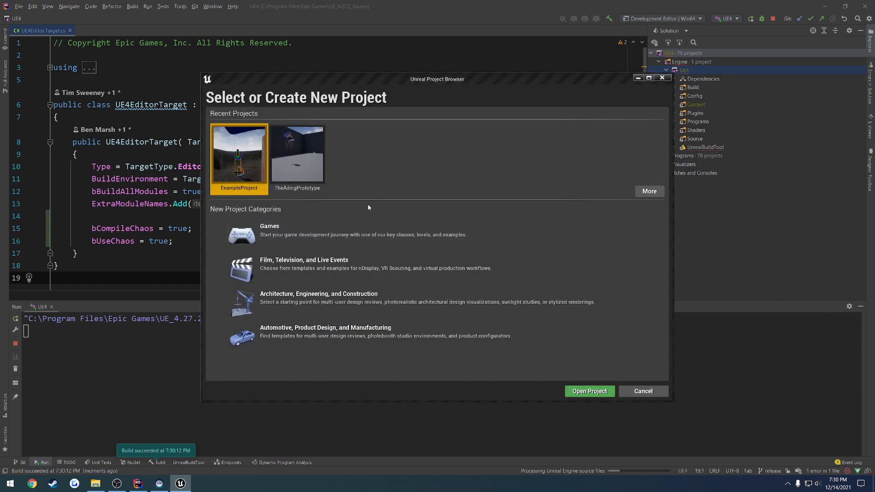
Step: Create a new Games C++ project named ExampleChaosTEST
left_click(269, 230)
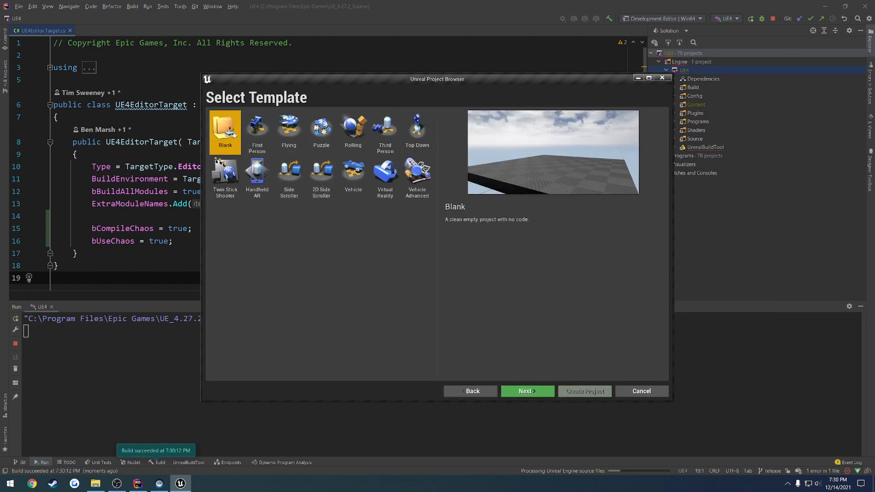
left_click(526, 392)
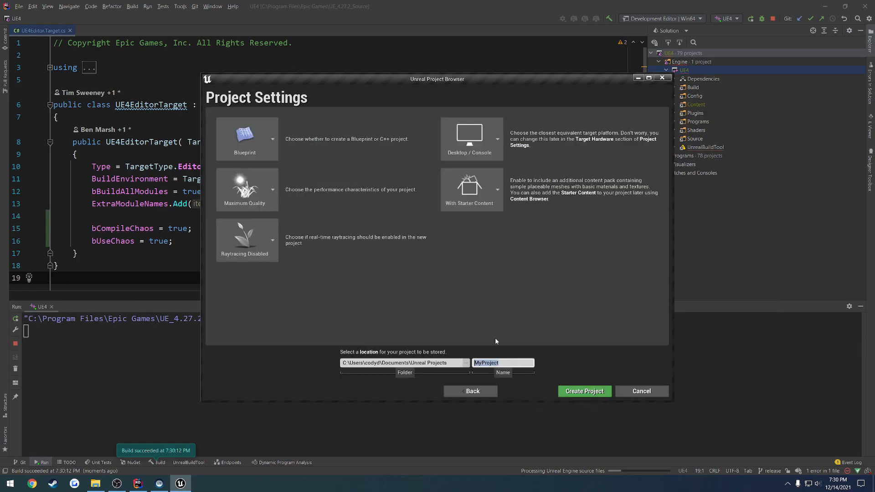
type("ExampleTE")
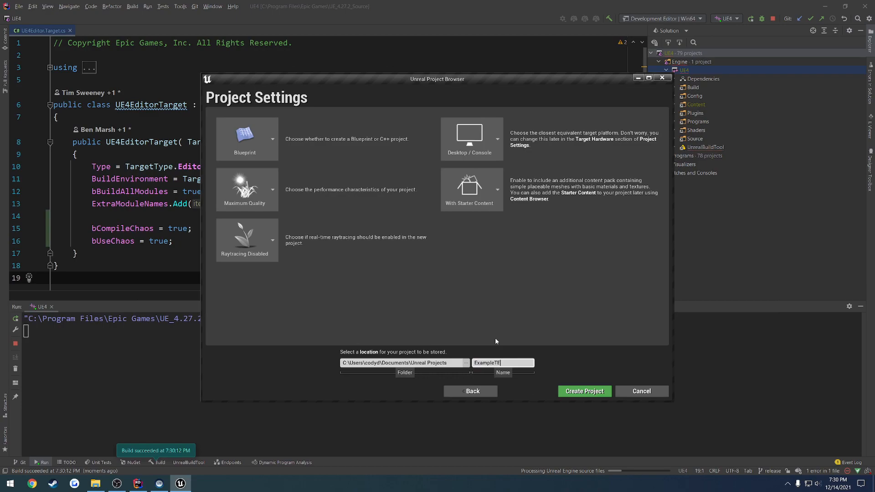
type("ST")
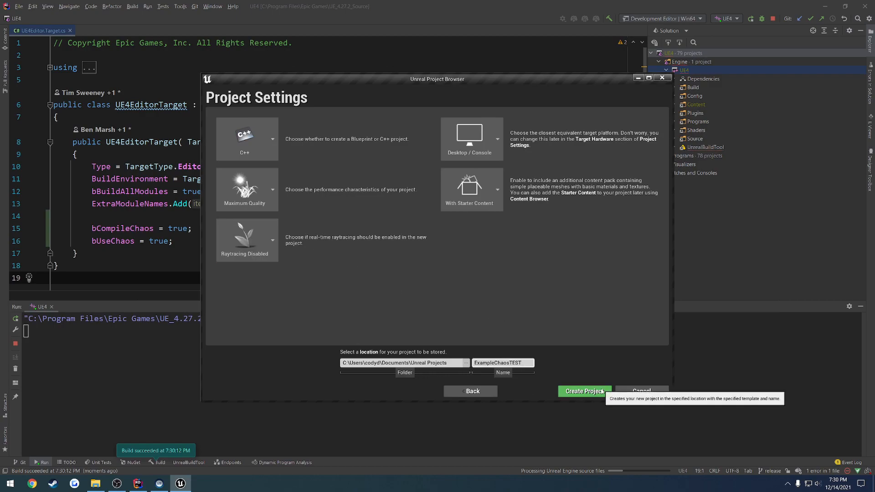
left_click(584, 391)
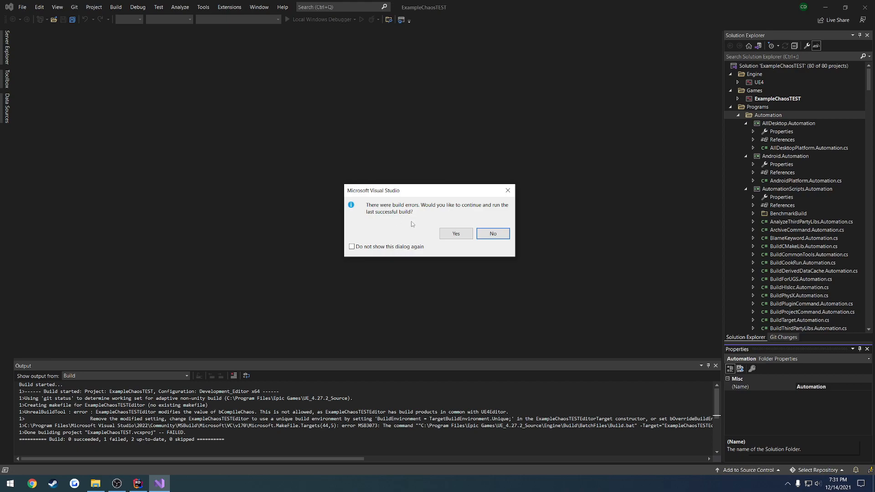
Step: Answer No to running the last successful build after the bCompileChaos errors
left_click(491, 233)
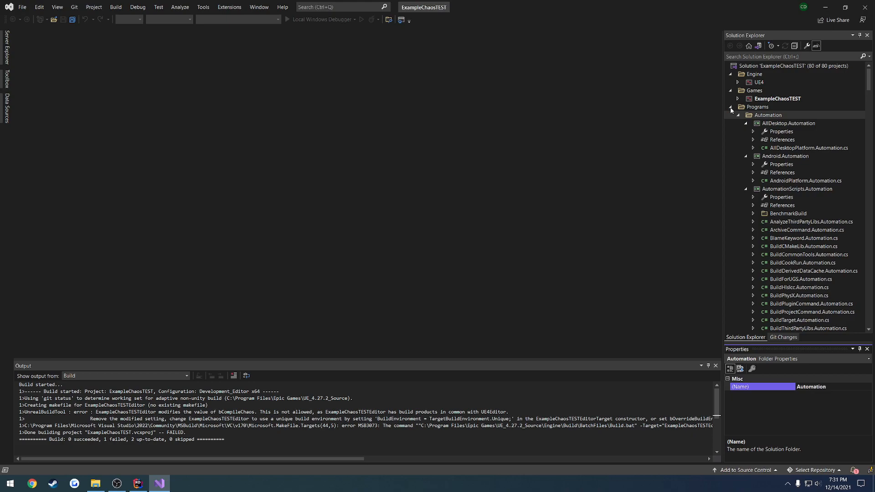
mouse_move(732, 112)
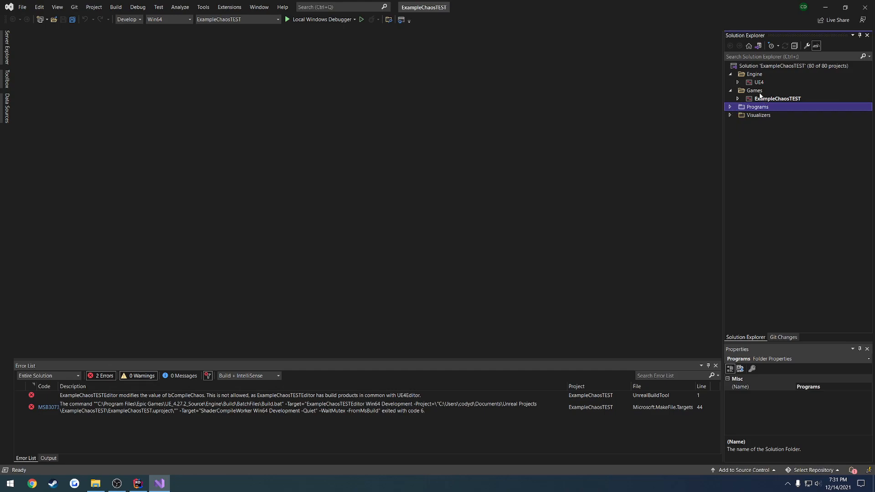
Step: Add bCompileChaos and bUseChaos to ExampleChaosTEST.Target.cs under the module names line
left_click(738, 98)
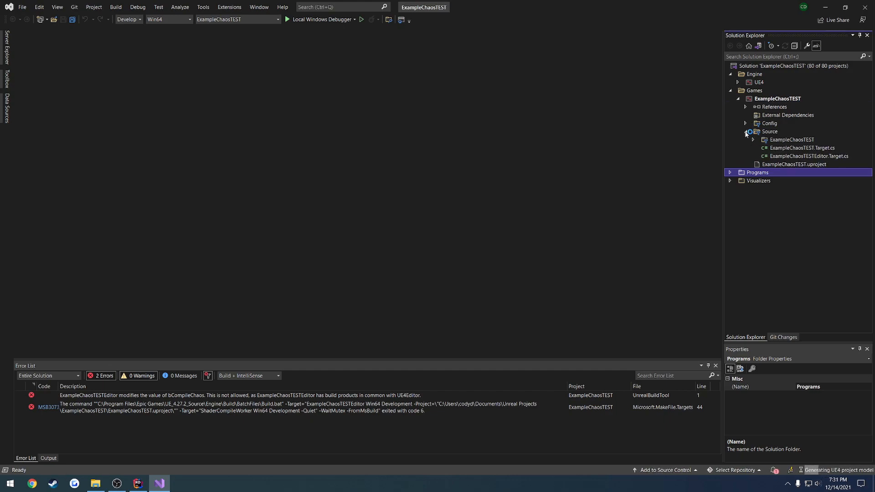
left_click(801, 148)
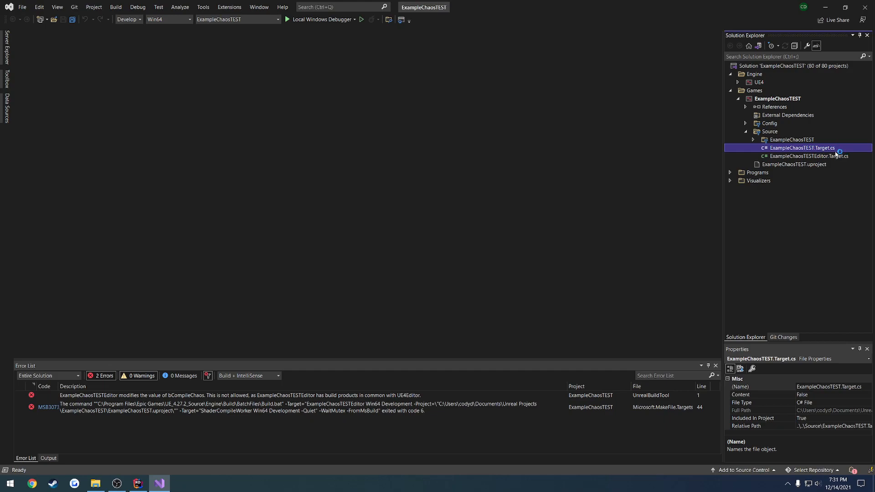
double_click(809, 156)
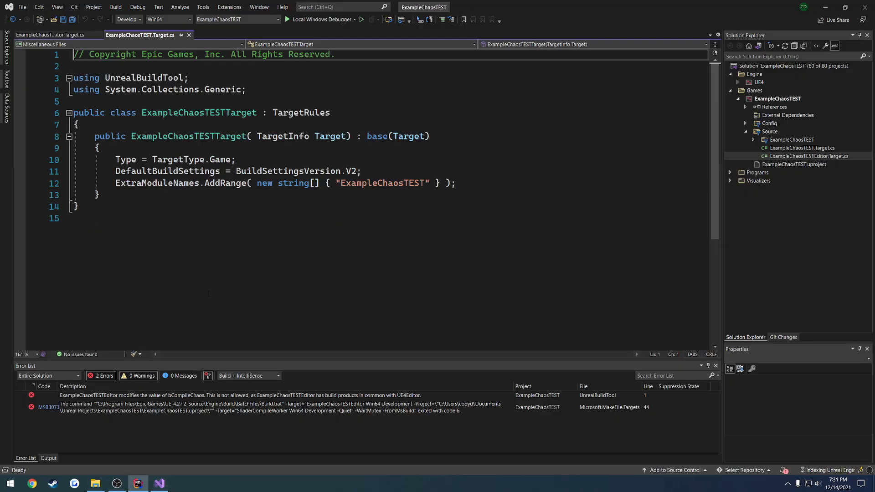
left_click(457, 183)
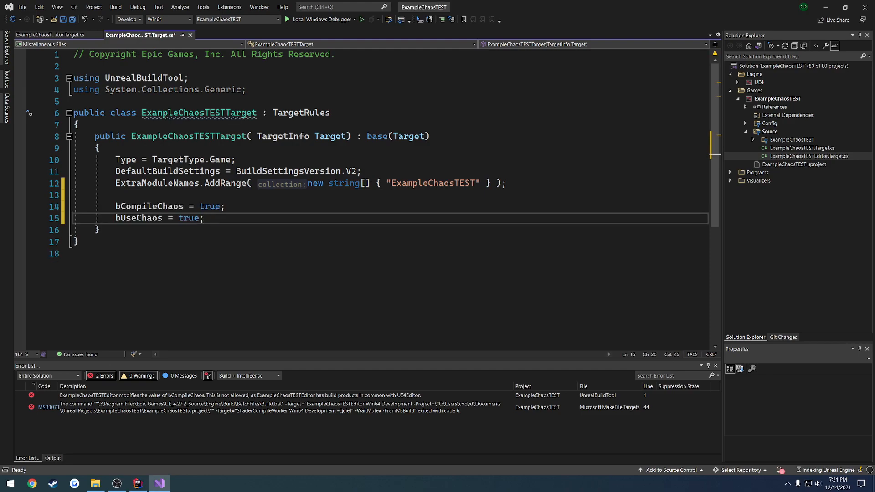
key("enter")
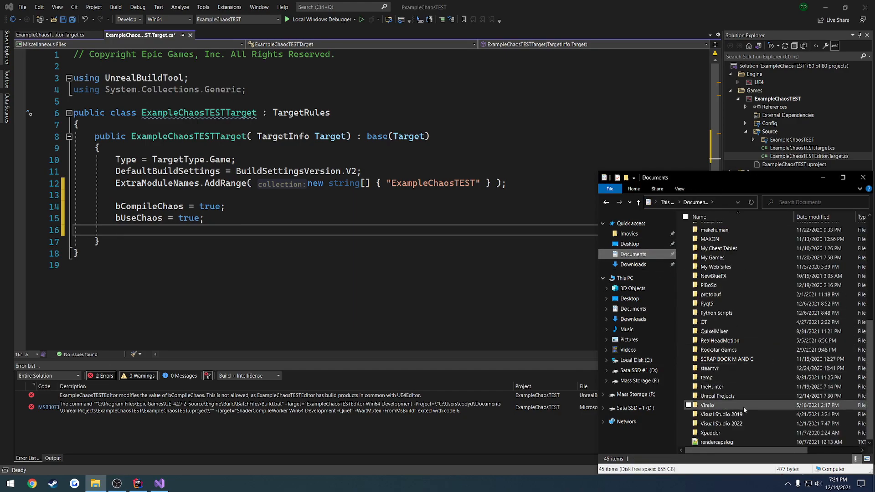
Step: Add the Chaos flags plus bOverrideBuildEnvironment = true to ExampleChaosTESTEditor.Target.cs
double_click(717, 396)
type("bOverrideBuildEnvironment = true;")
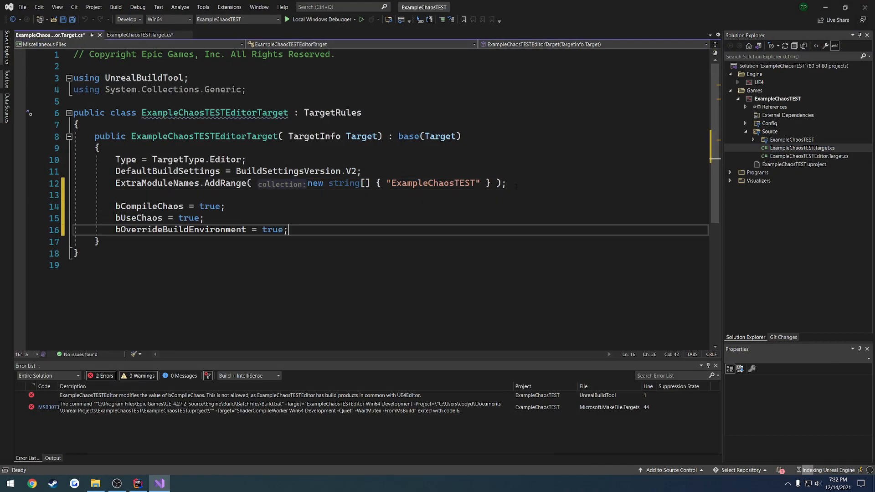
left_click(140, 34)
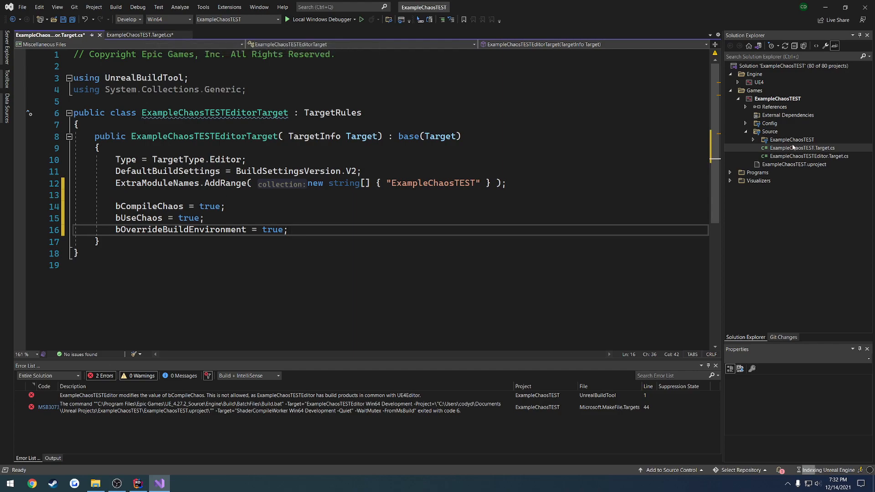
mouse_move(781, 126)
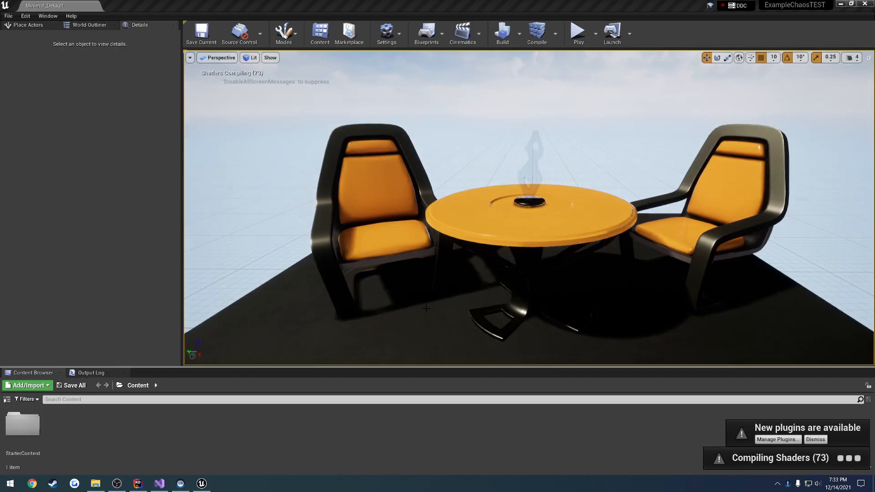
Step: Inspect the Minimal_Default starter level, selecting the sky sphere actor in the viewport
left_click(8, 402)
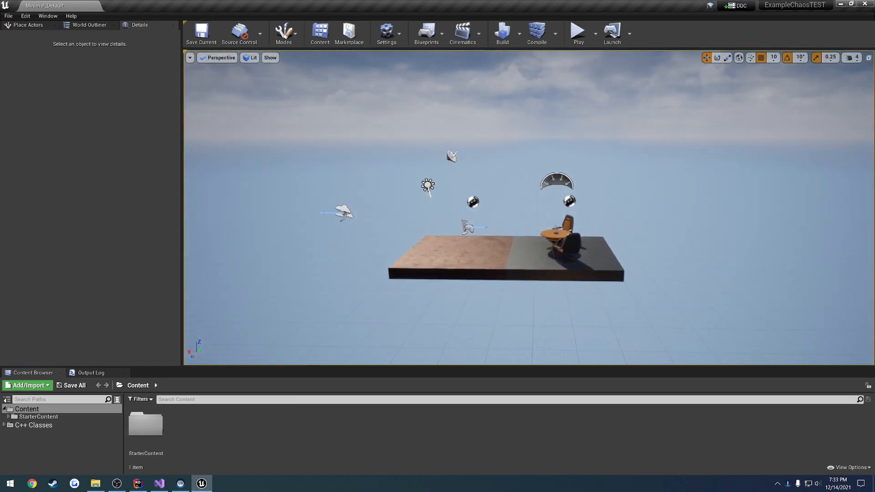
left_click(284, 34)
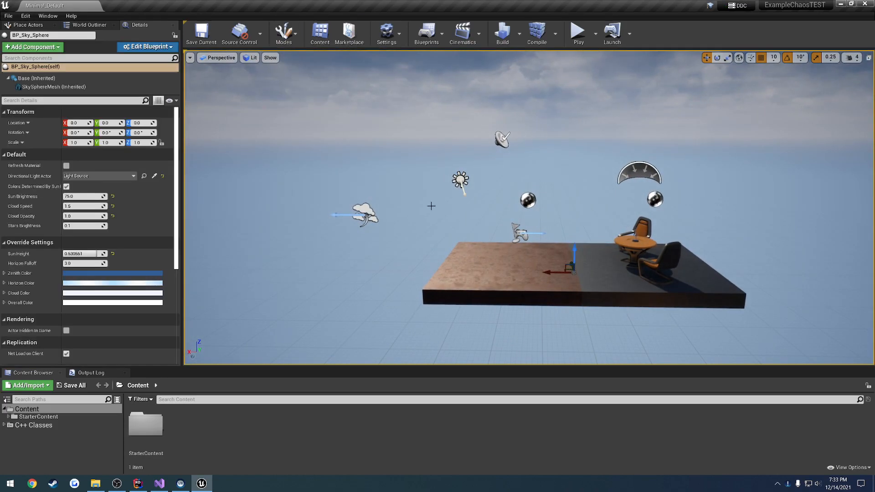
left_click(180, 483)
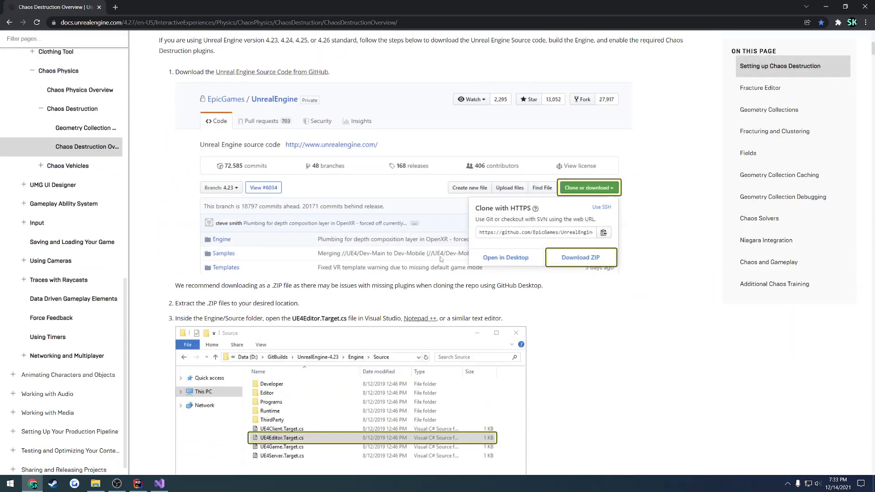
scroll("down", 3)
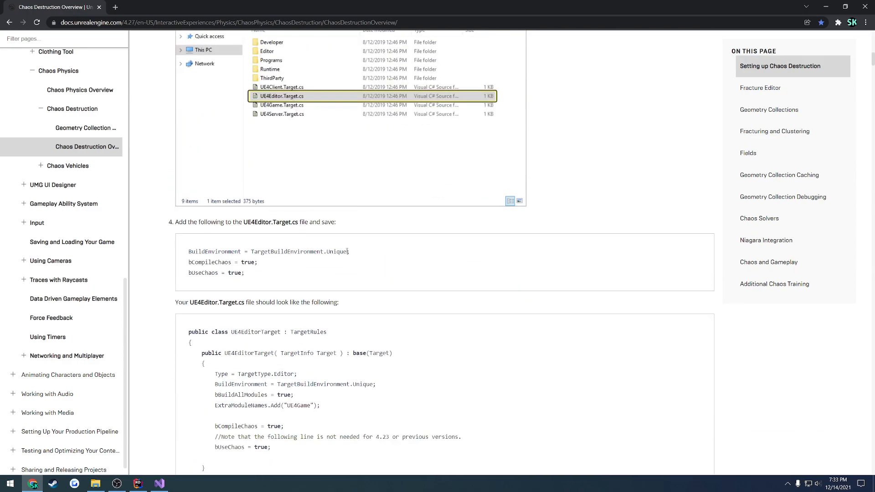
left_click_drag(252, 252, 349, 251)
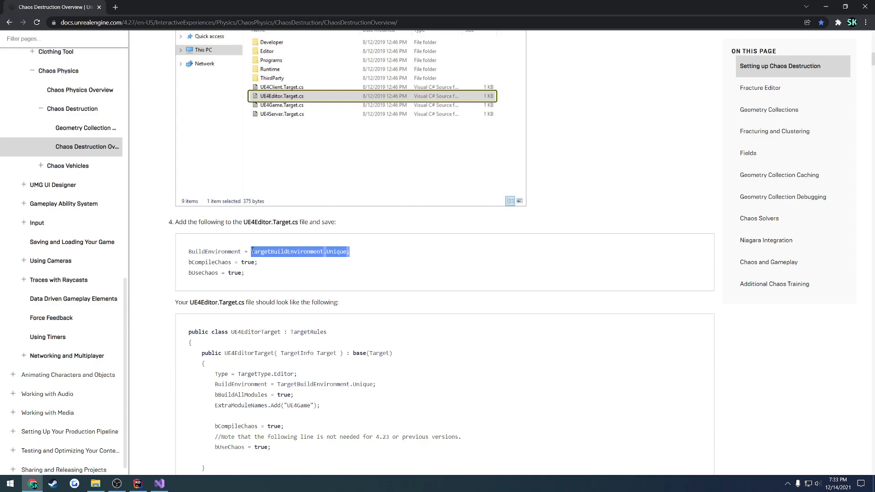
left_click(334, 252)
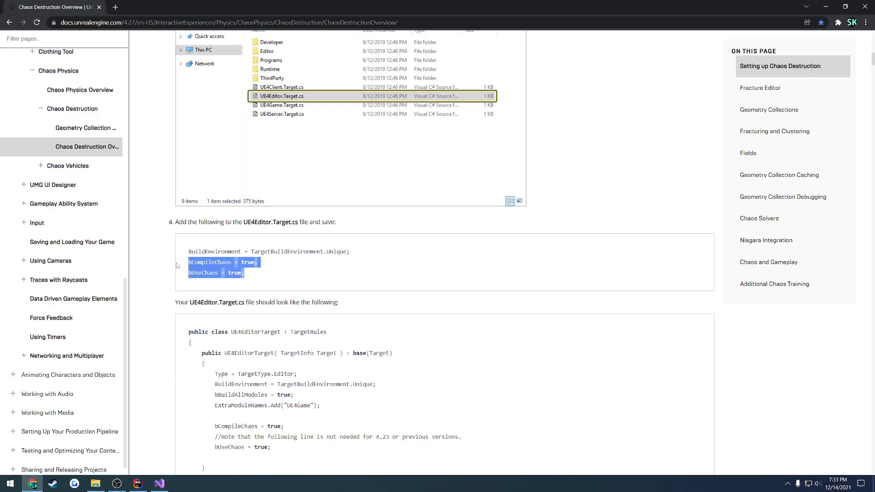
scroll("down", 3)
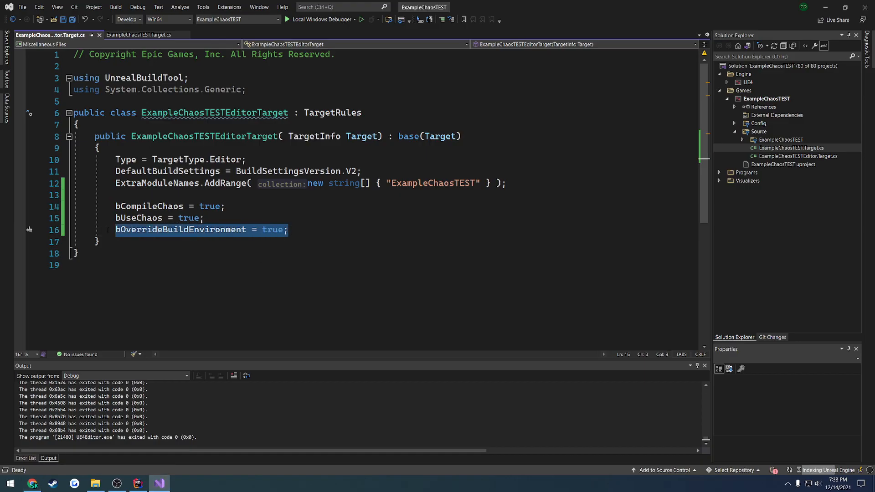
left_click(119, 230)
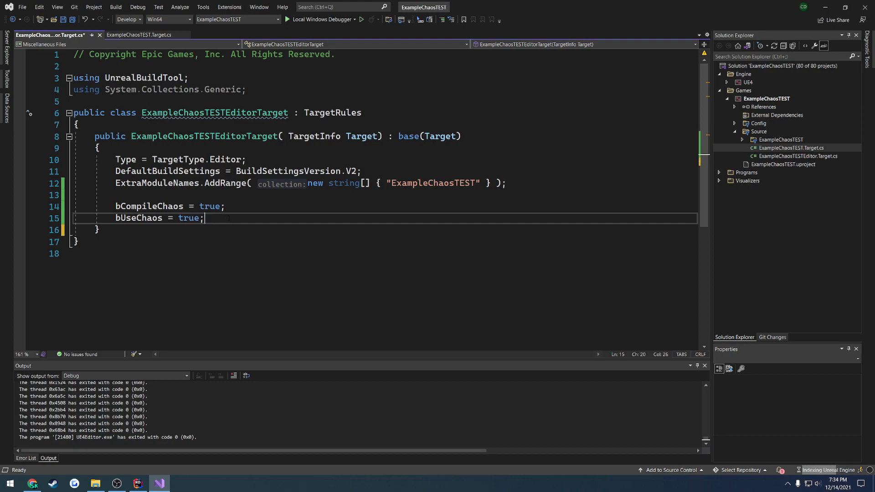
type("bOverrideBuildEnvironment = true;")
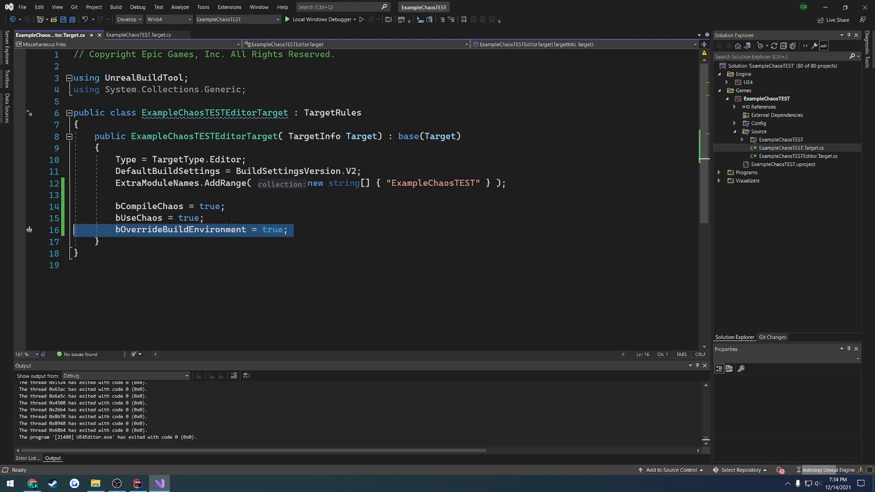
double_click(139, 229)
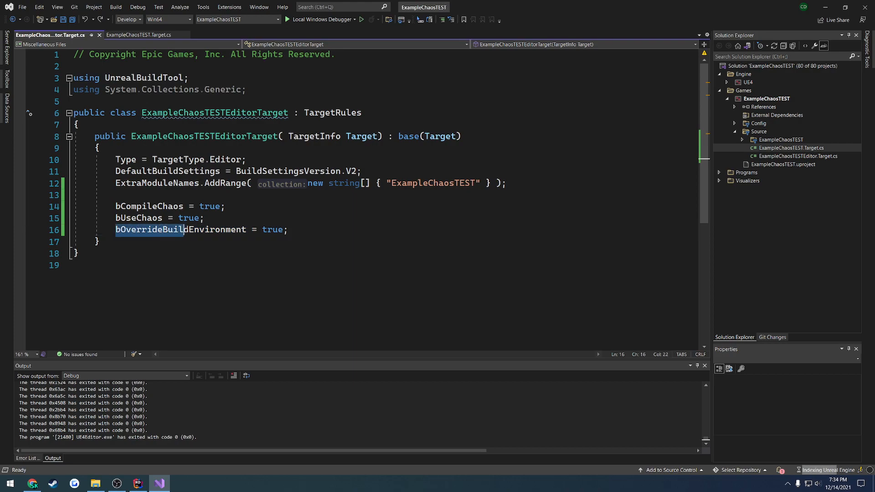
left_click(287, 230)
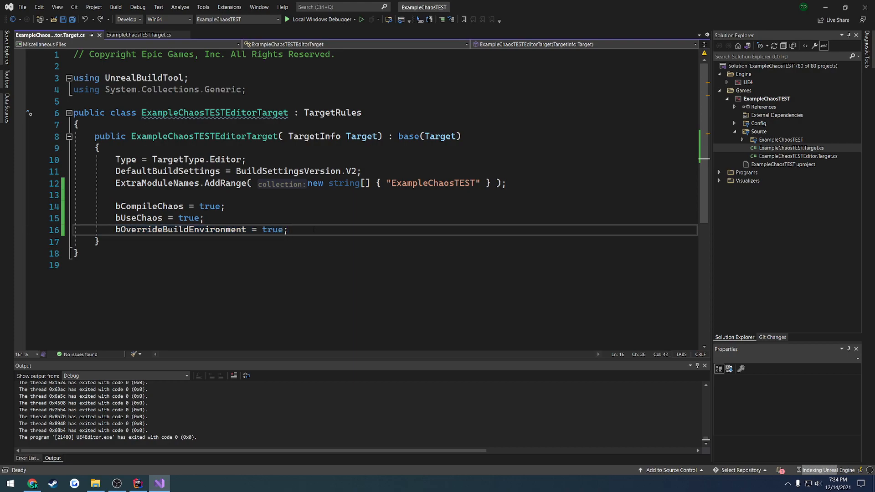
left_click(287, 230)
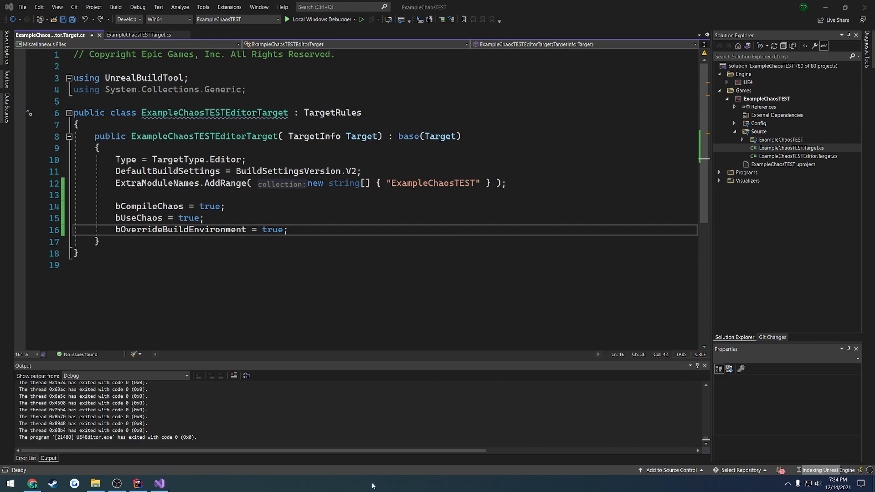
mouse_move(378, 360)
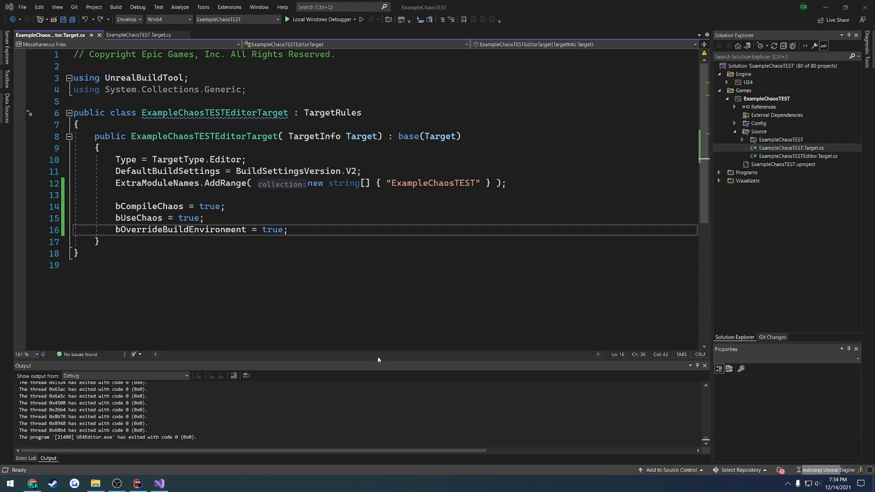